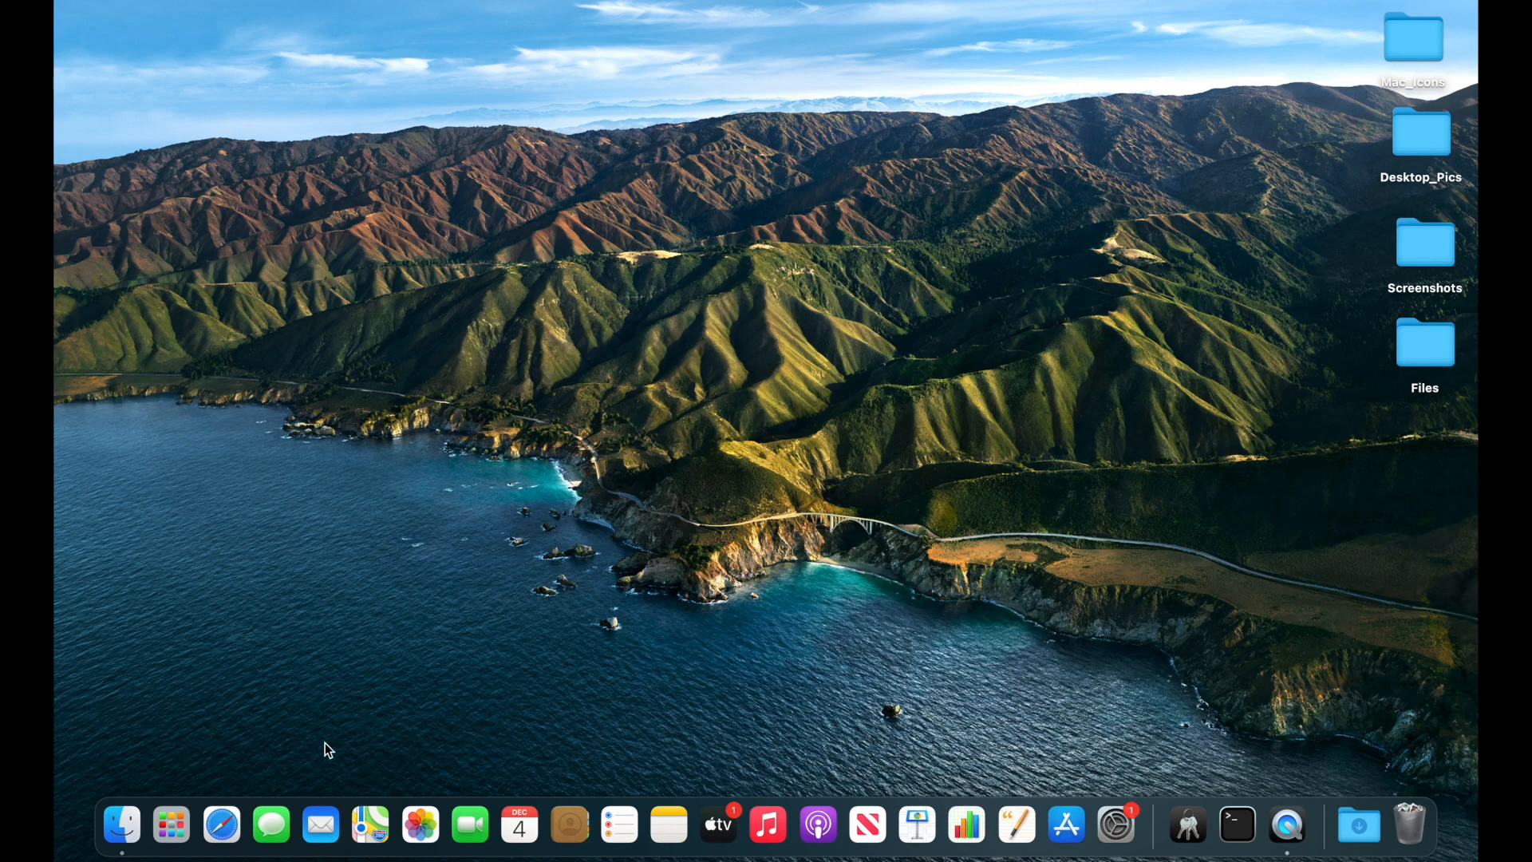
- Try launching the transferred Safari, dismiss its permission error, and search Spotlight for terminal
left_click(221, 824)
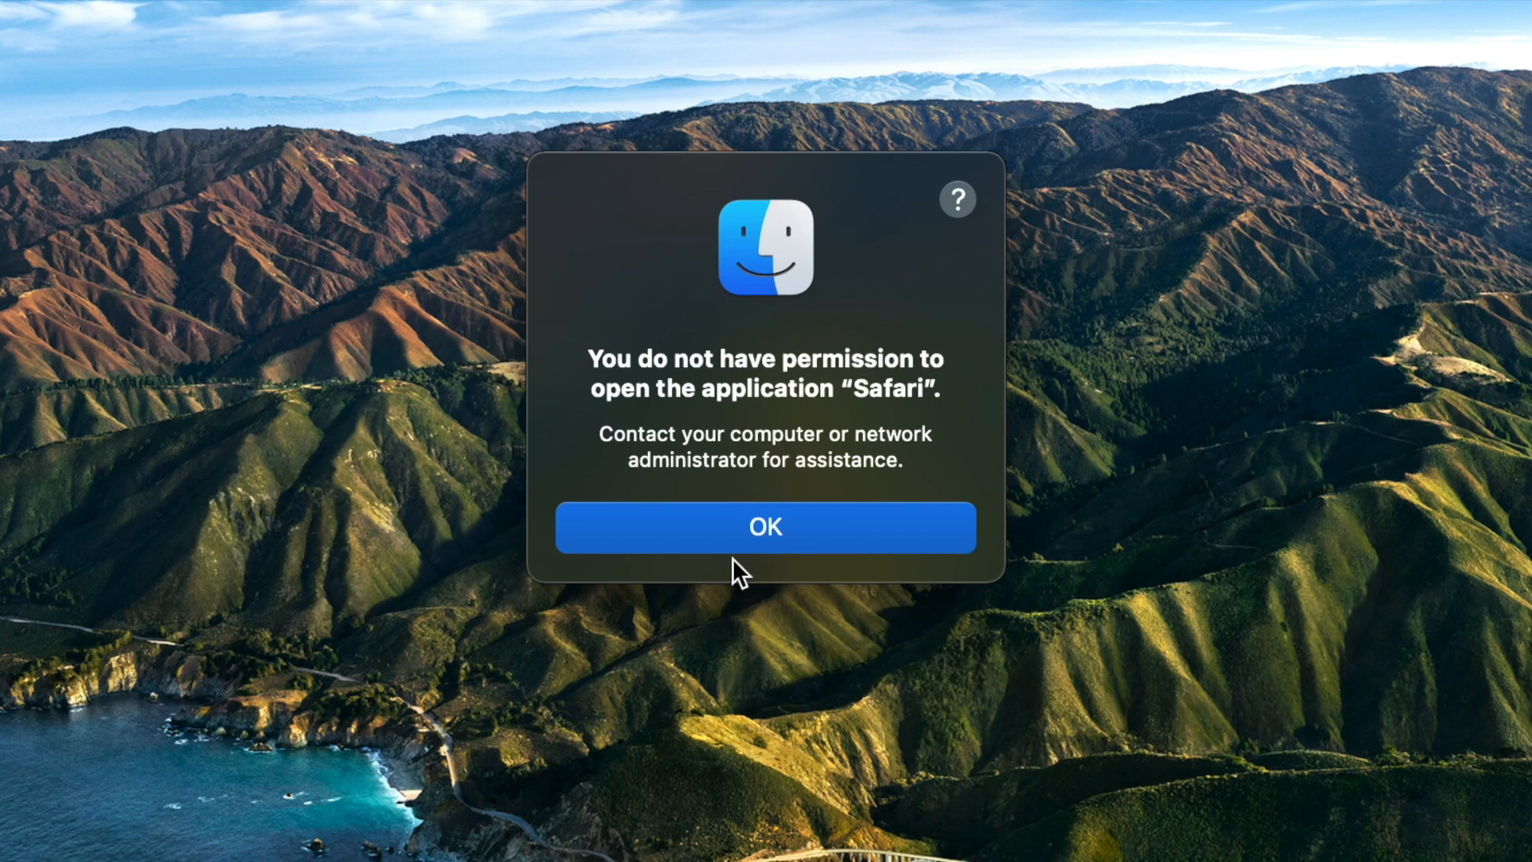
left_click(765, 526)
type("quick")
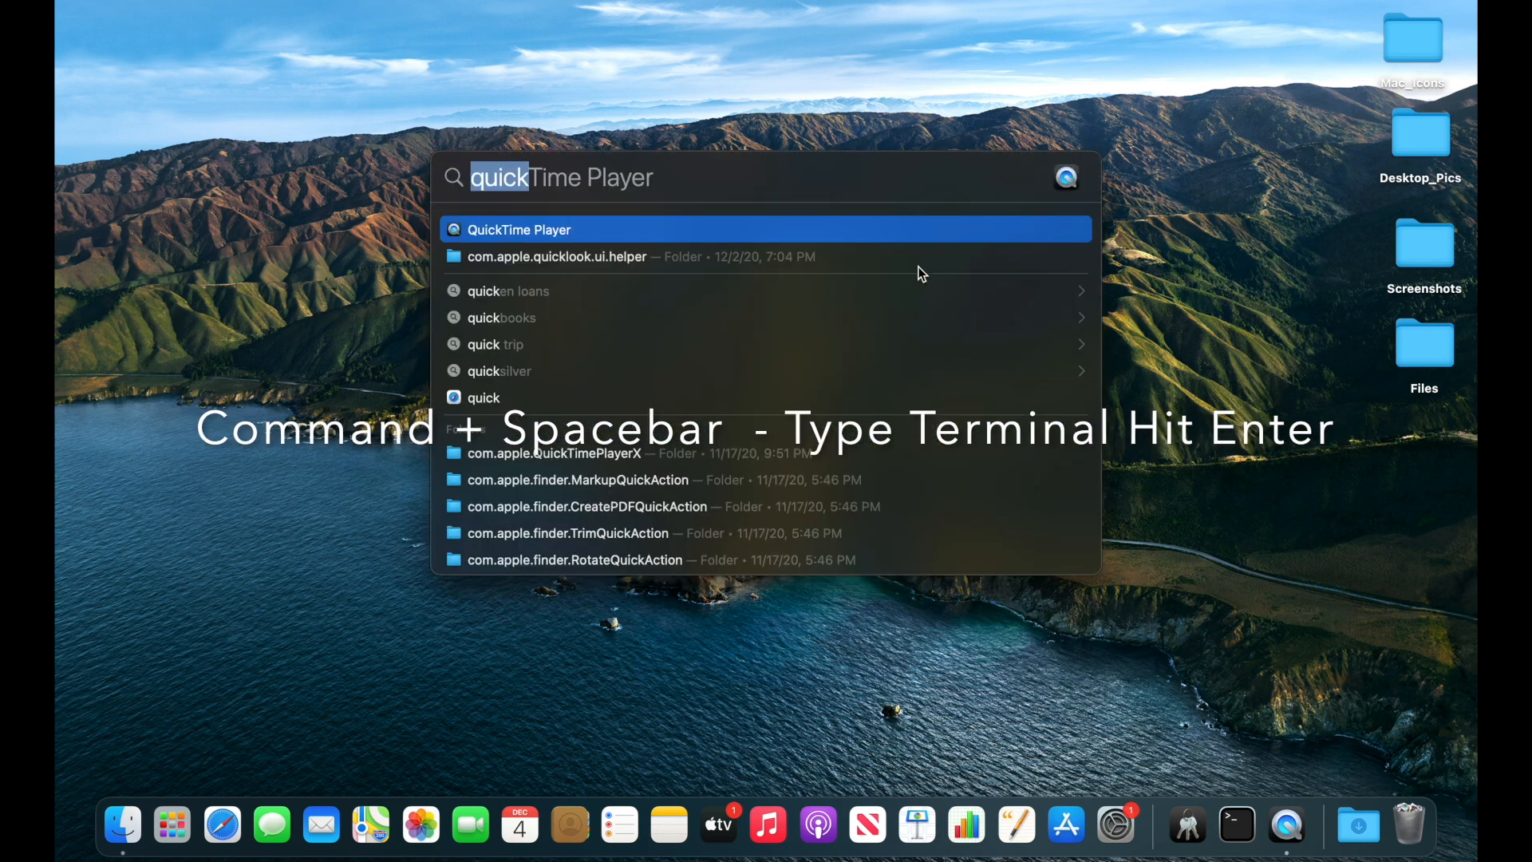
type("terminal")
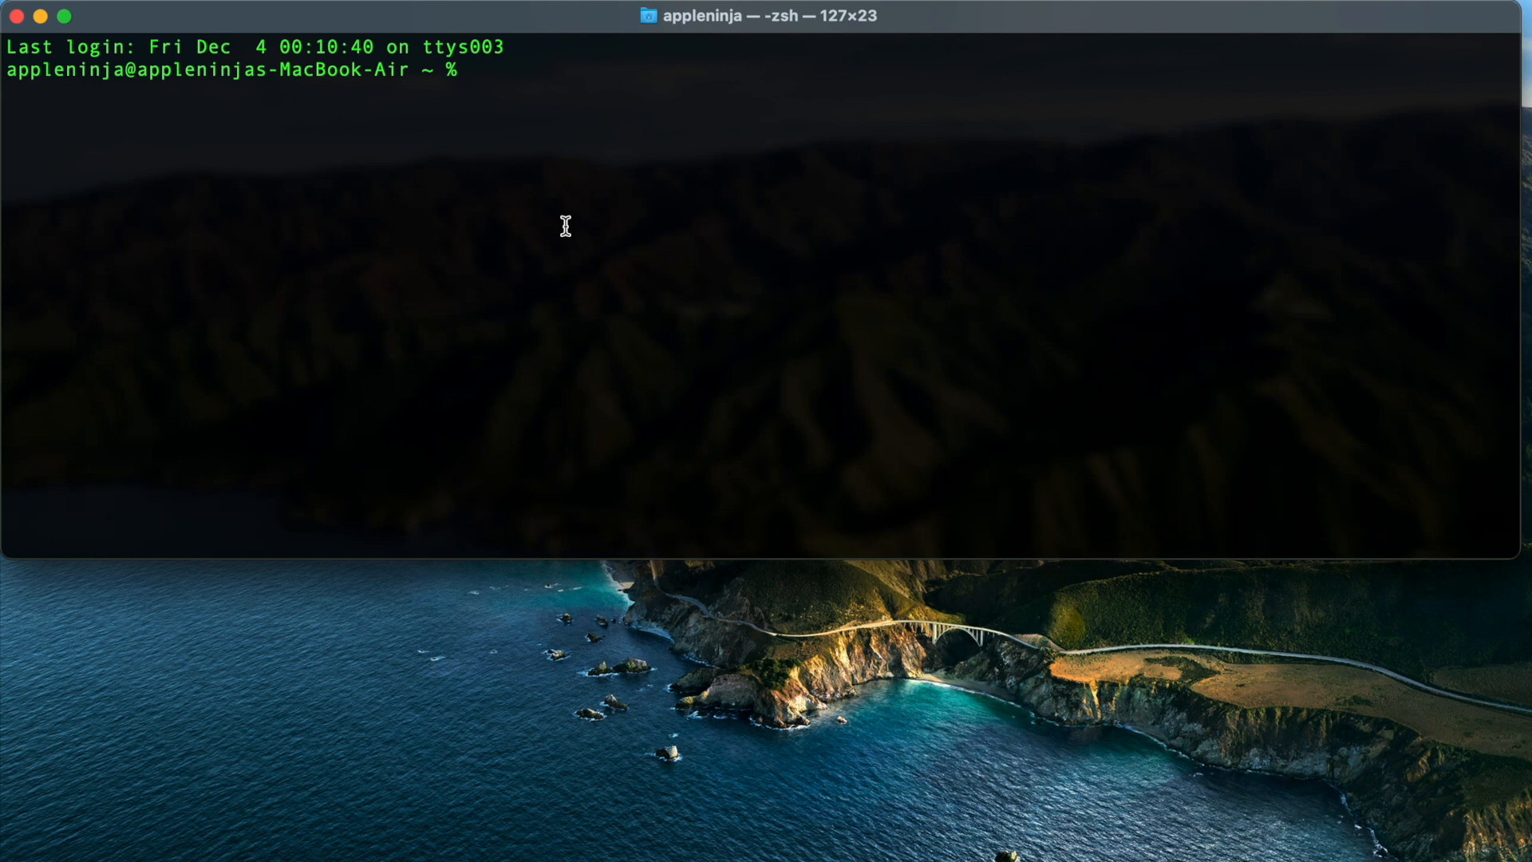
- Run codesign -vv on /Applications/Safari.app and highlight its 'valid on disk' result
type("co")
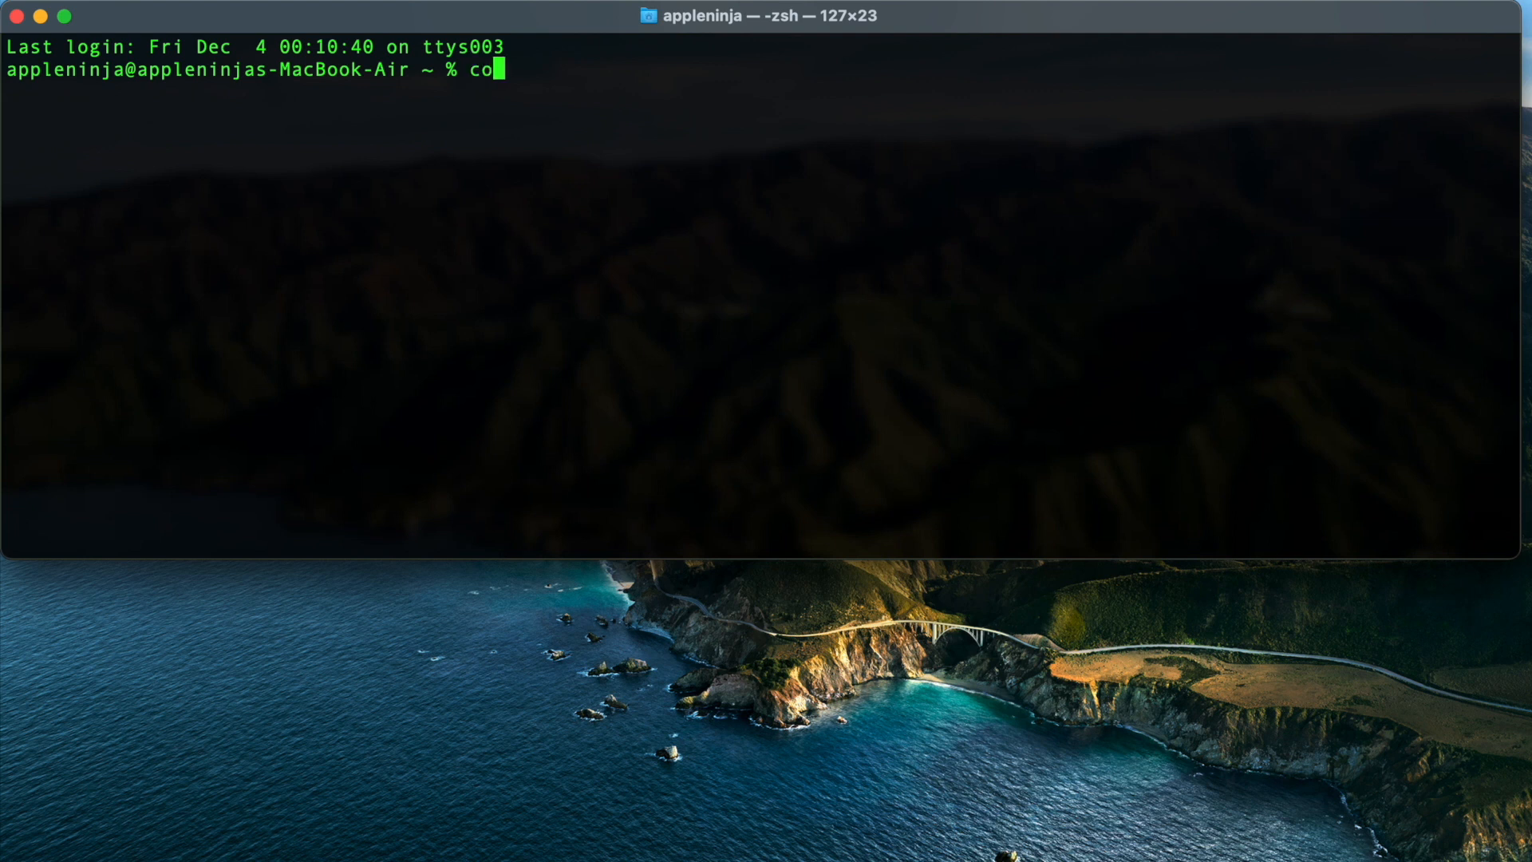
type("design")
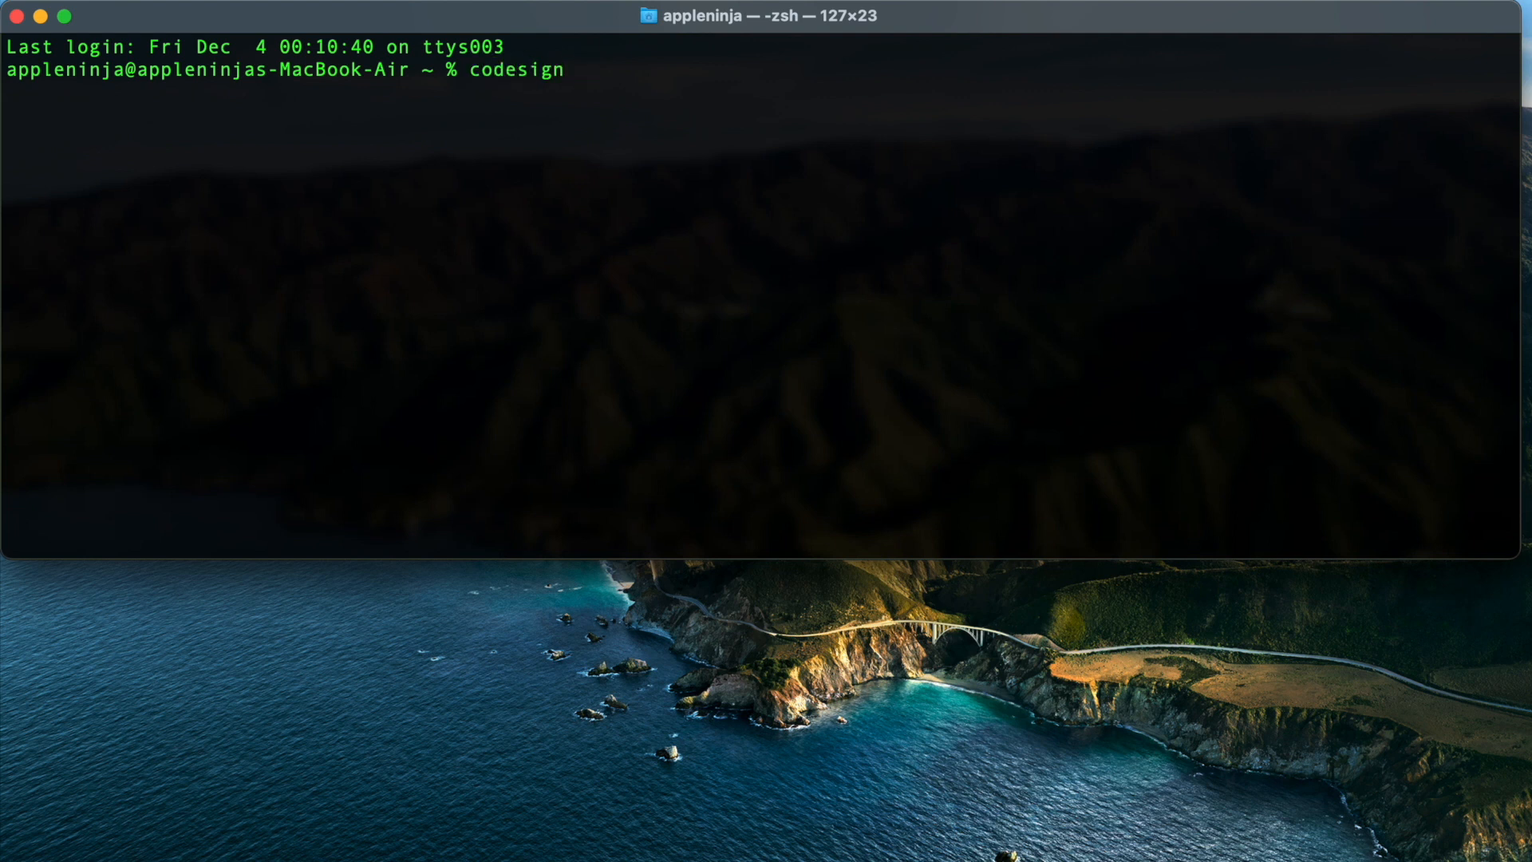
type("-")
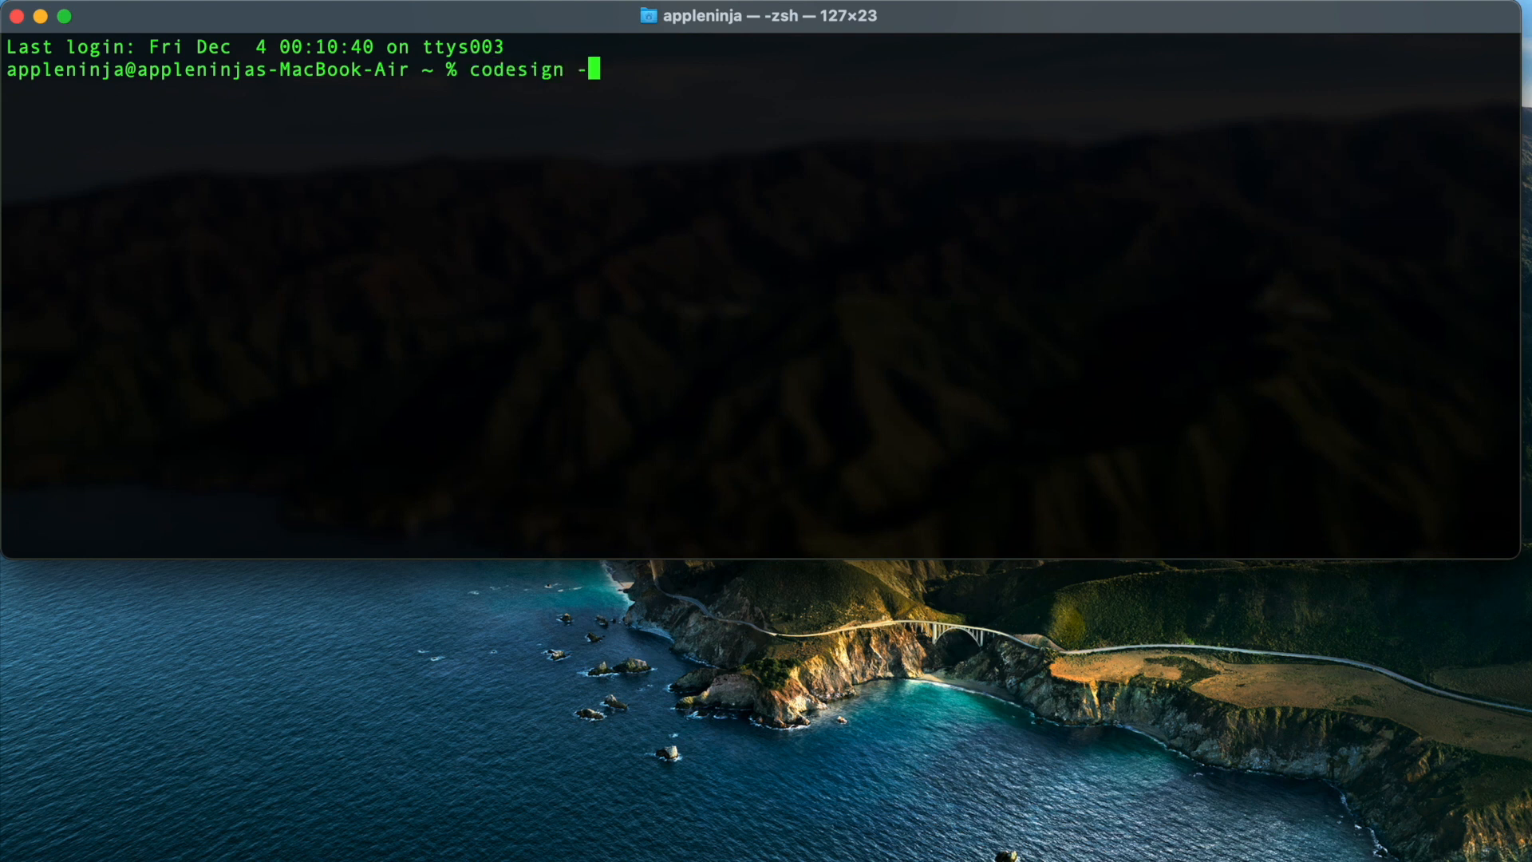
type("vv")
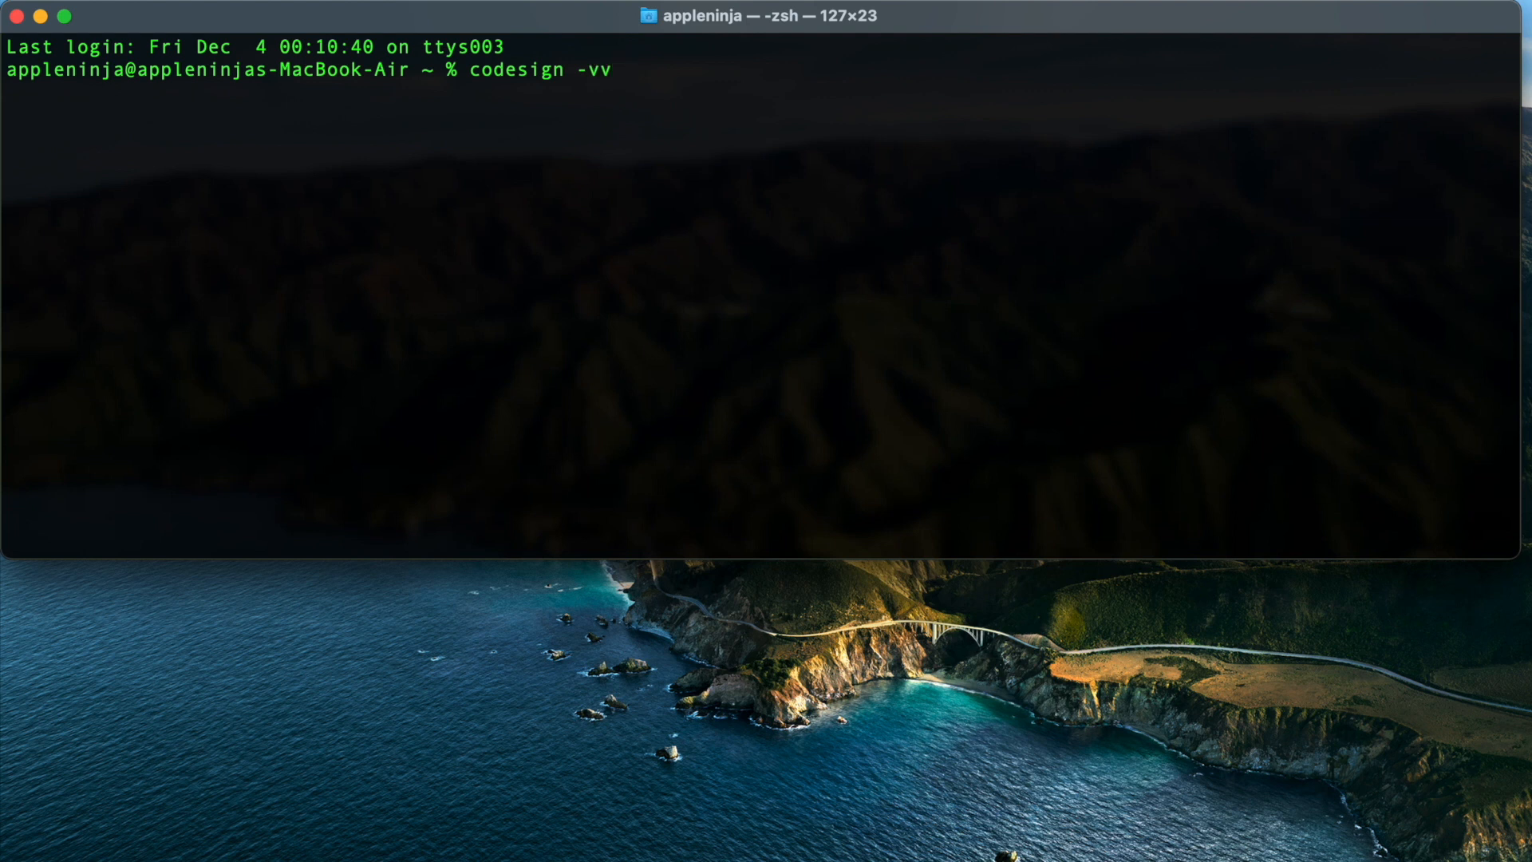
type("/Applications/")
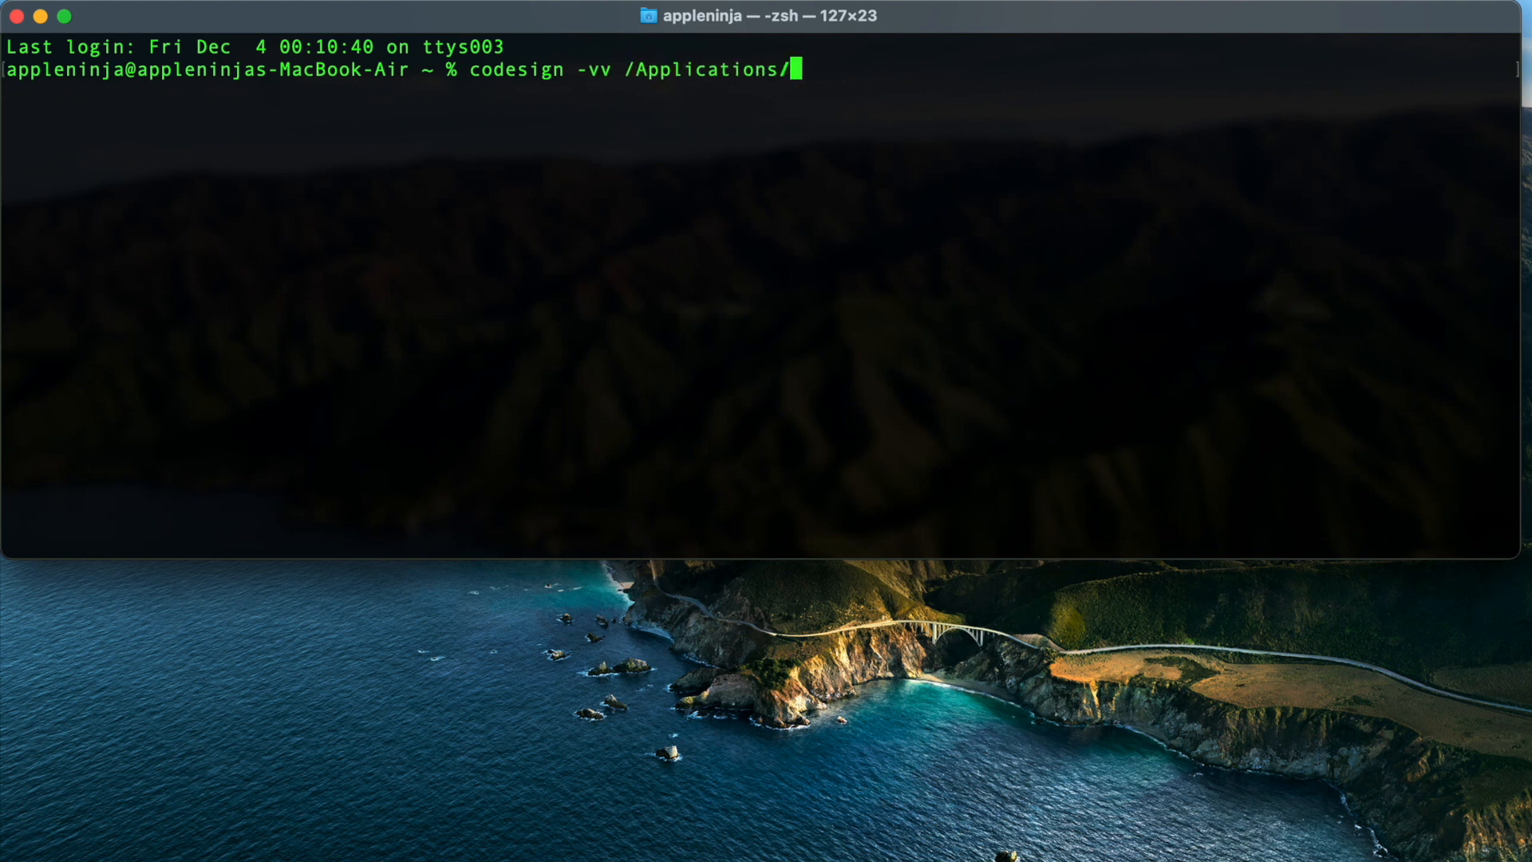
type("Safari.app/")
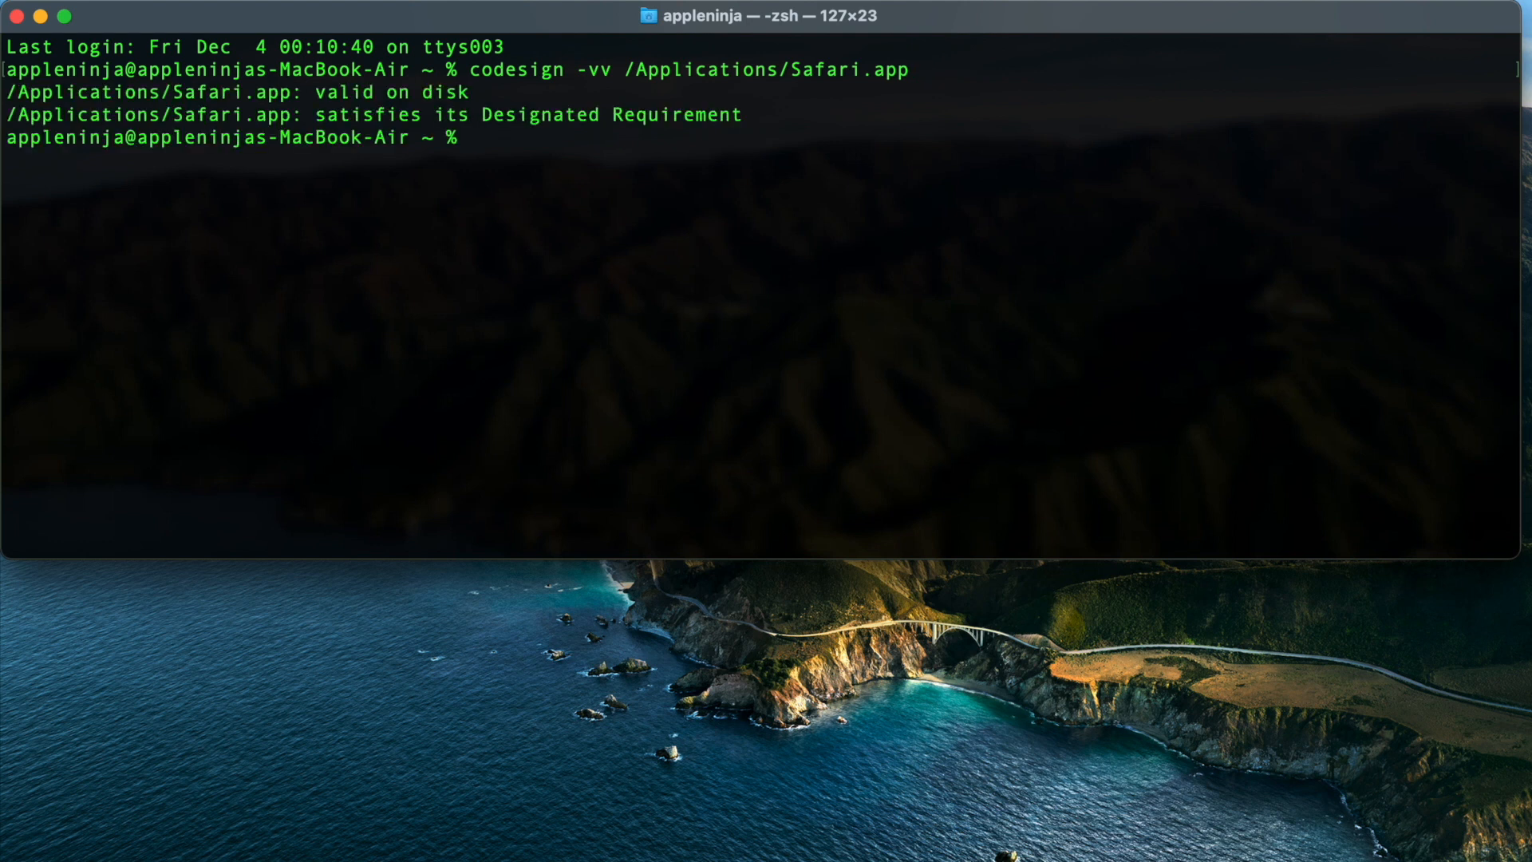
mouse_move(765, 117)
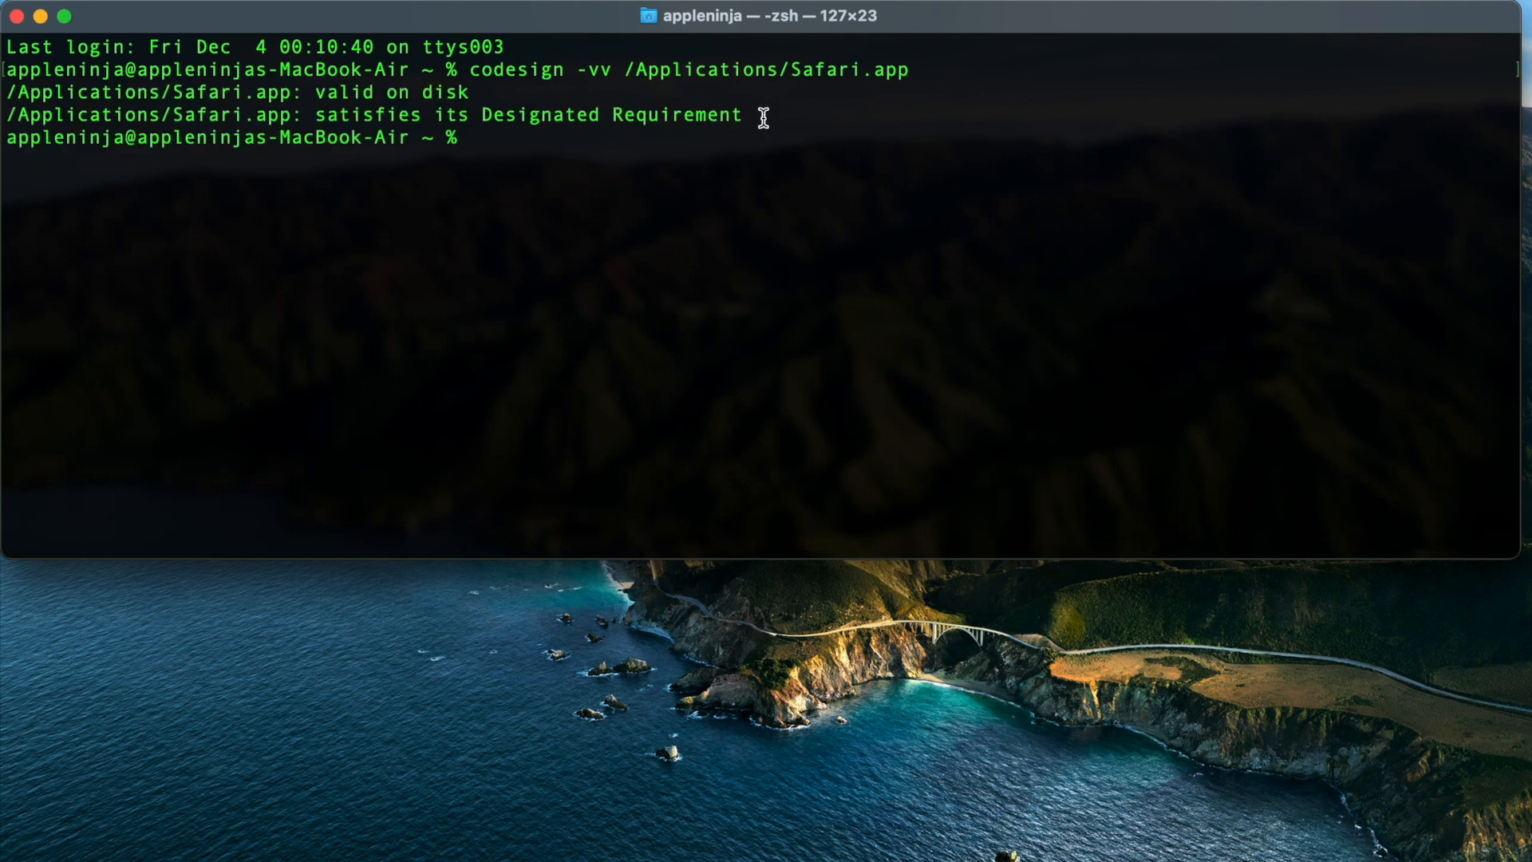
left_click_drag(314, 114, 740, 114)
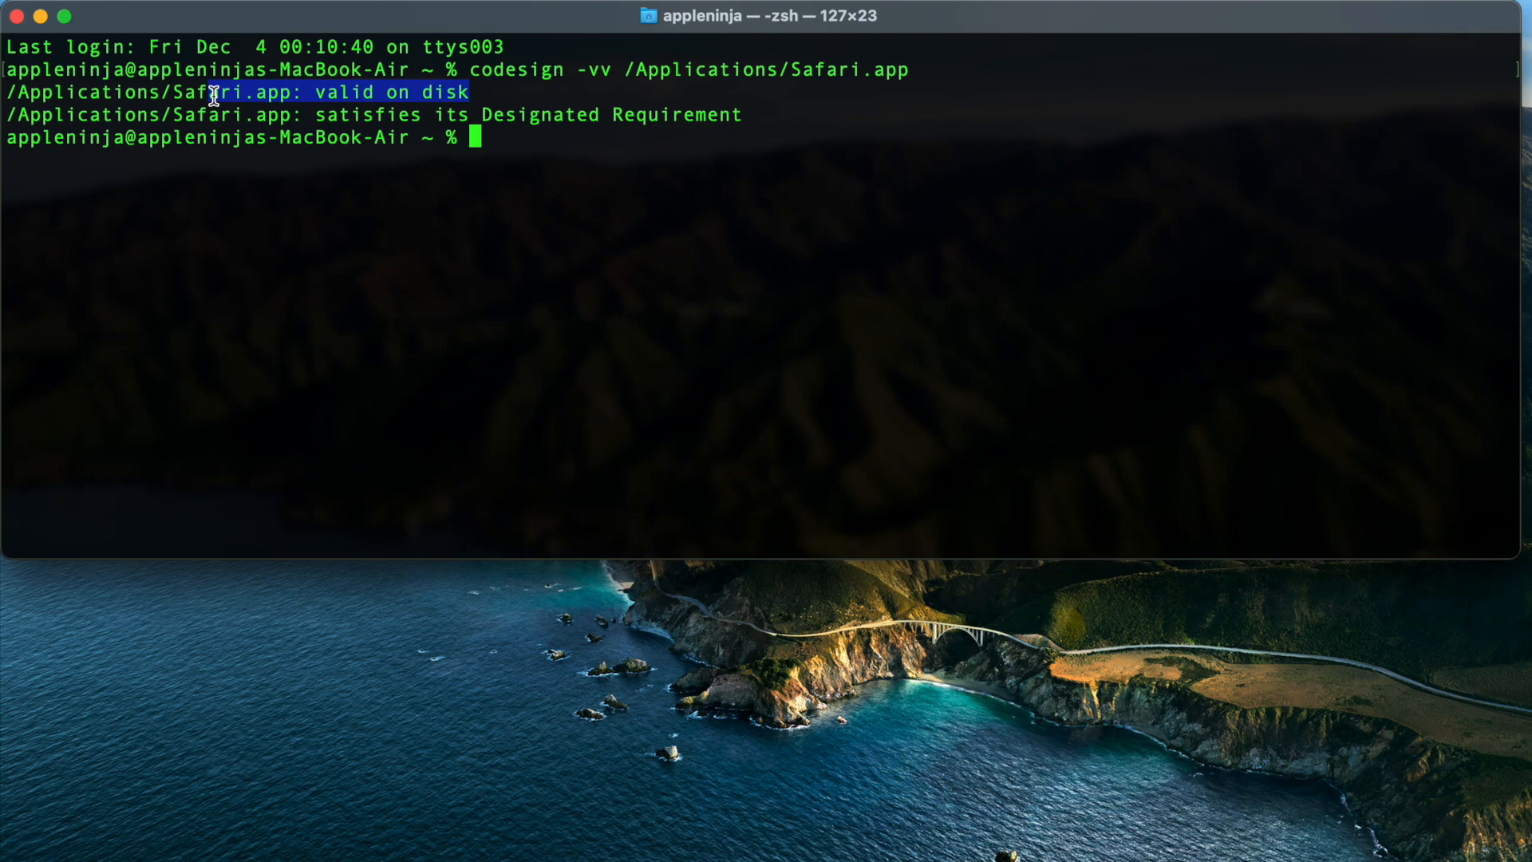
type("pk")
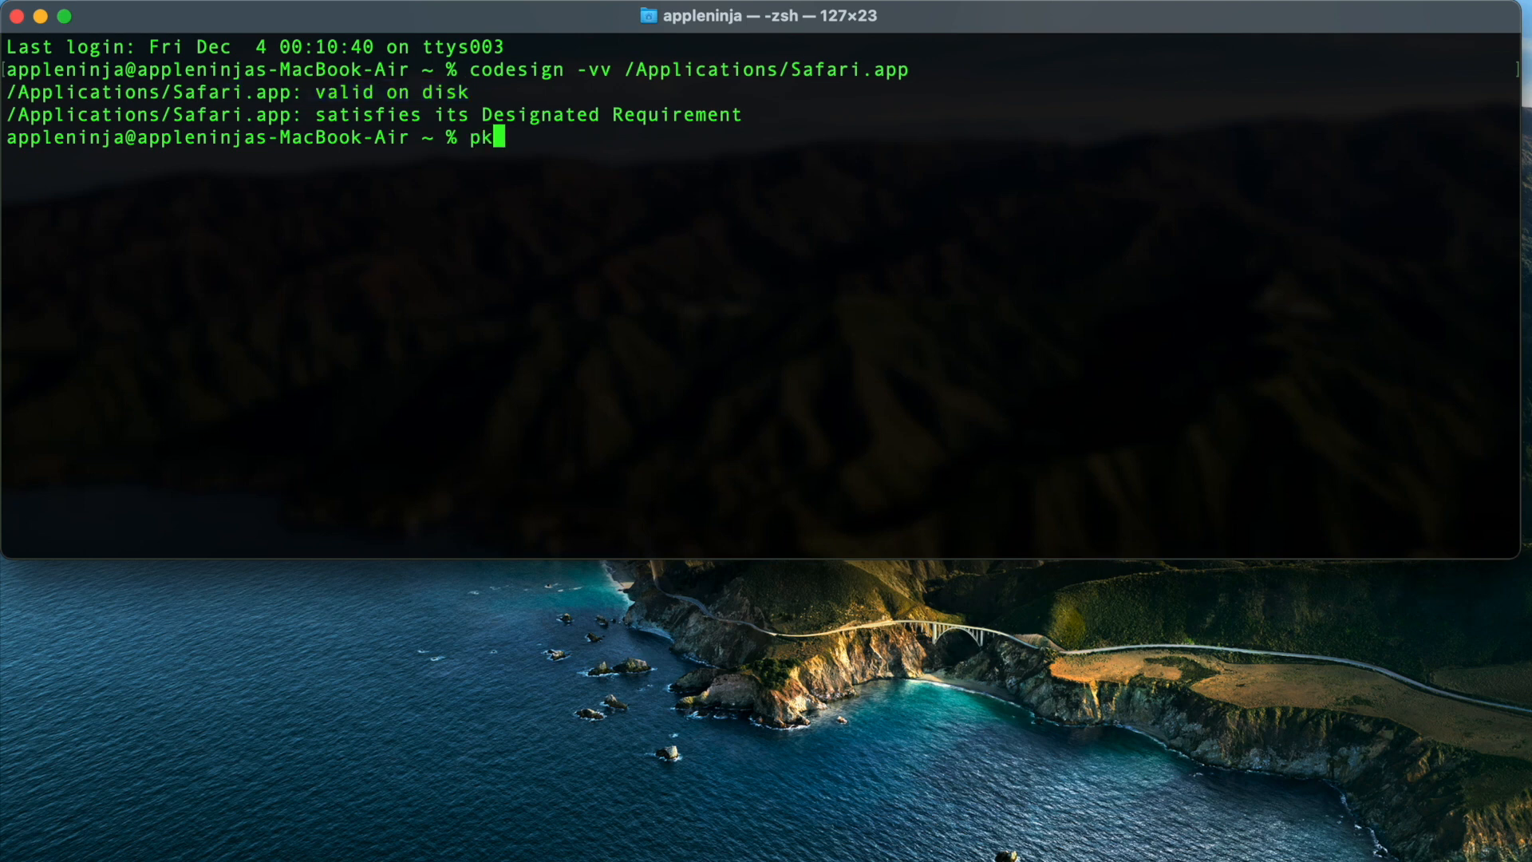
- Run pkgutil --check-signature on /Applications/Safari.app to show its trusted three-certificate chain
type("gutil")
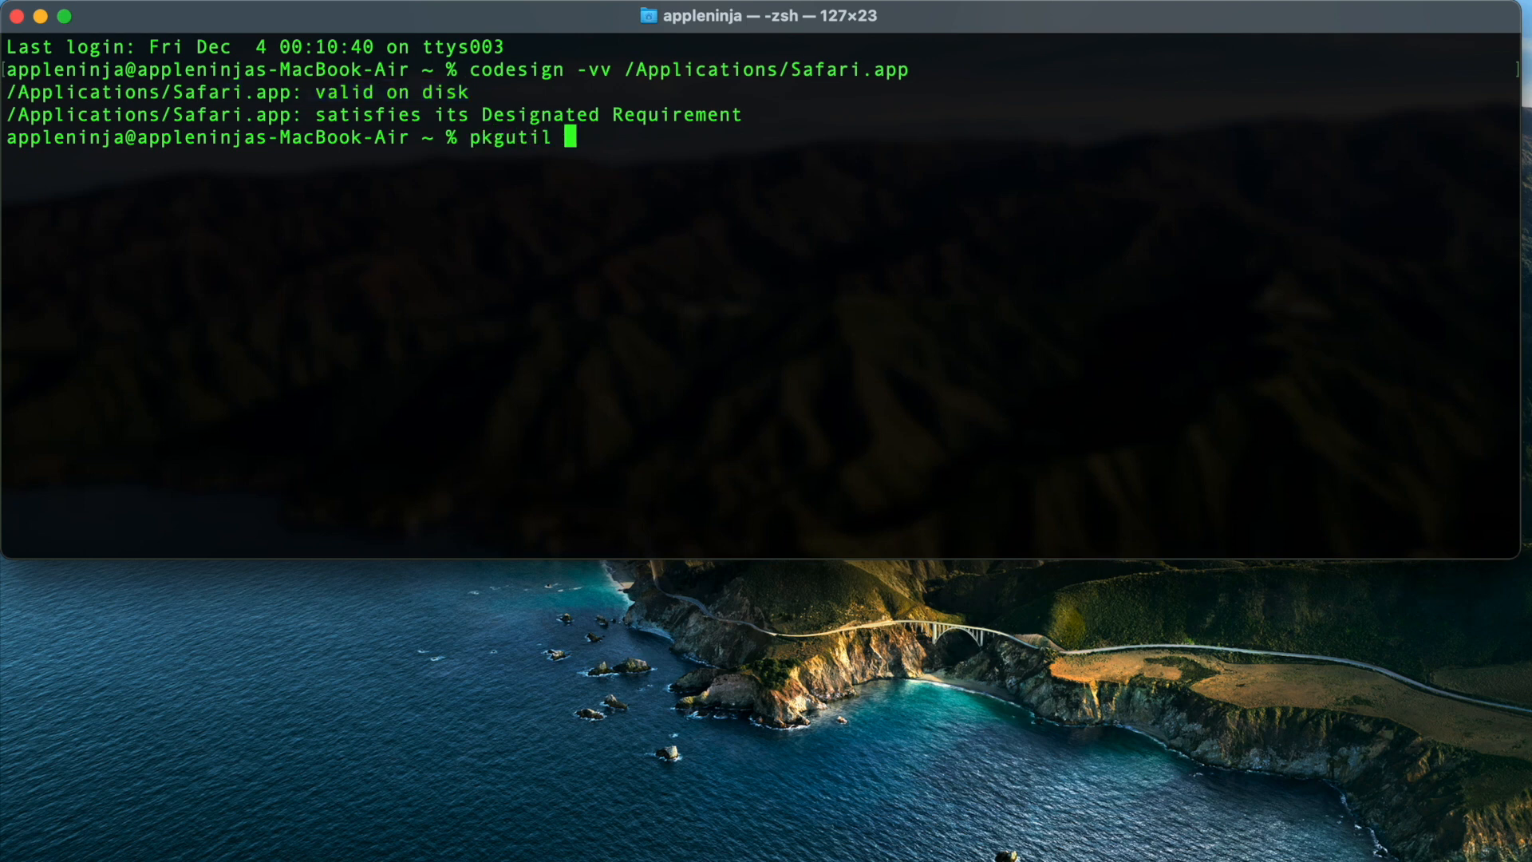
type("--check")
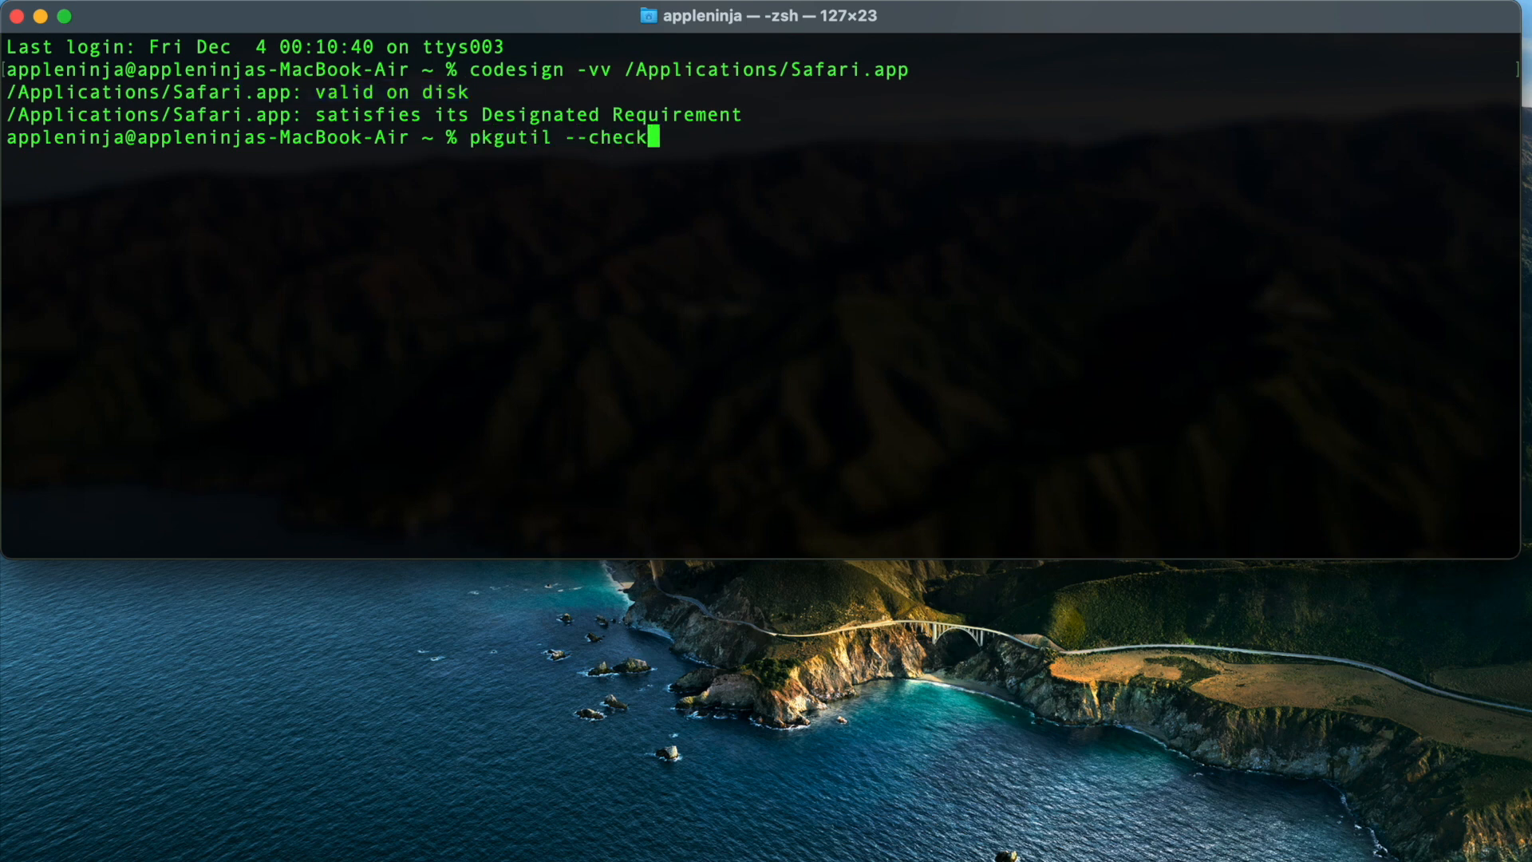
type("-signa")
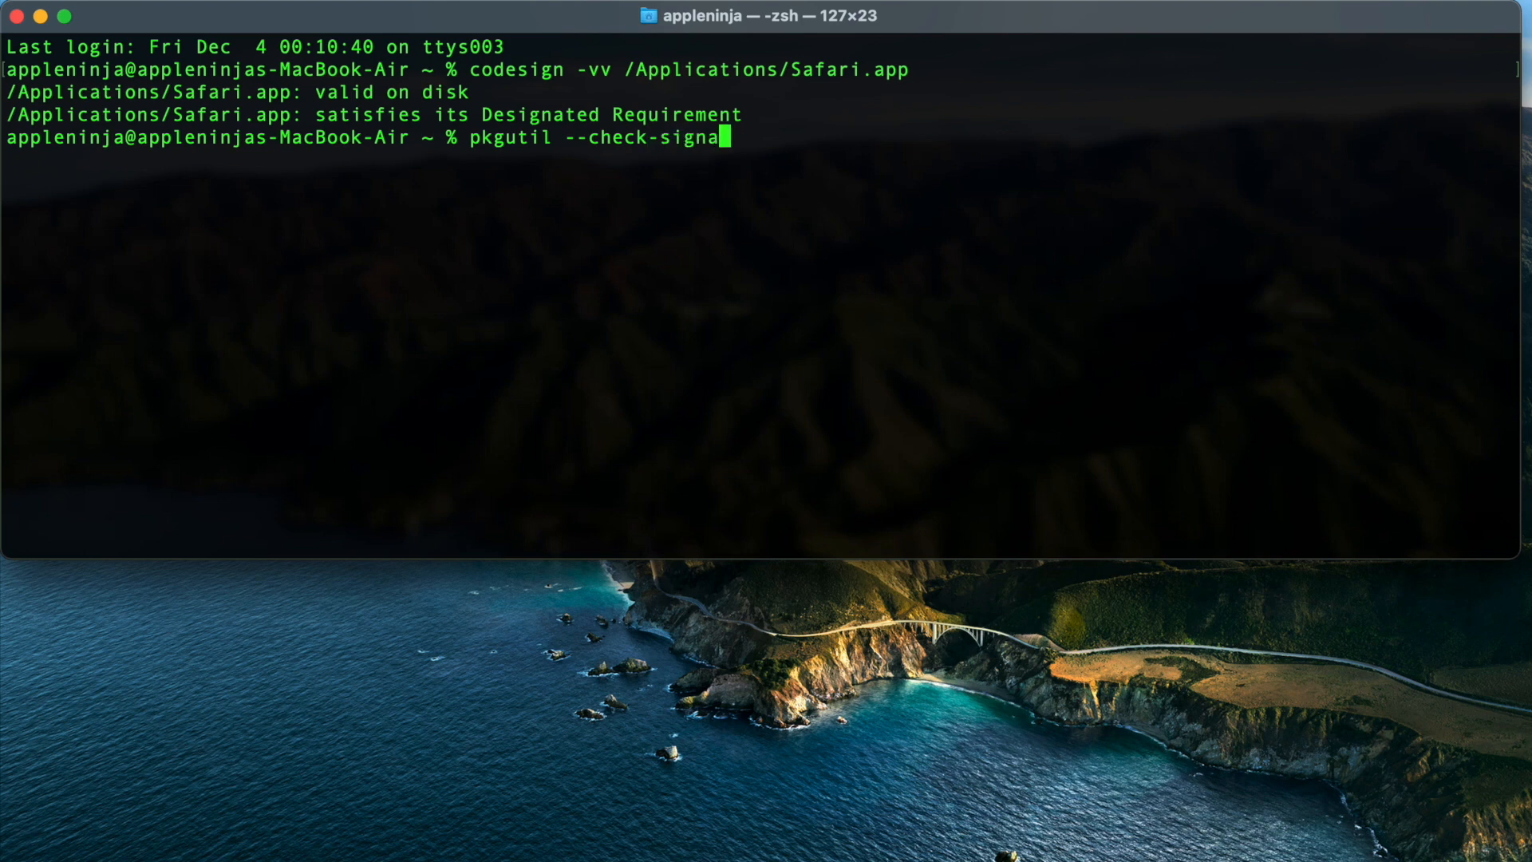
type("ture /")
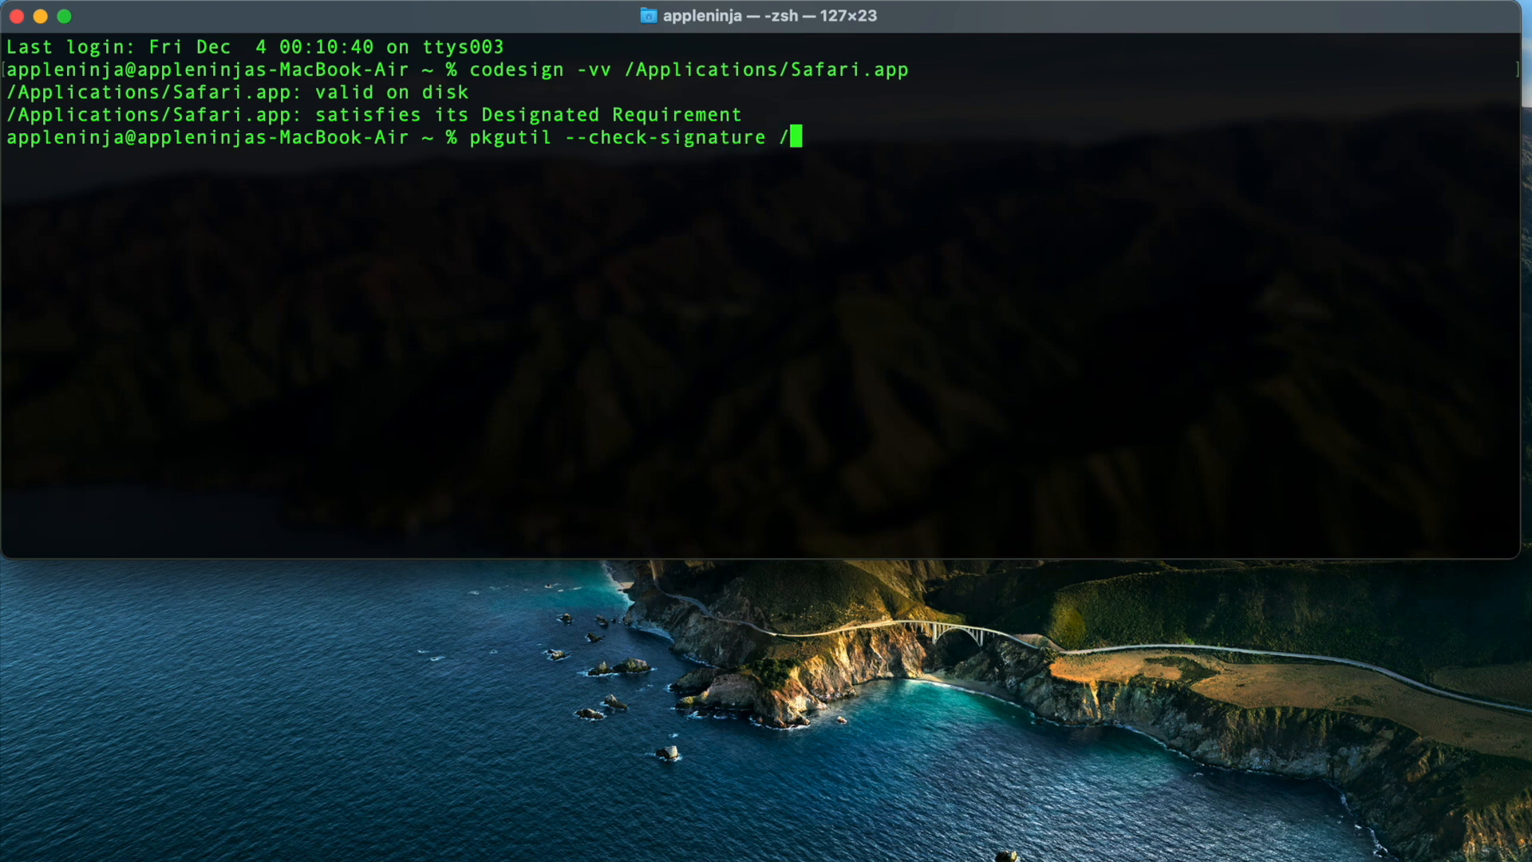
type("Applications/Safari.app")
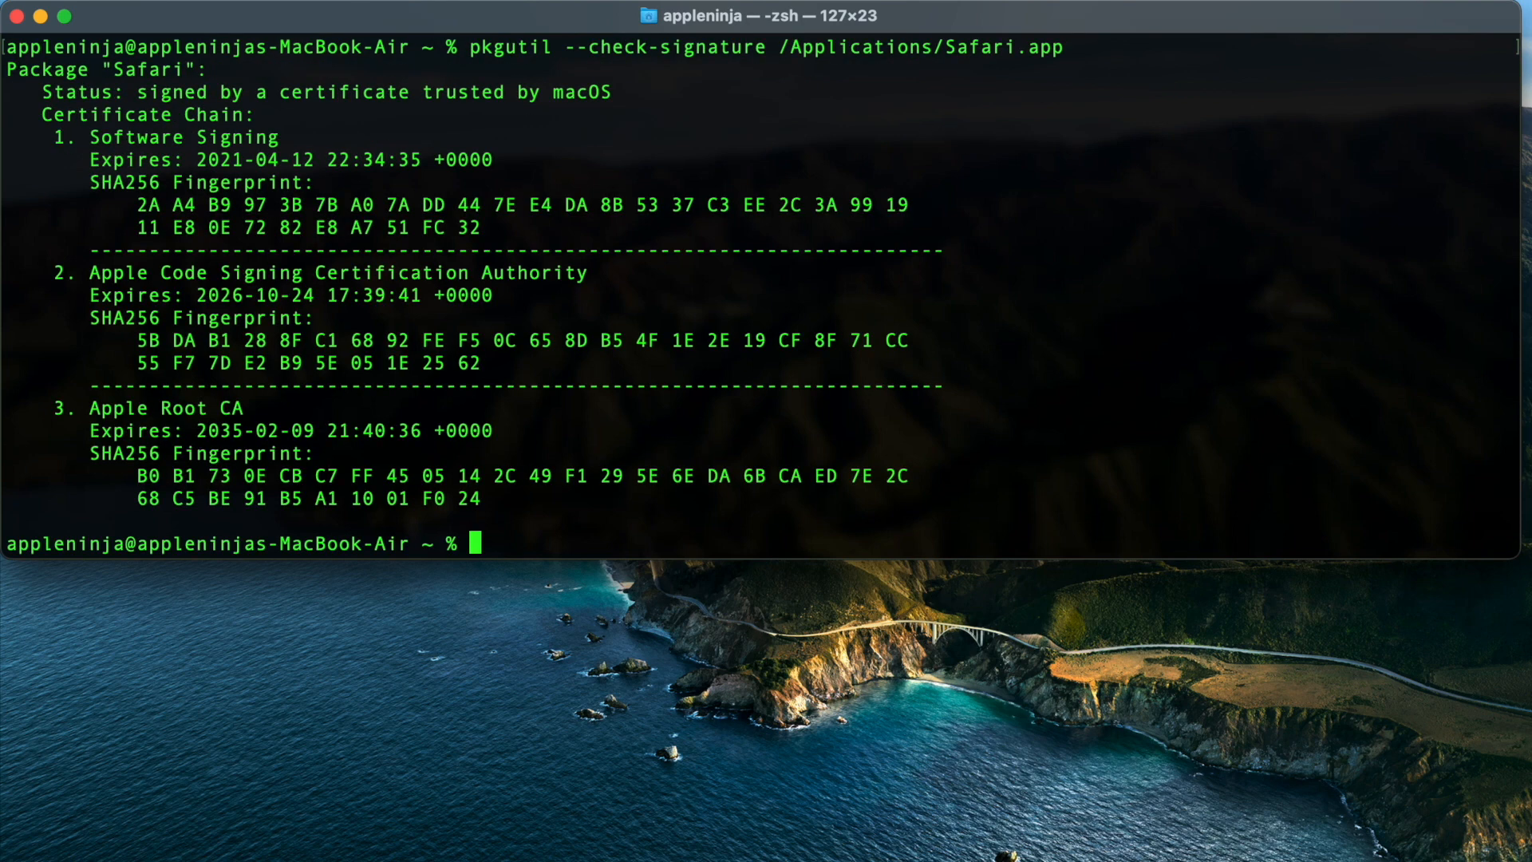
mouse_move(110, 79)
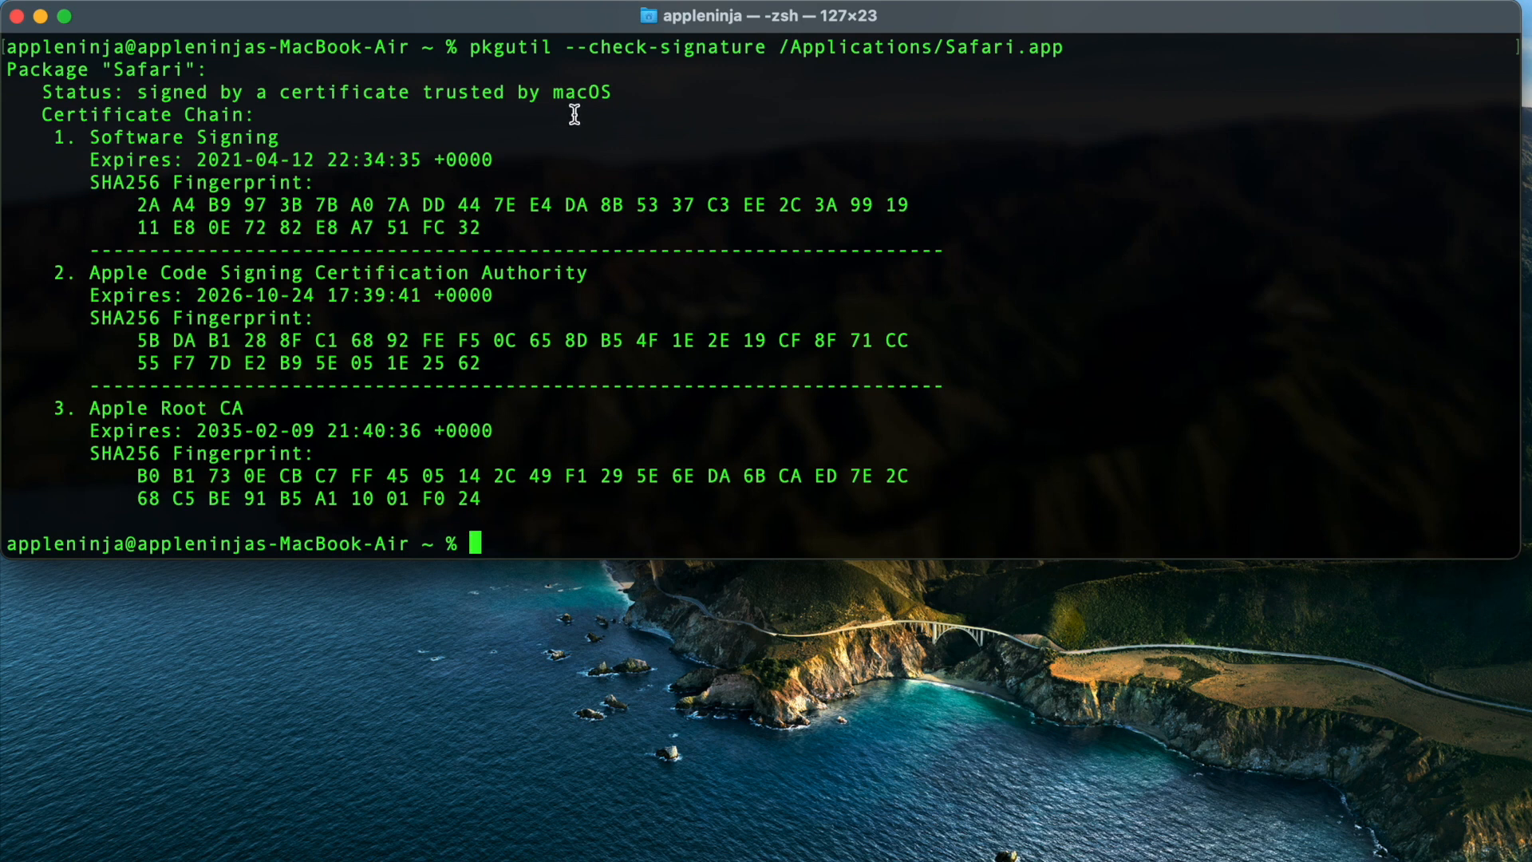
mouse_move(436, 118)
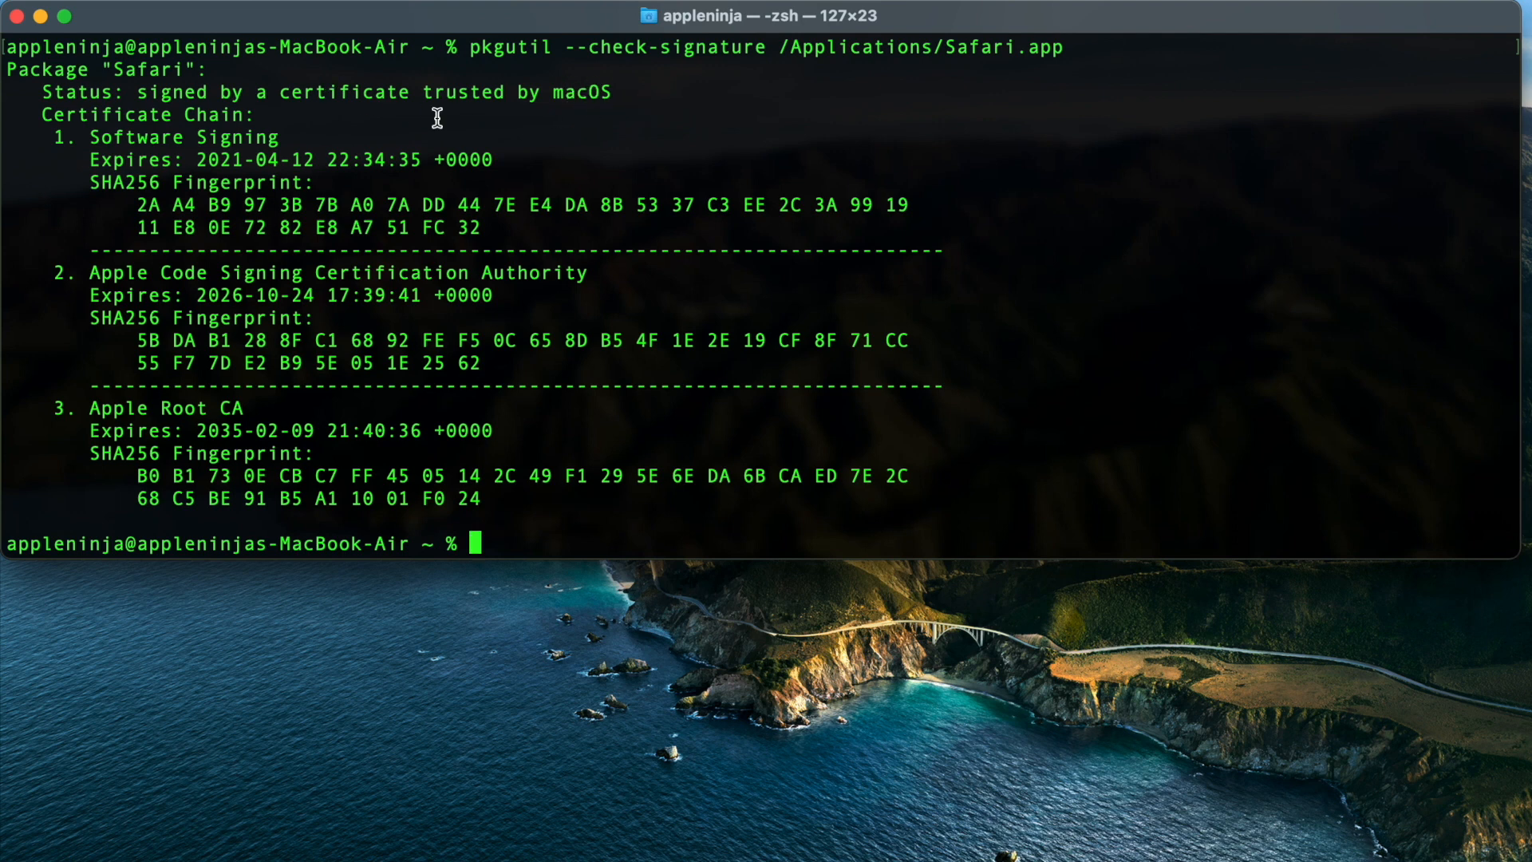
mouse_move(236, 213)
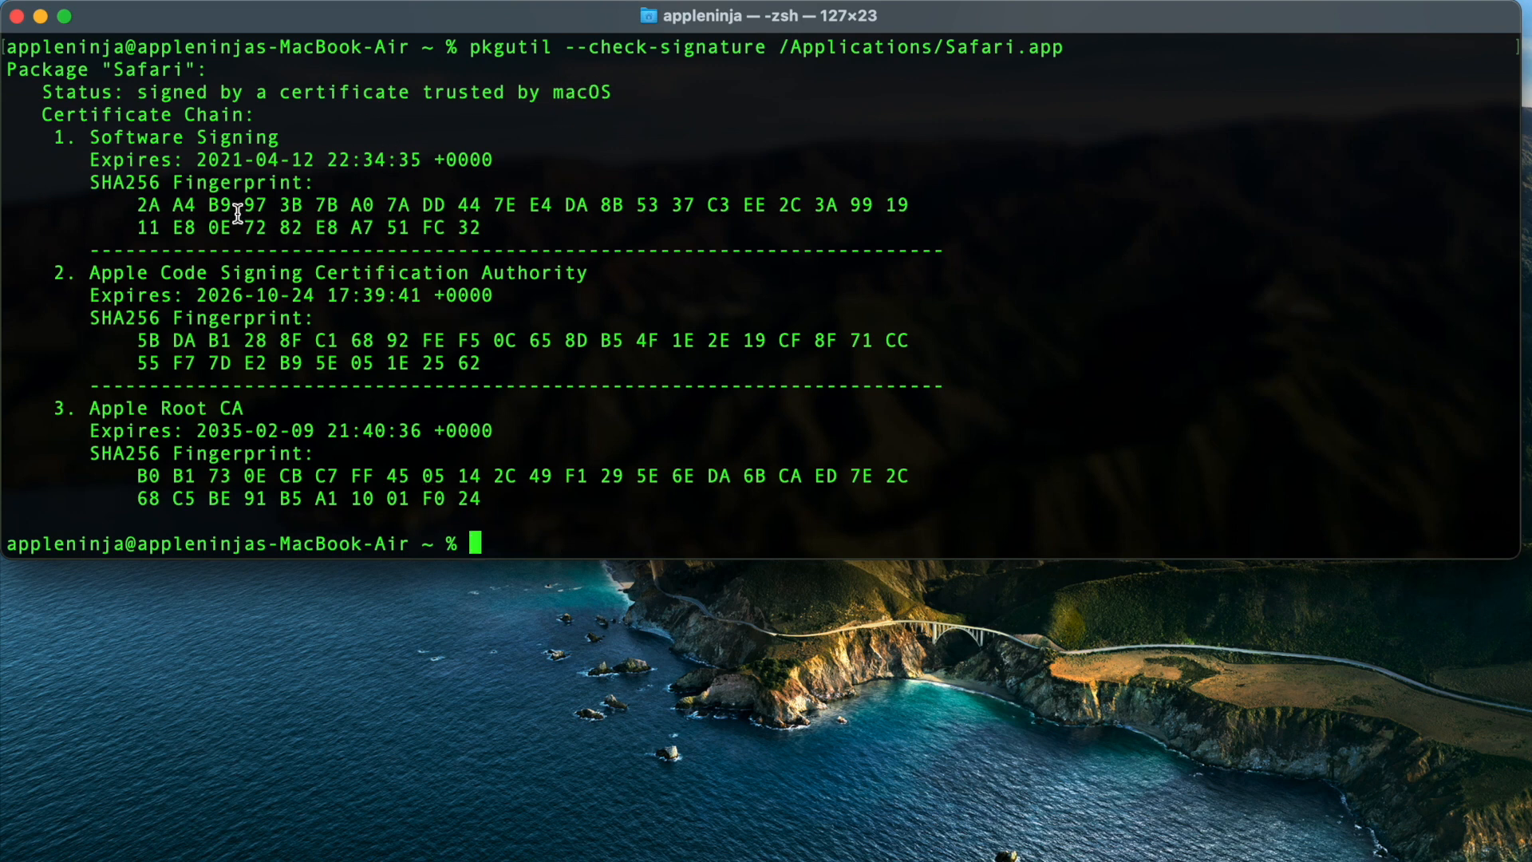
mouse_move(252, 178)
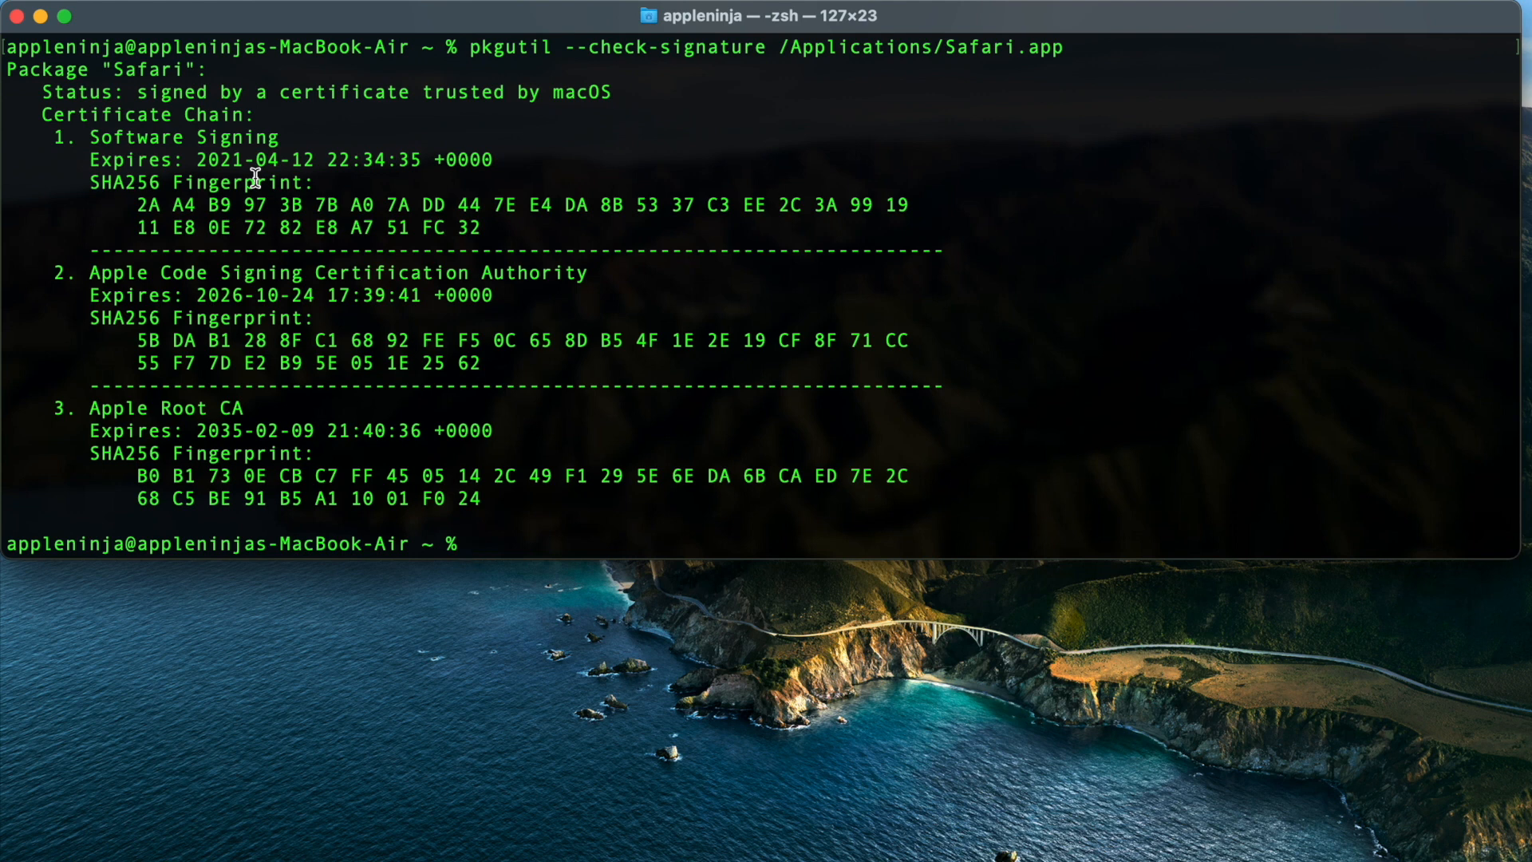
- Run spctl -av on /Applications/Safari.app, showing it accepted with source Apple System
type("s")
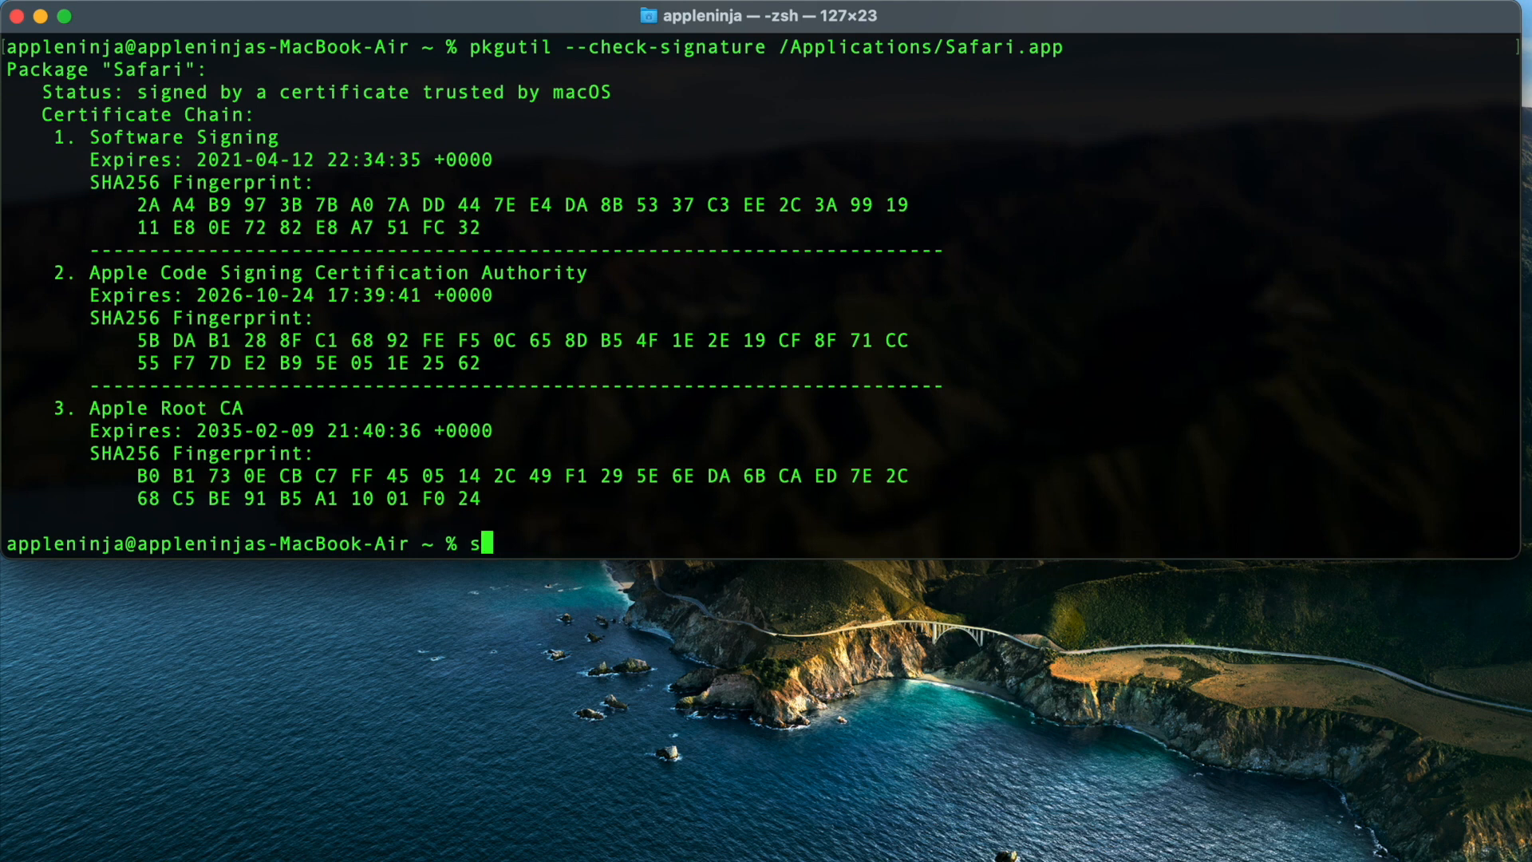
type("pctl")
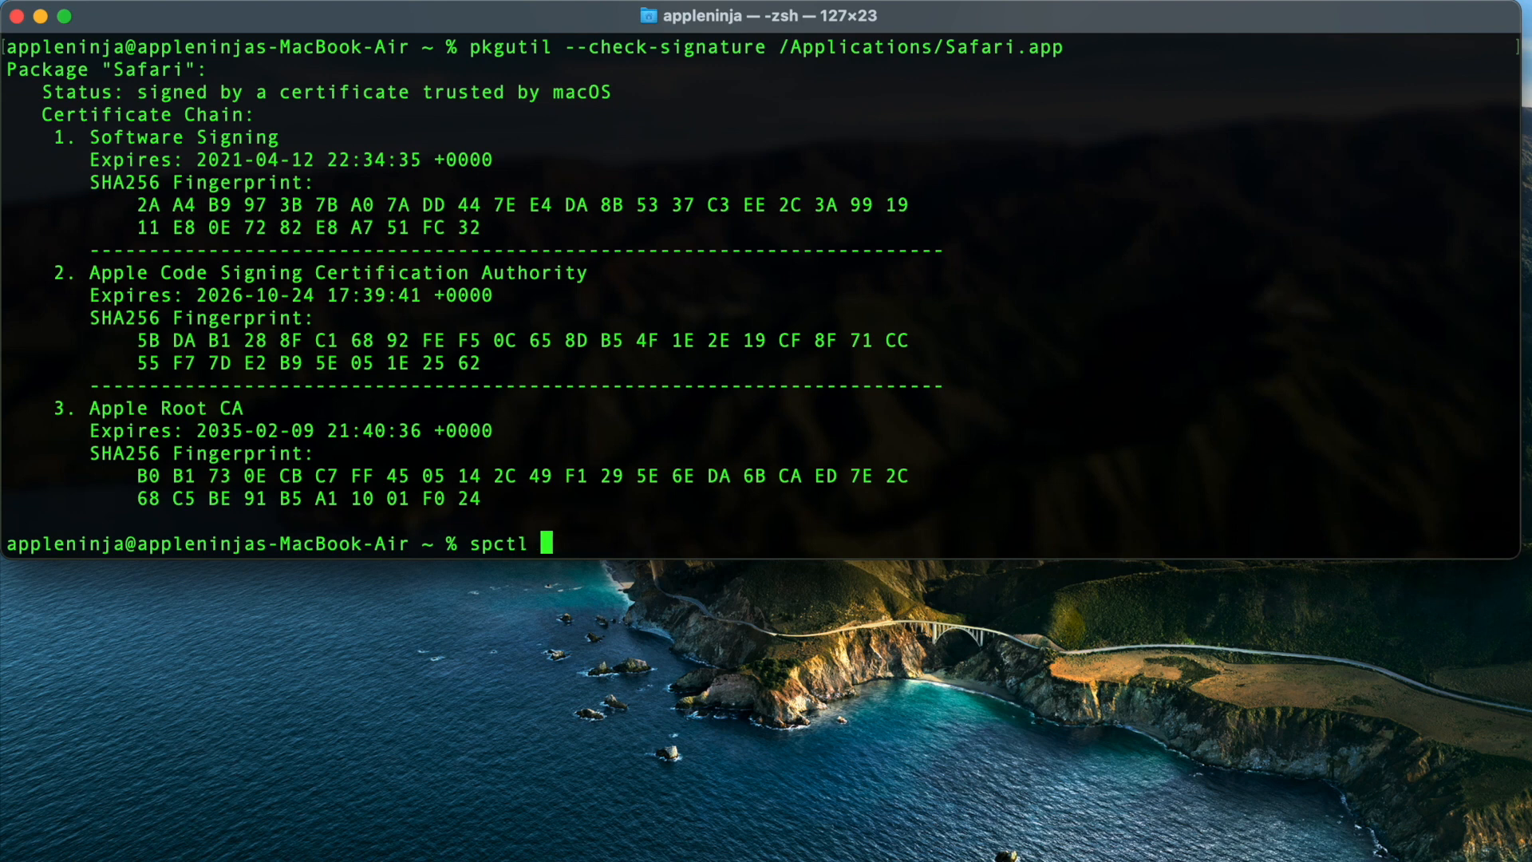
type("-av /A")
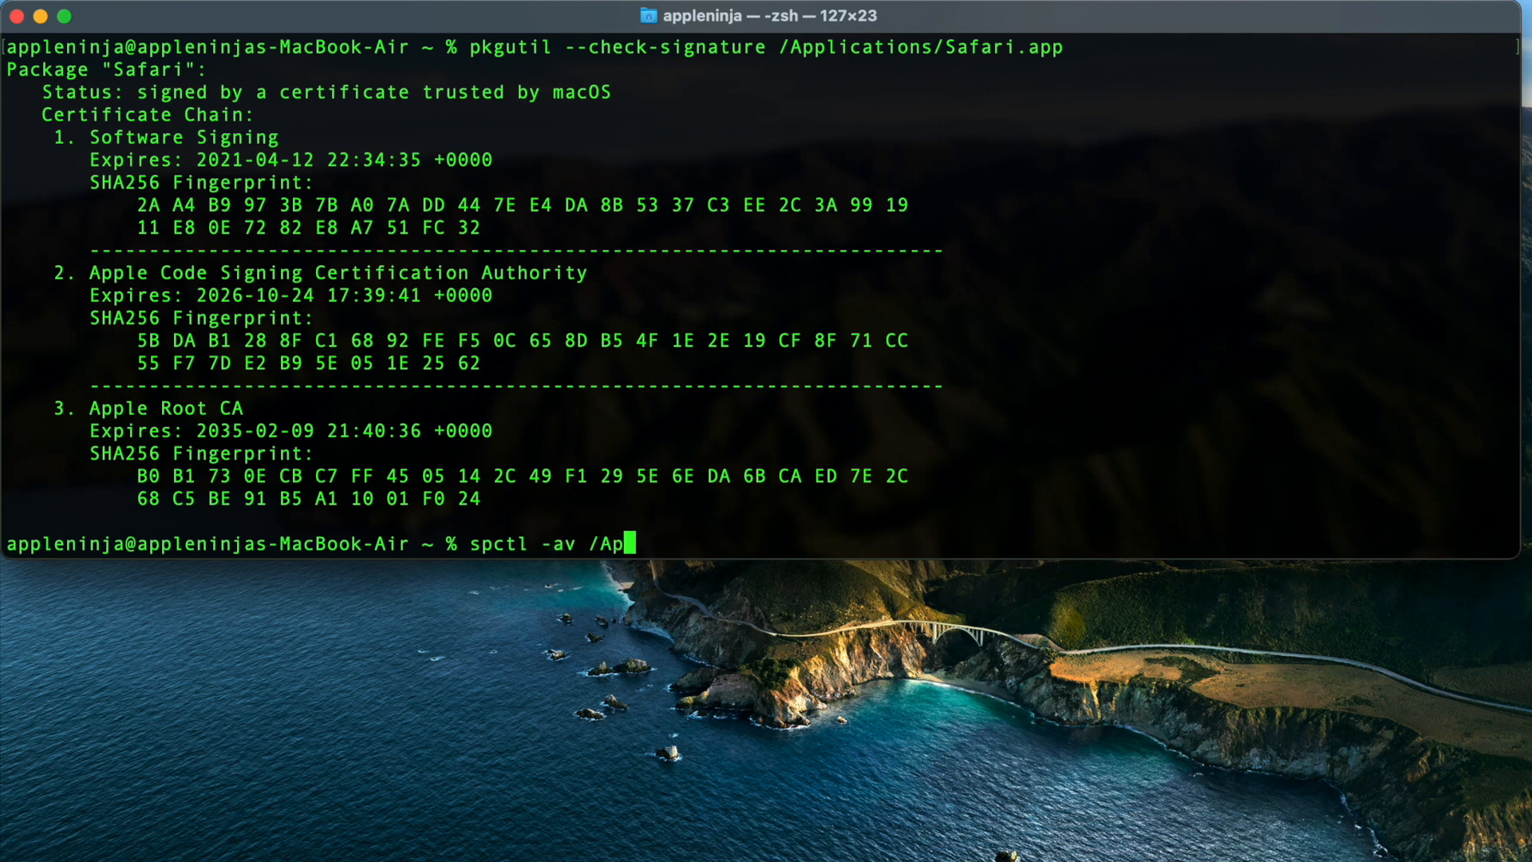
type("plications/Sa")
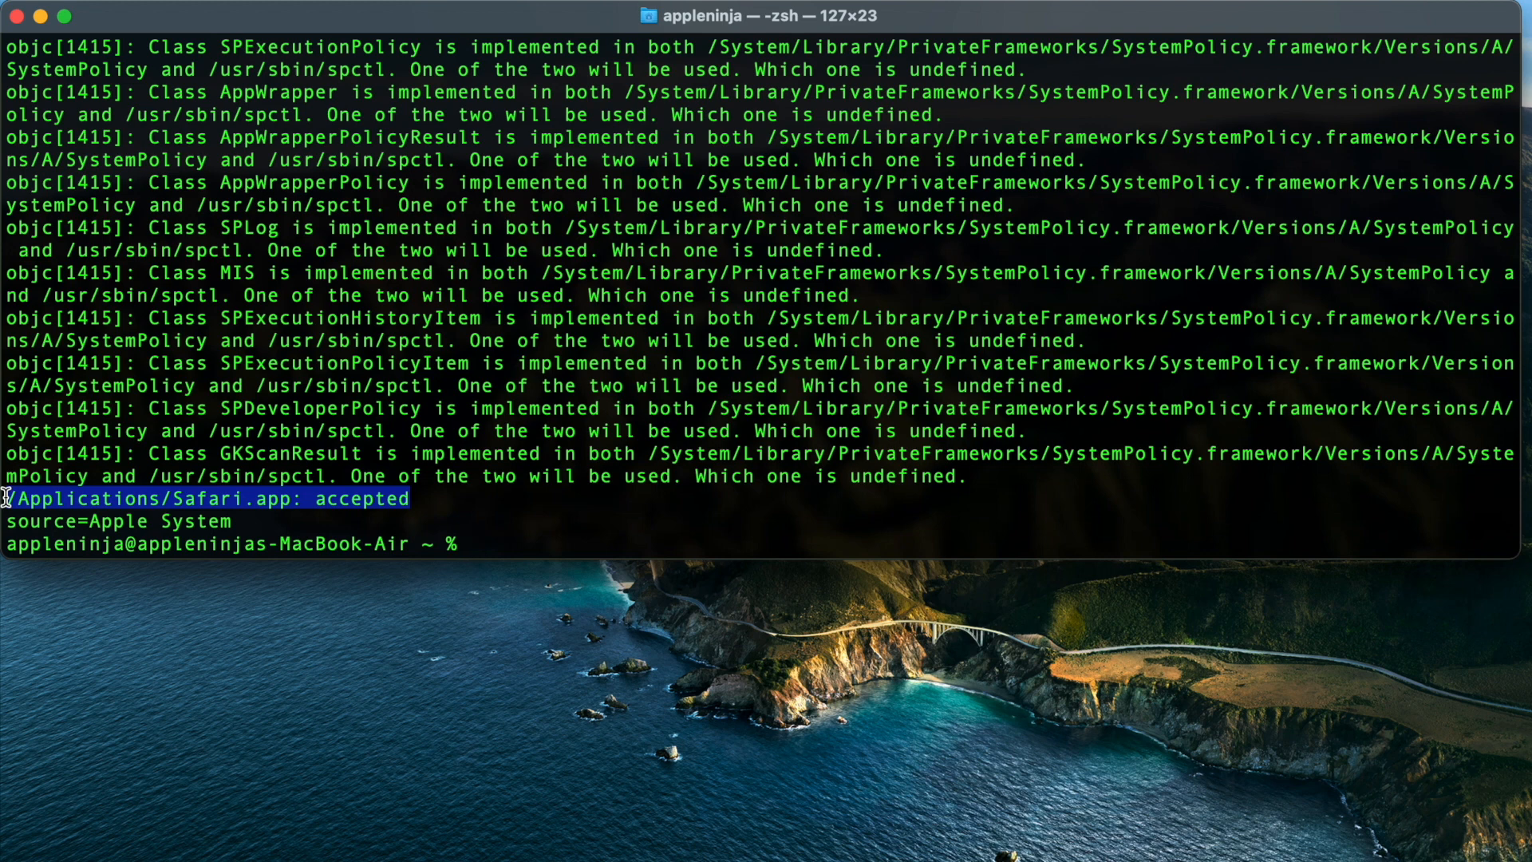
type("xattr")
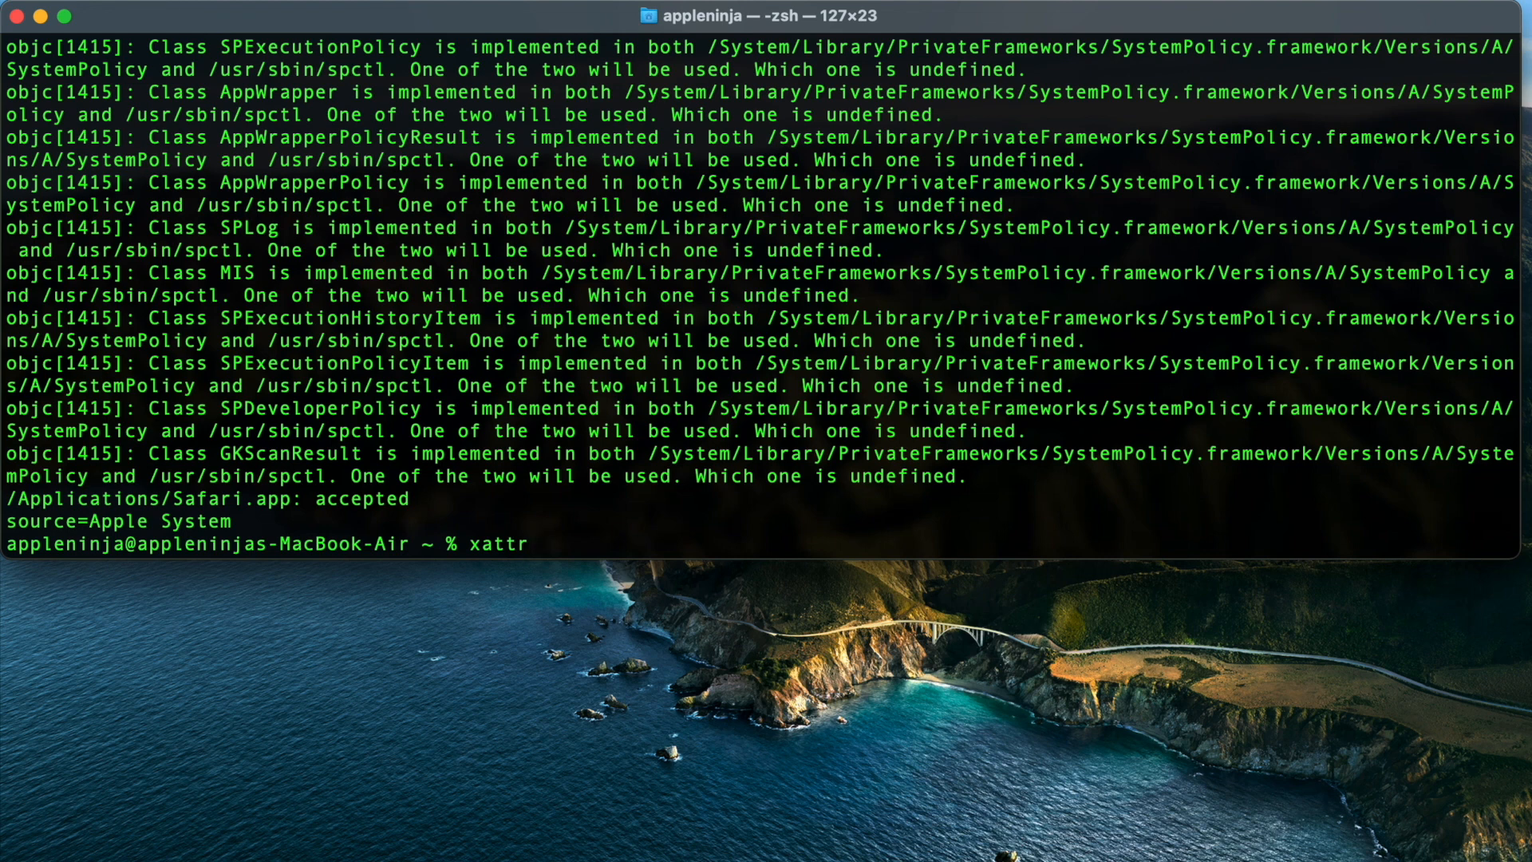
- List the extended attributes of /Applications/Safari.app with xattr
type("/")
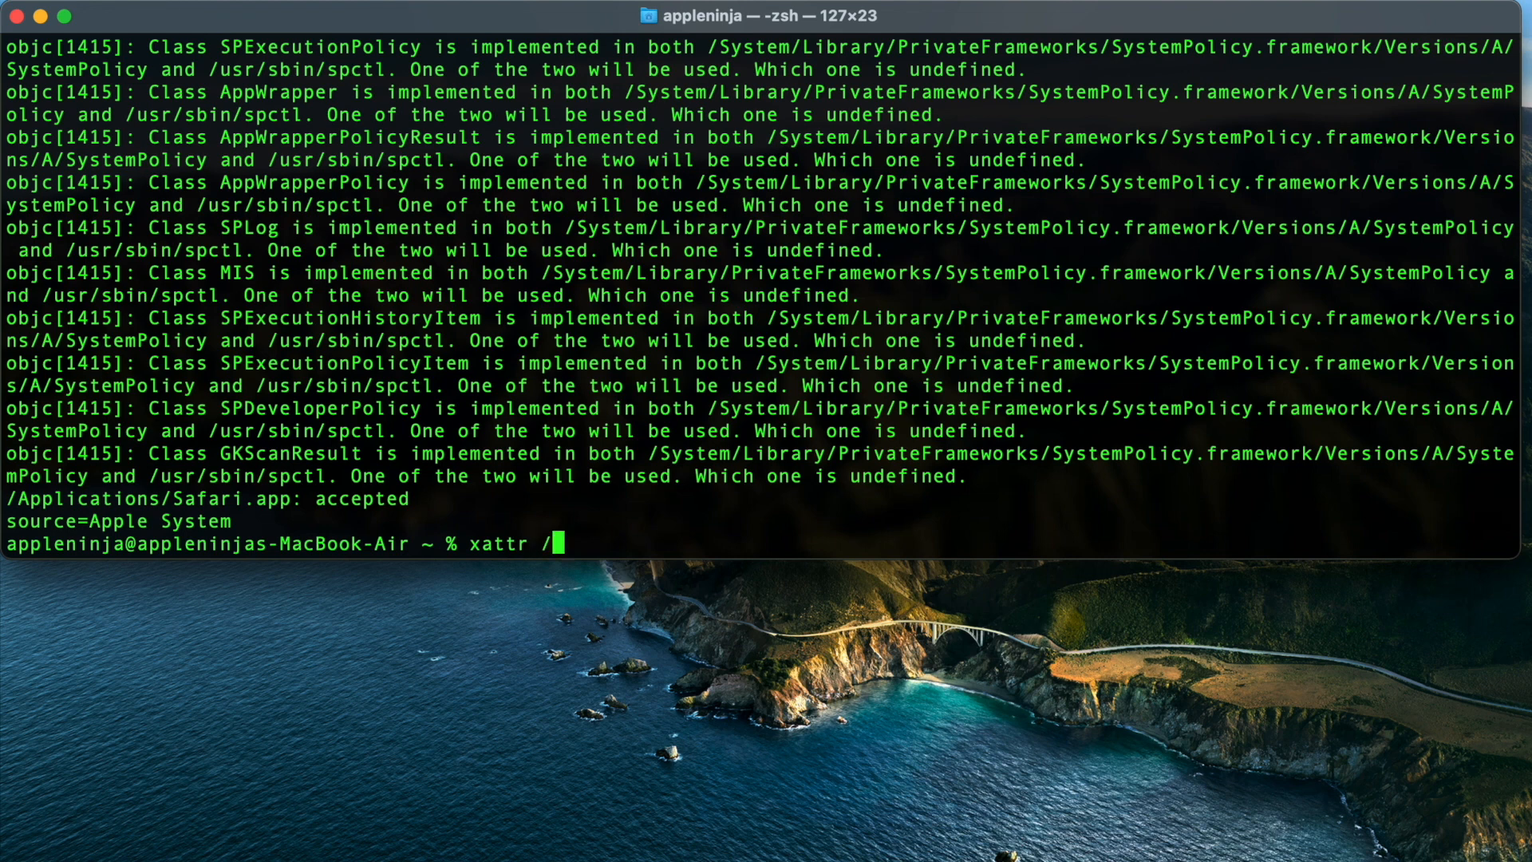
type("Applications/Safari.app")
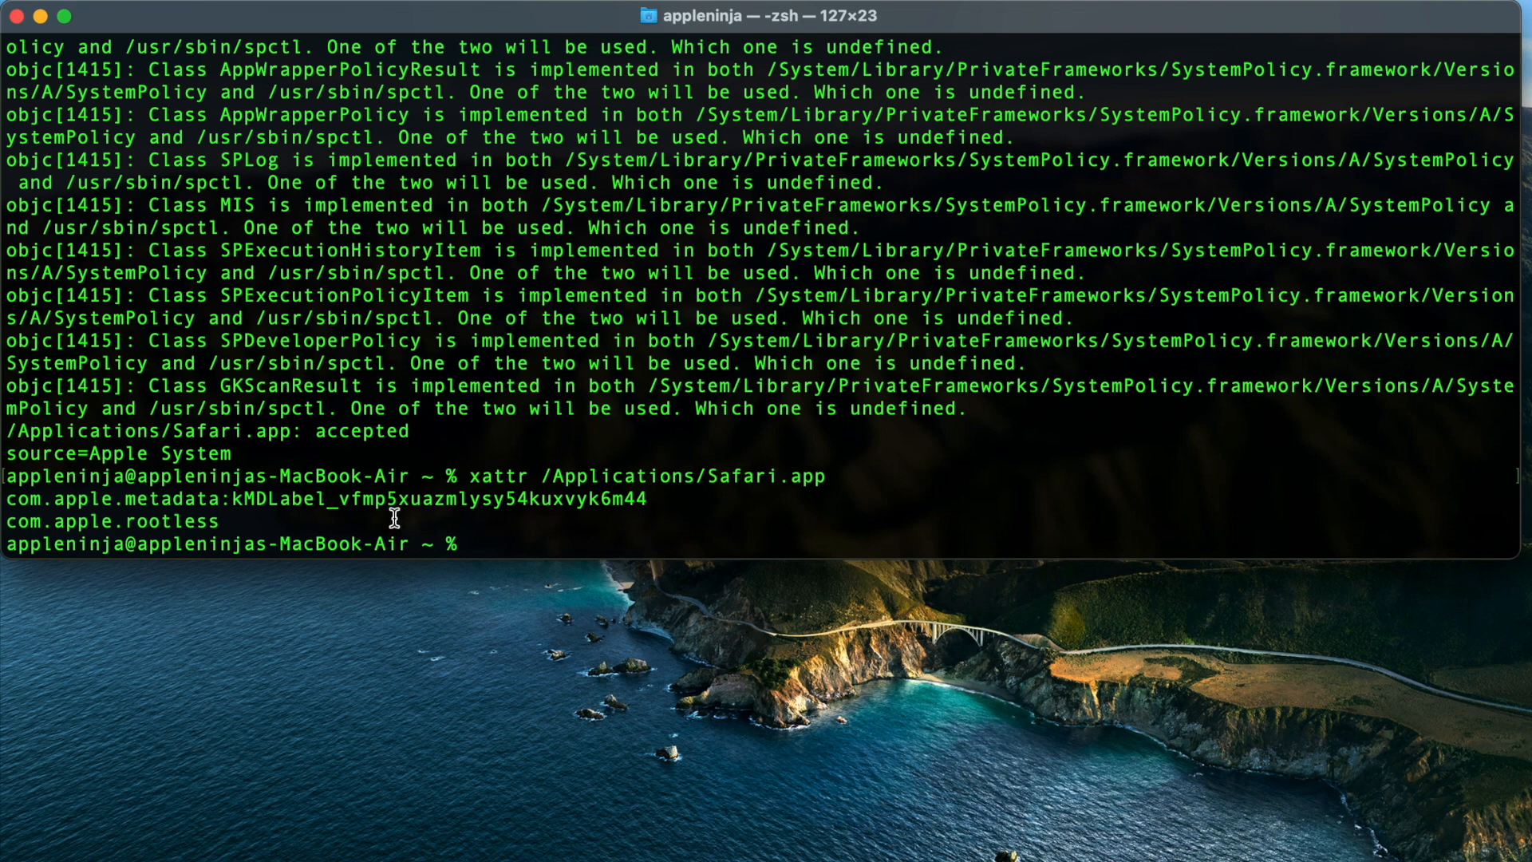
mouse_move(39, 518)
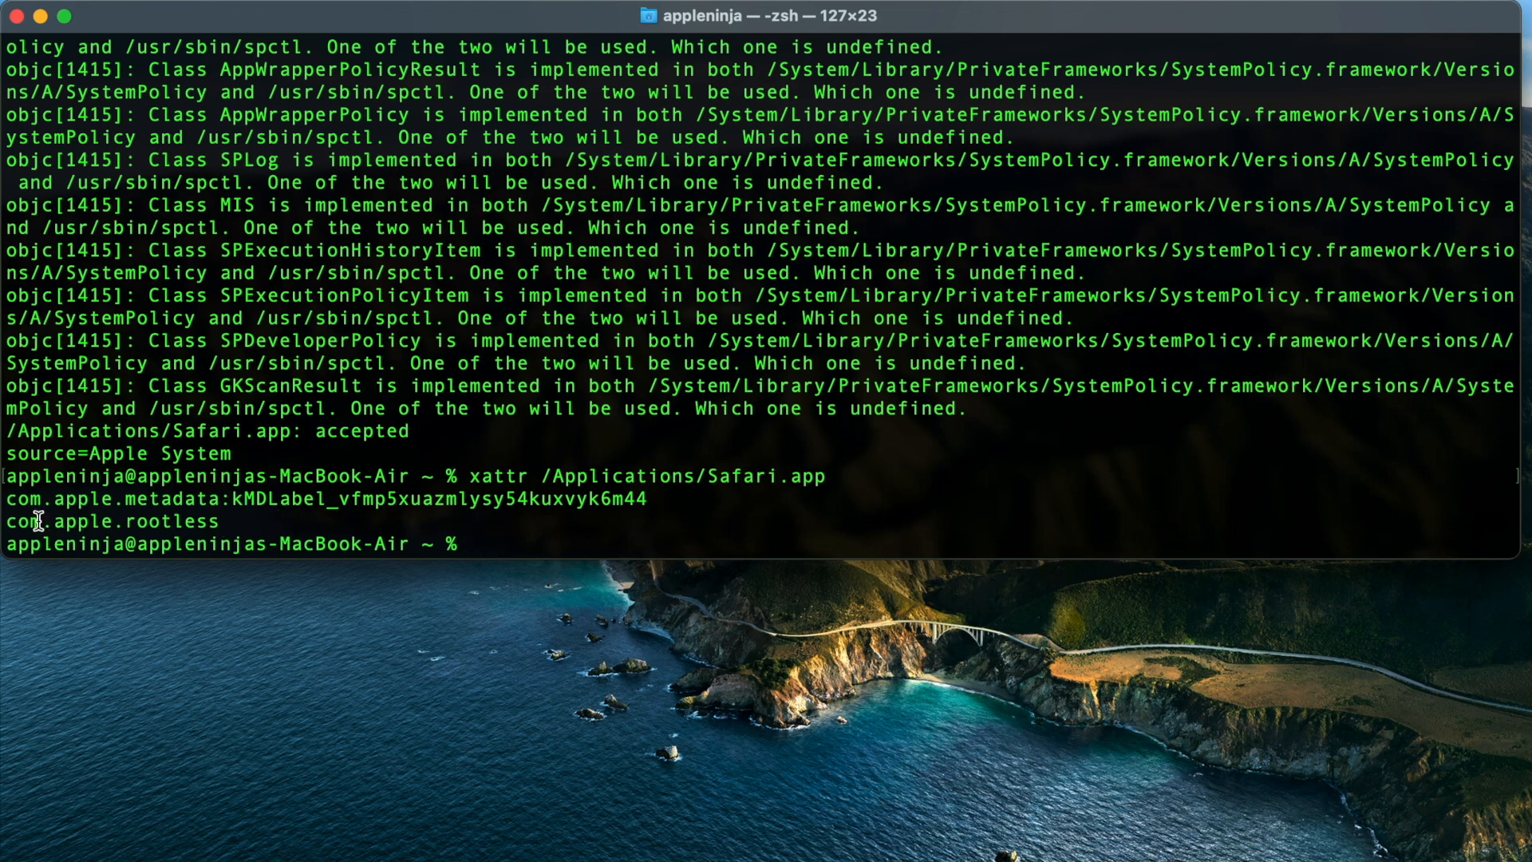
mouse_move(105, 526)
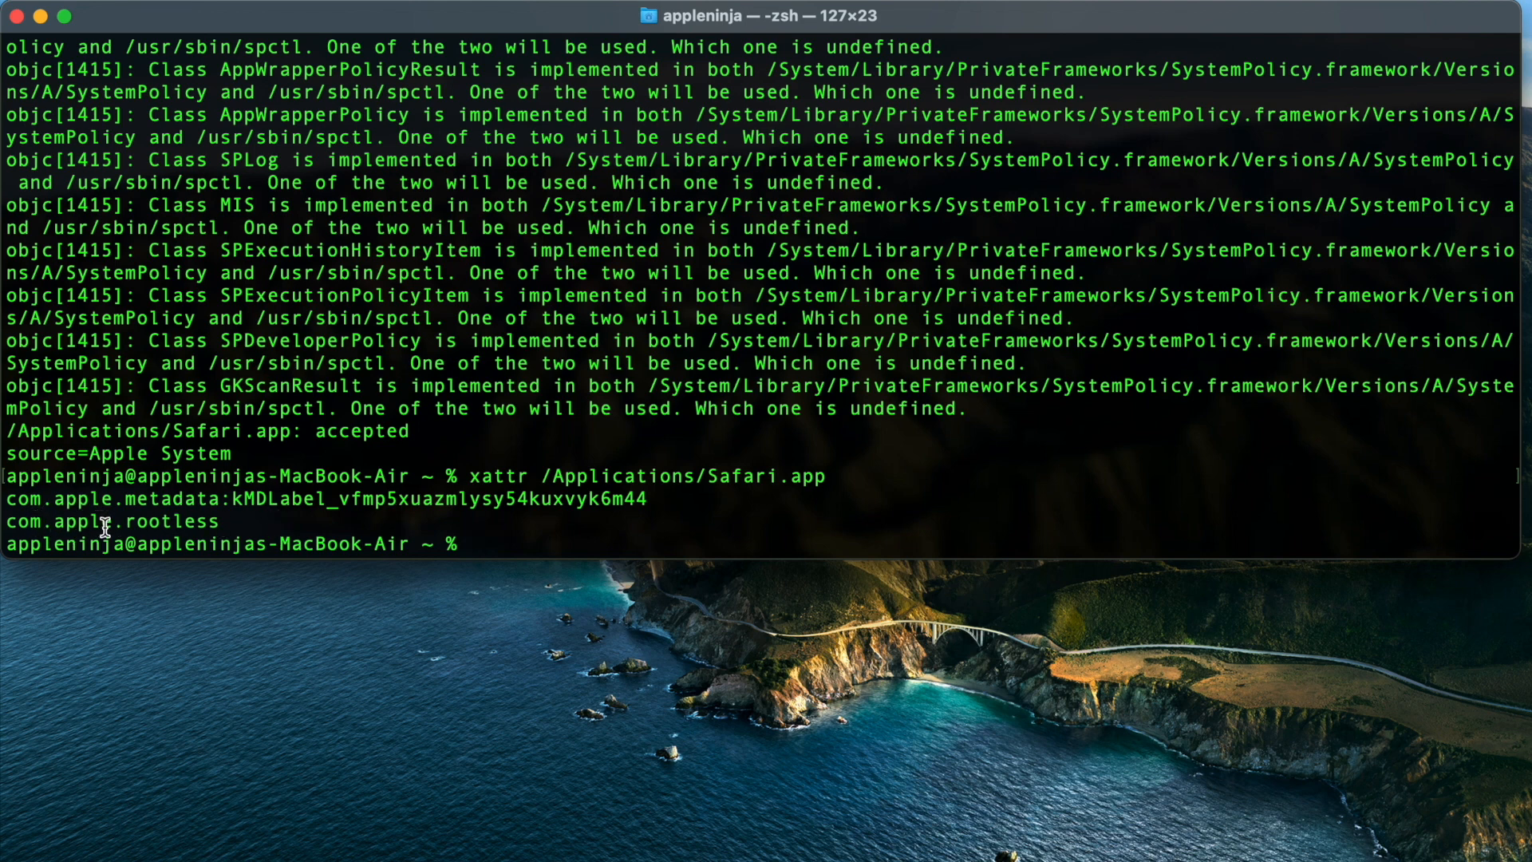
mouse_move(261, 528)
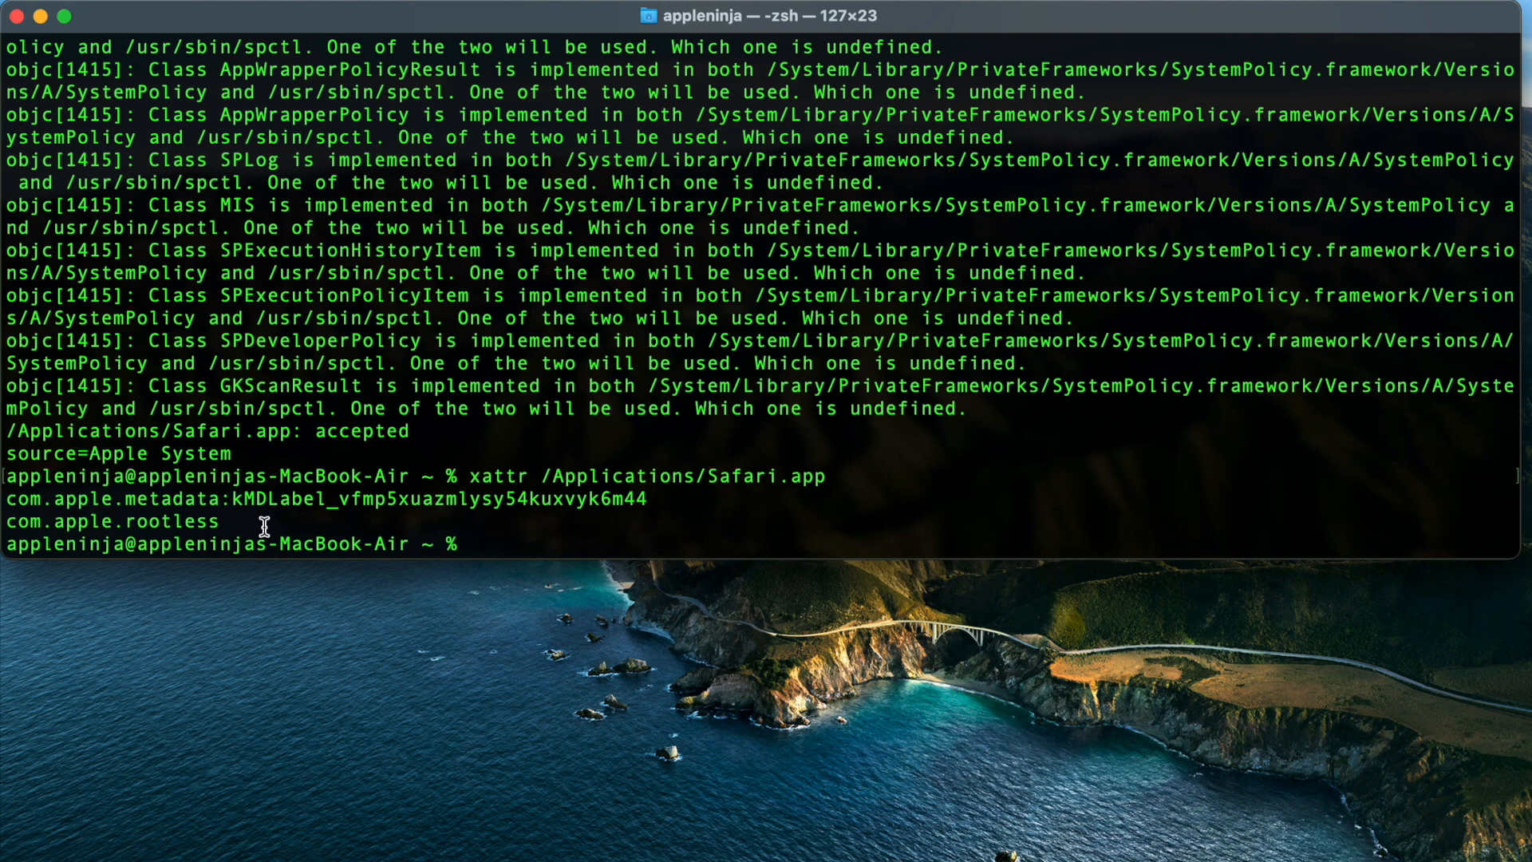
type("xattr /Applications/Safari.app")
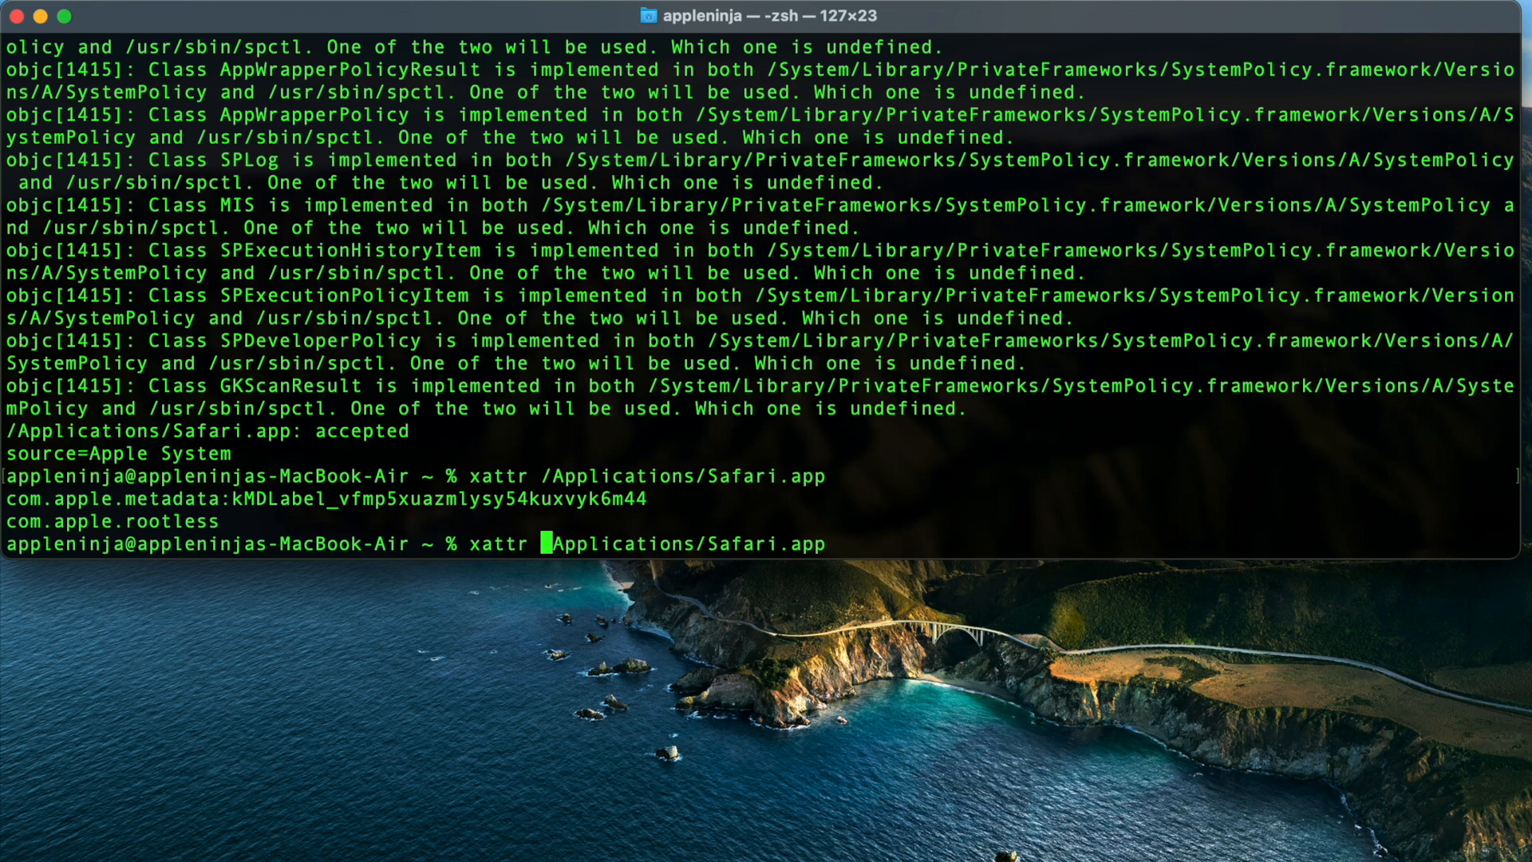
- Delete Safari's attributes with xattr -d and dismiss the permission-denied warning
type("-")
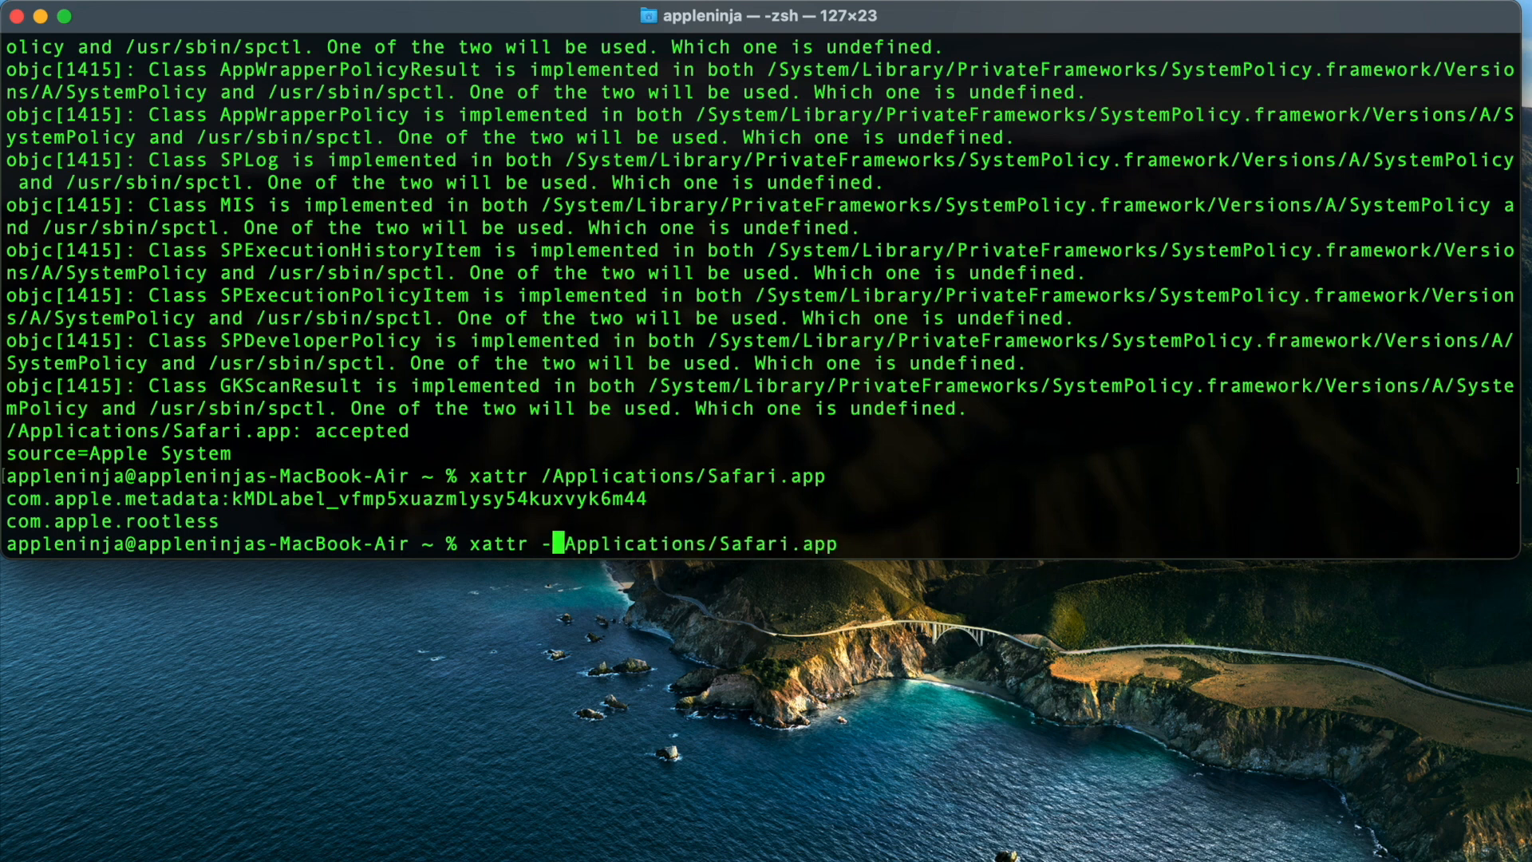
type("d")
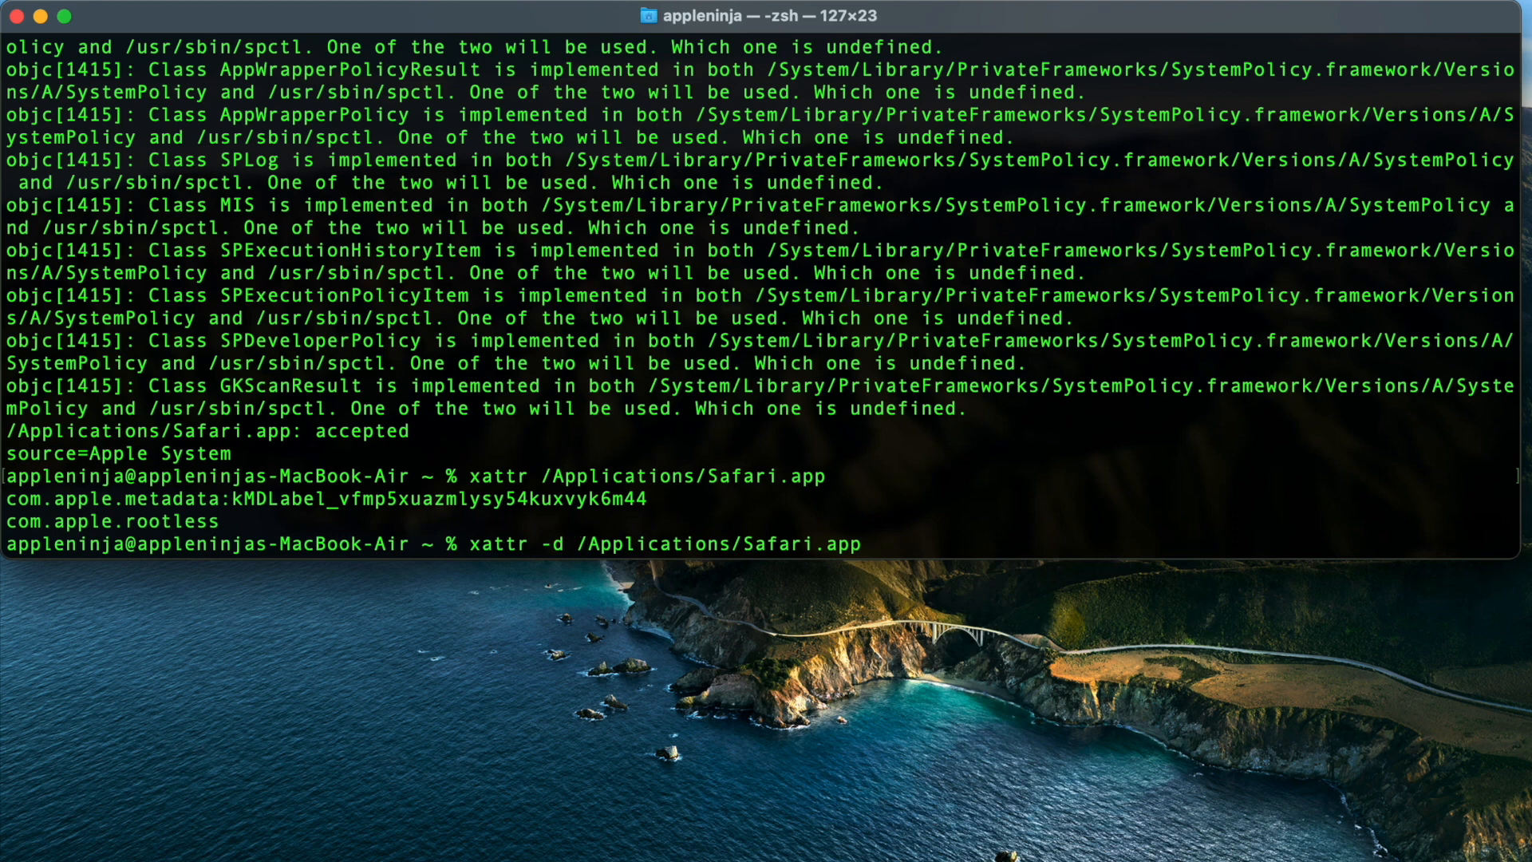
key("Return")
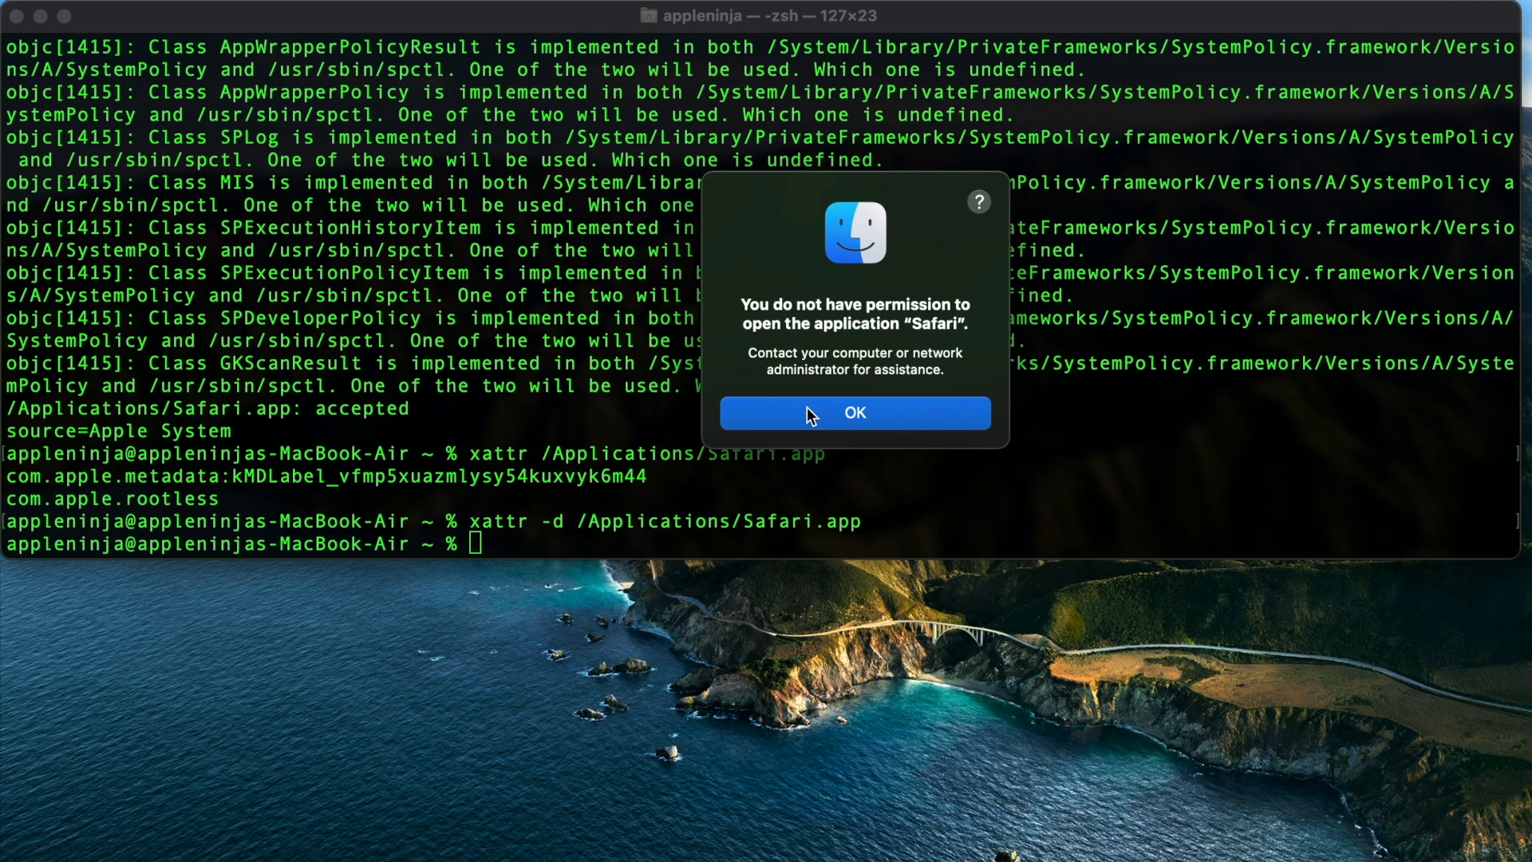
mouse_move(592, 315)
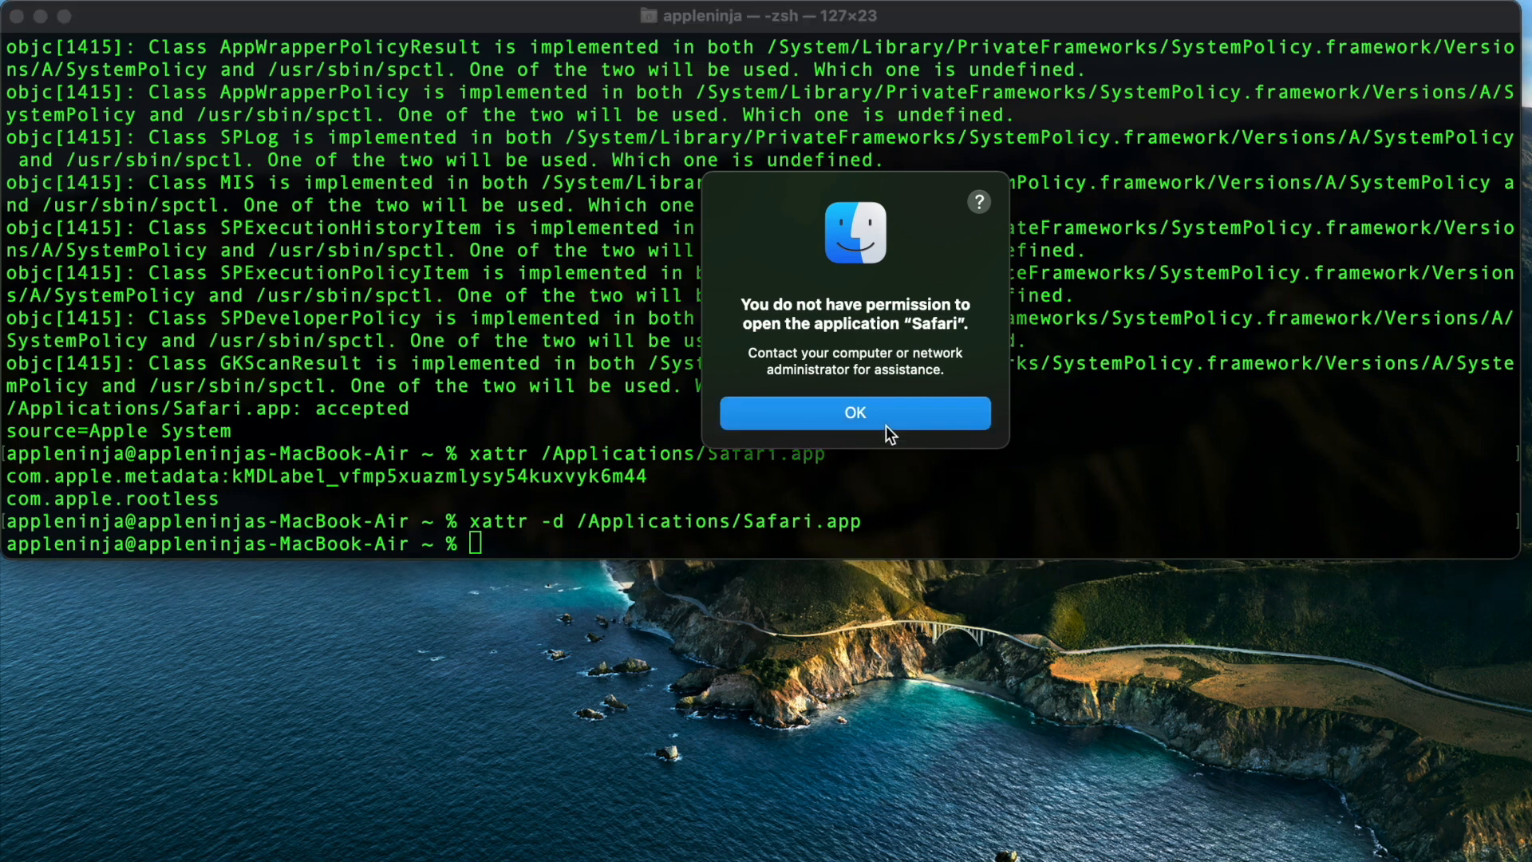
left_click(854, 412)
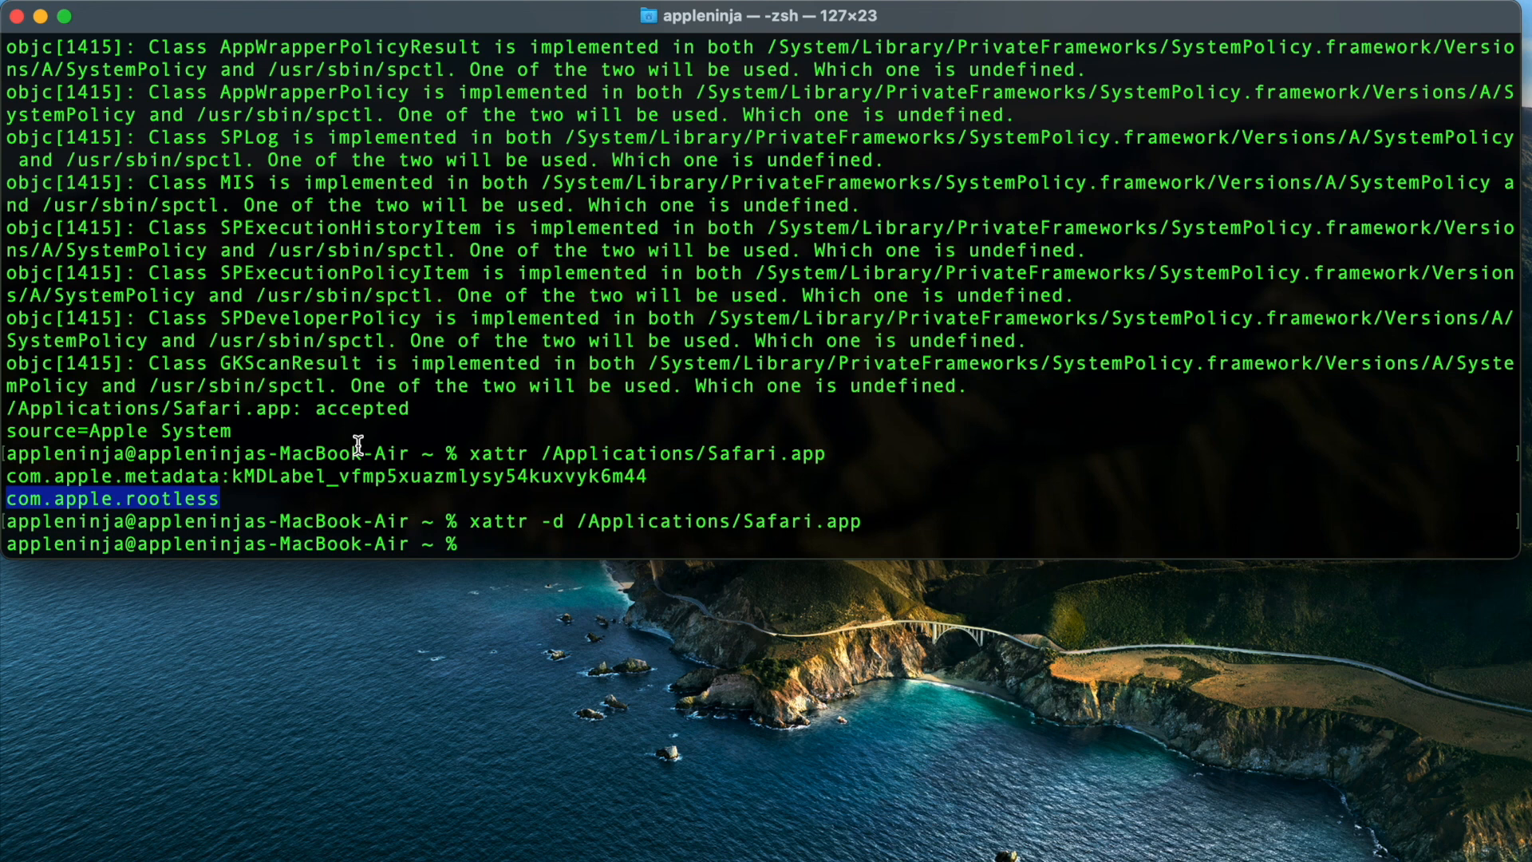
mouse_move(636, 547)
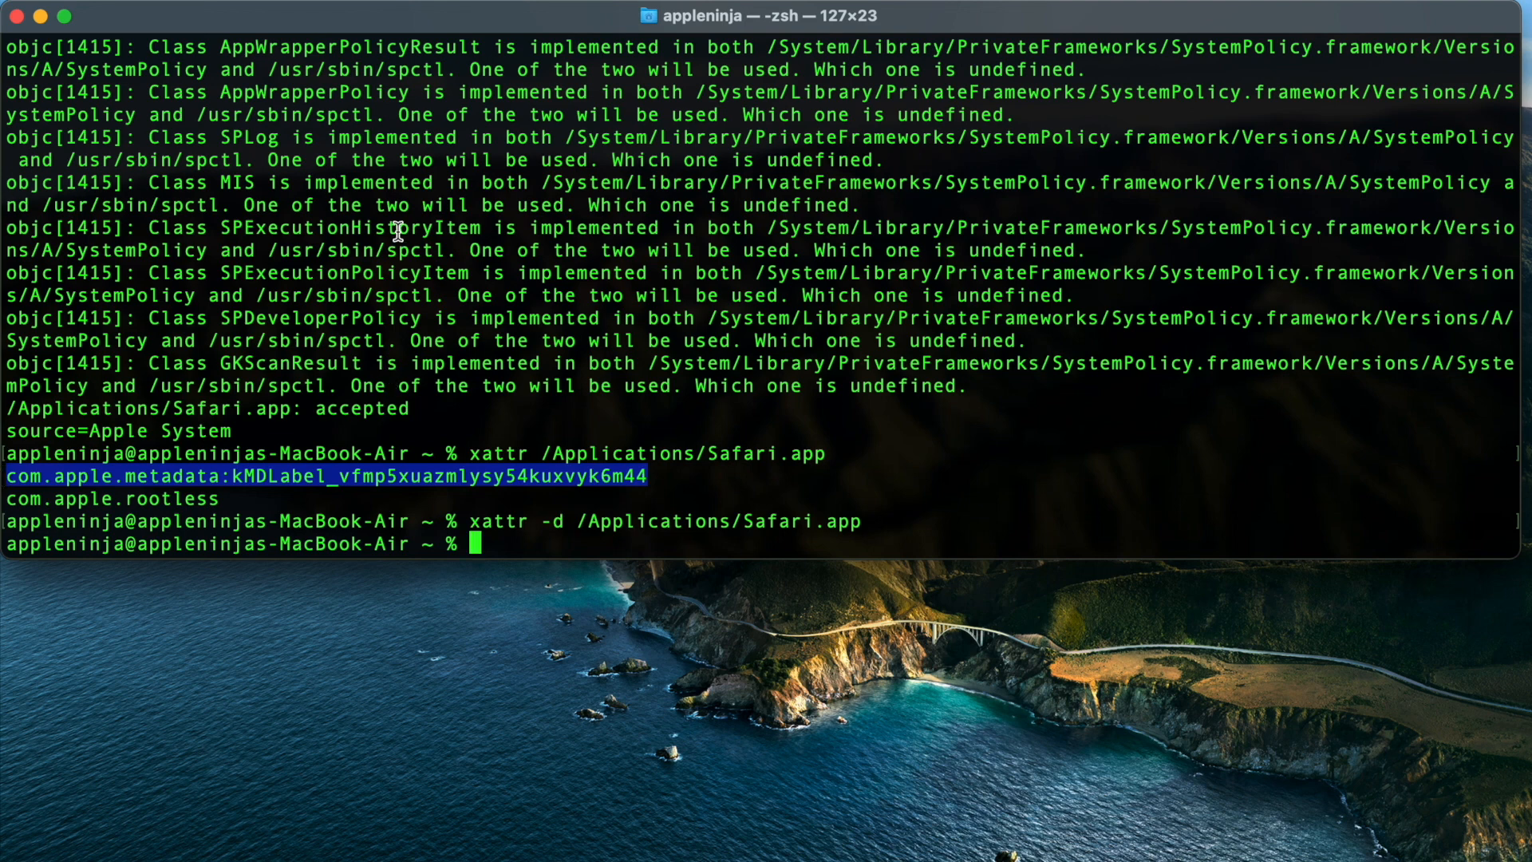
mouse_move(396, 410)
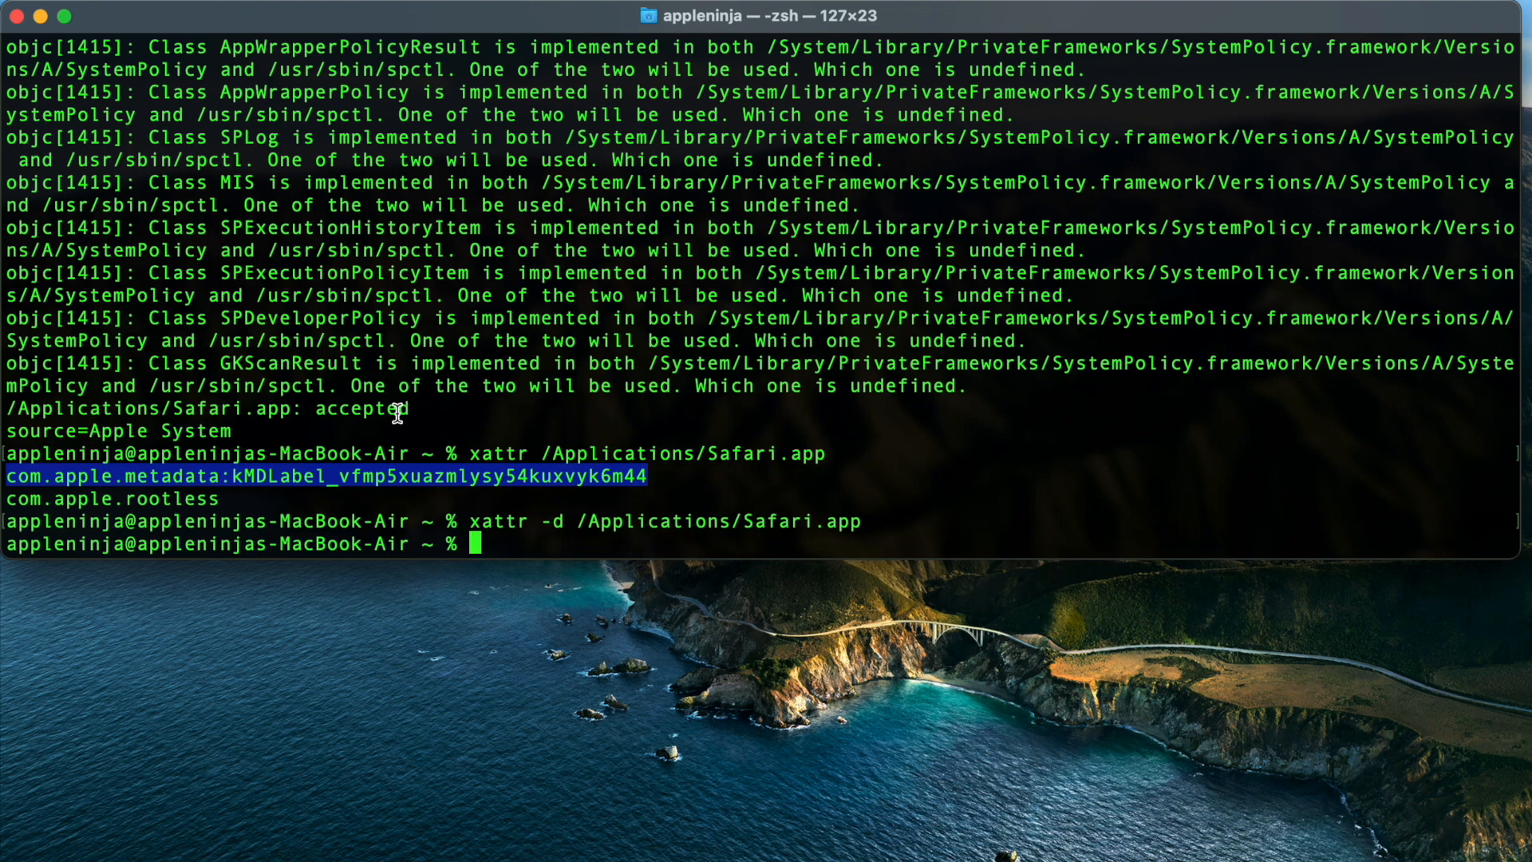
mouse_move(584, 678)
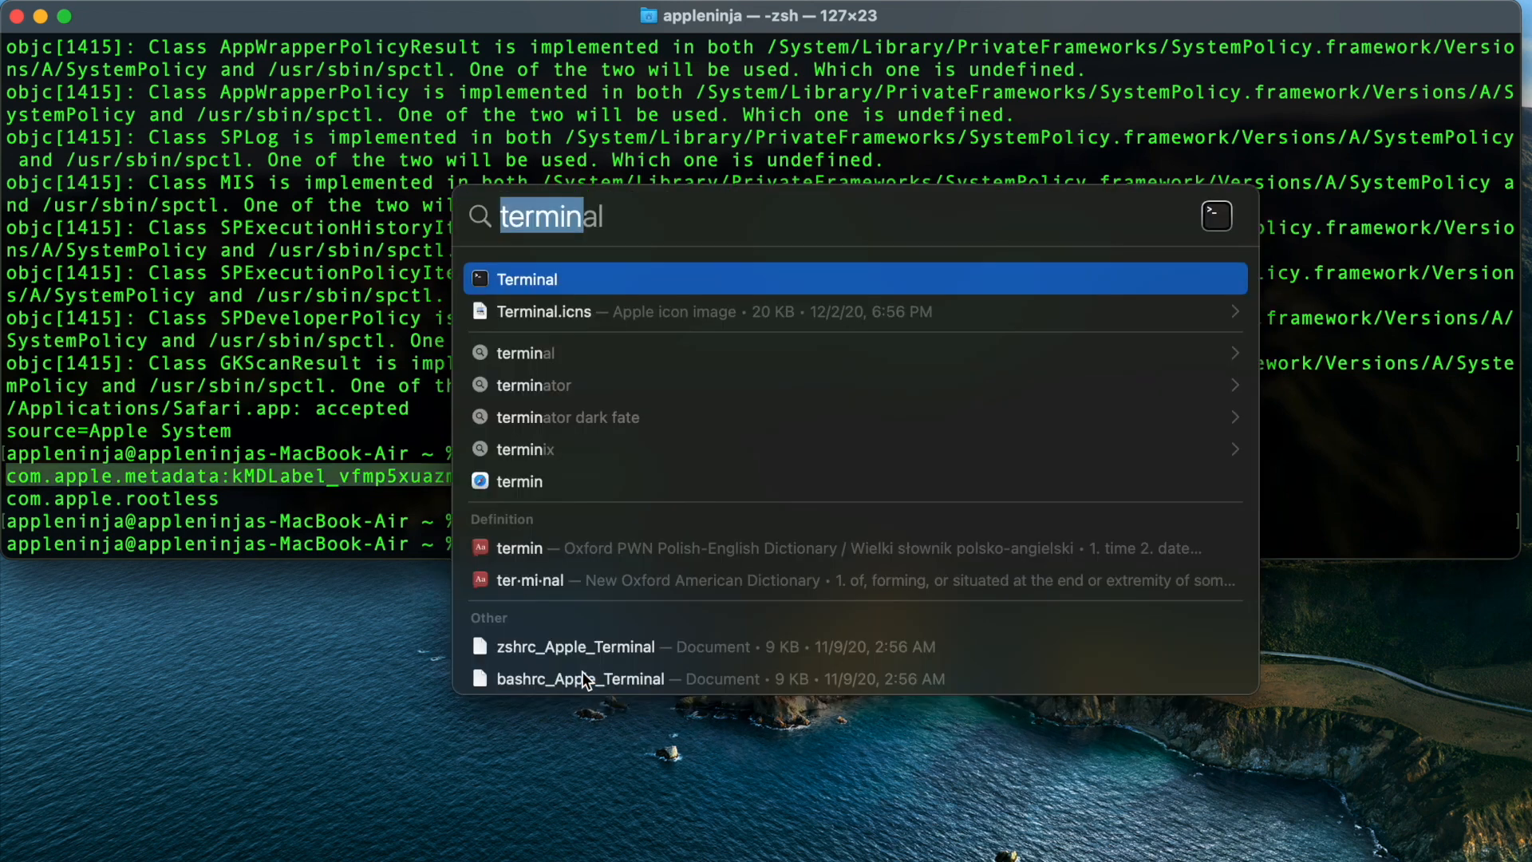
- Connect Screen Sharing to 192.168.1.2 and sign in as appleninja
type("scren")
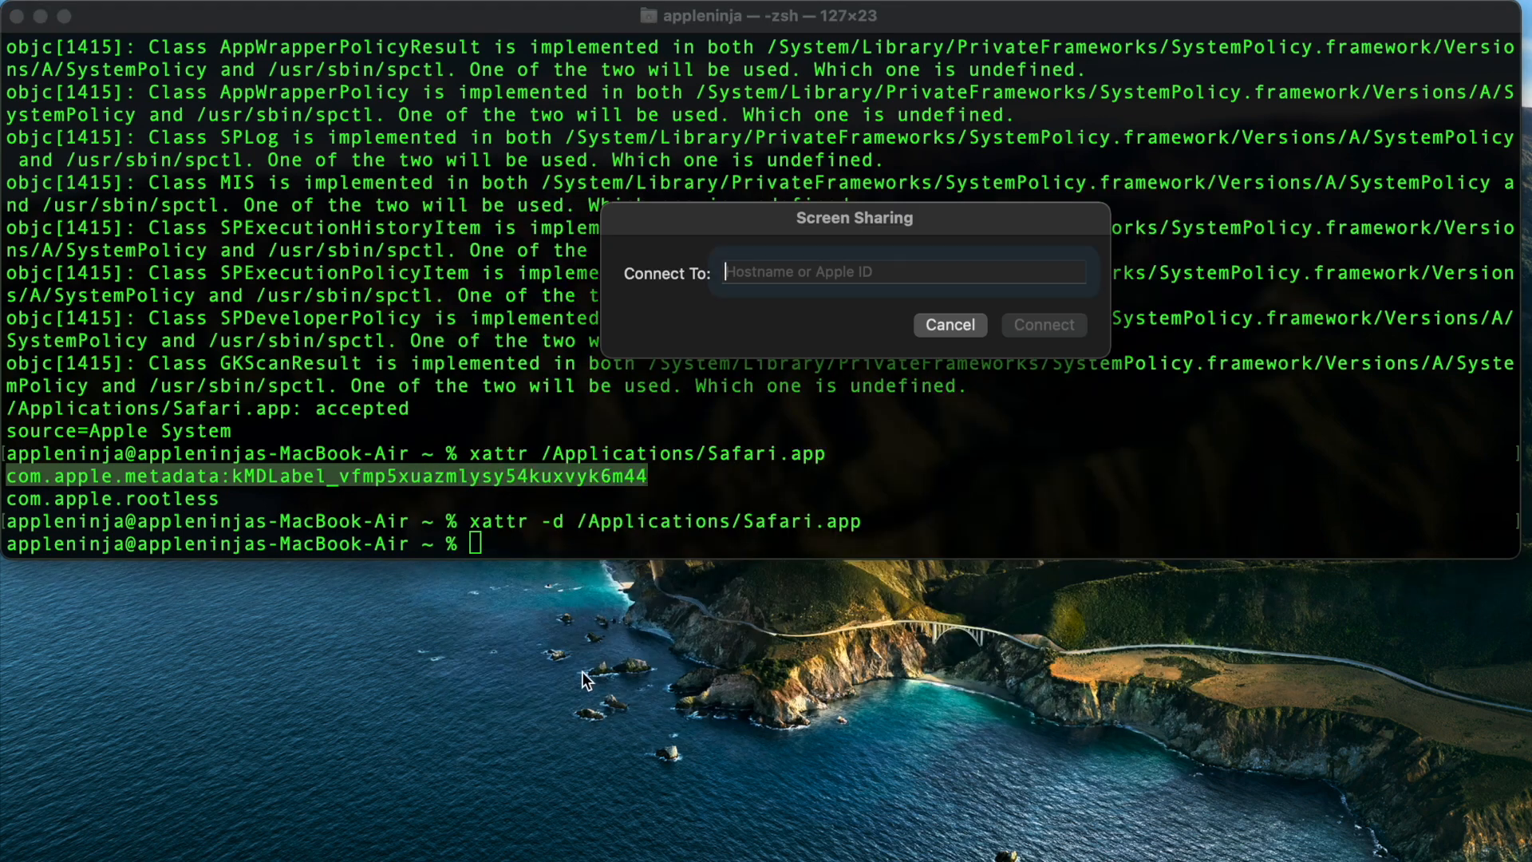
left_click(900, 271)
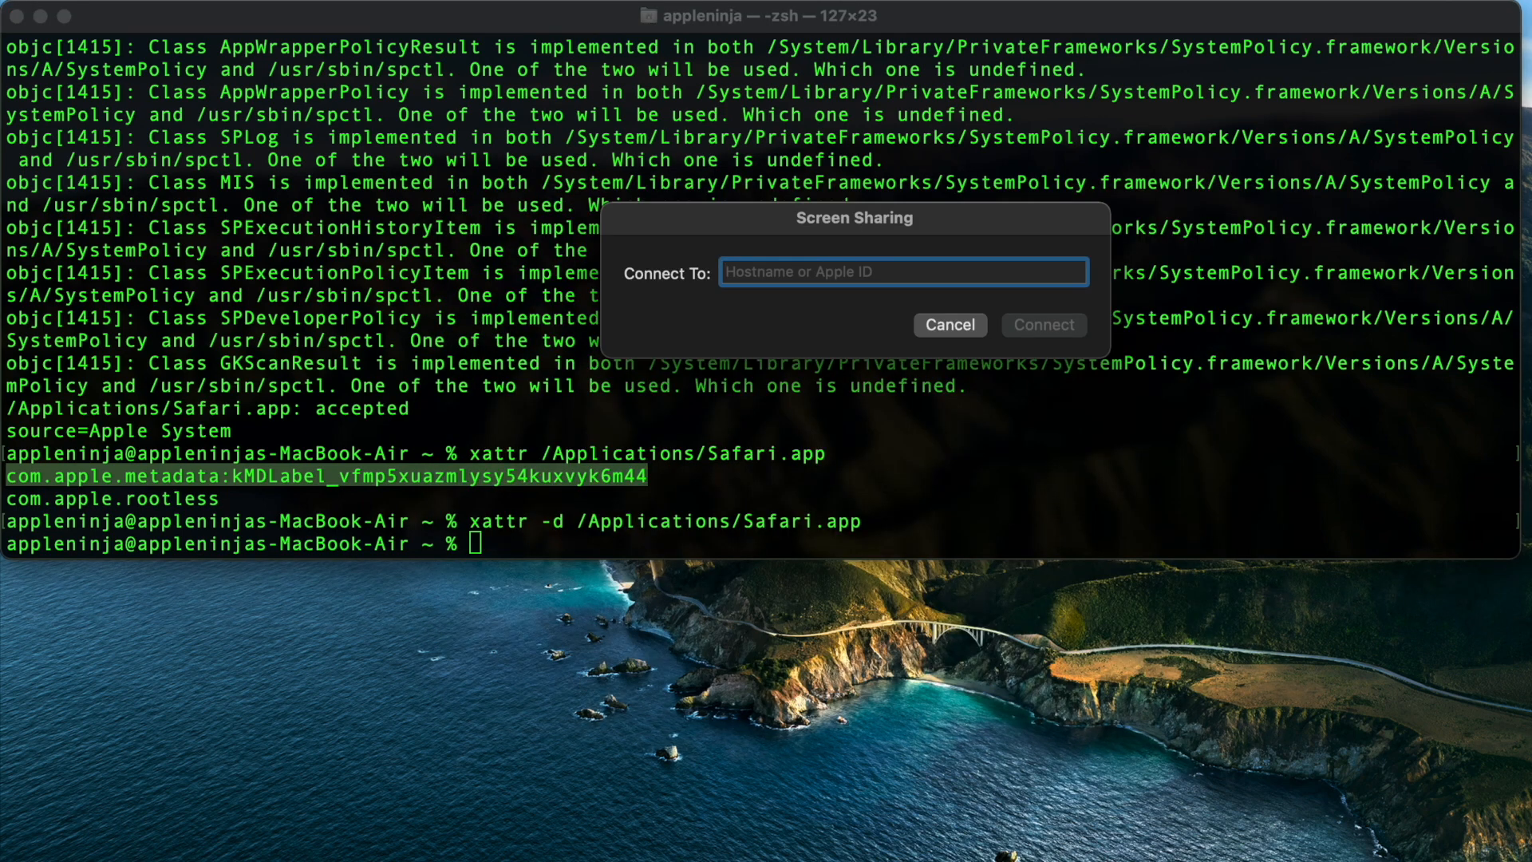
type("192")
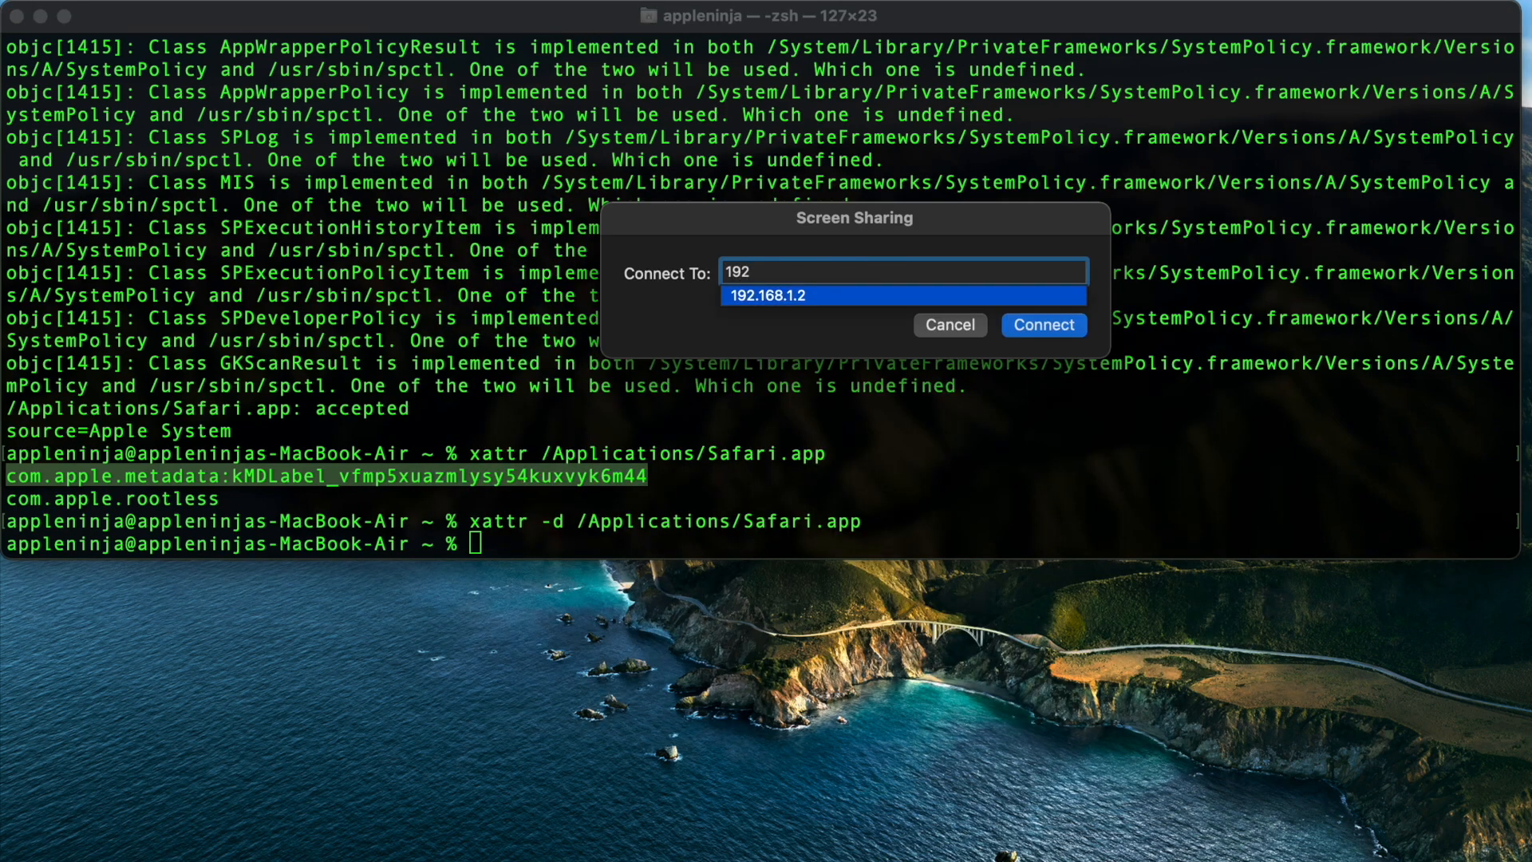
left_click(1041, 325)
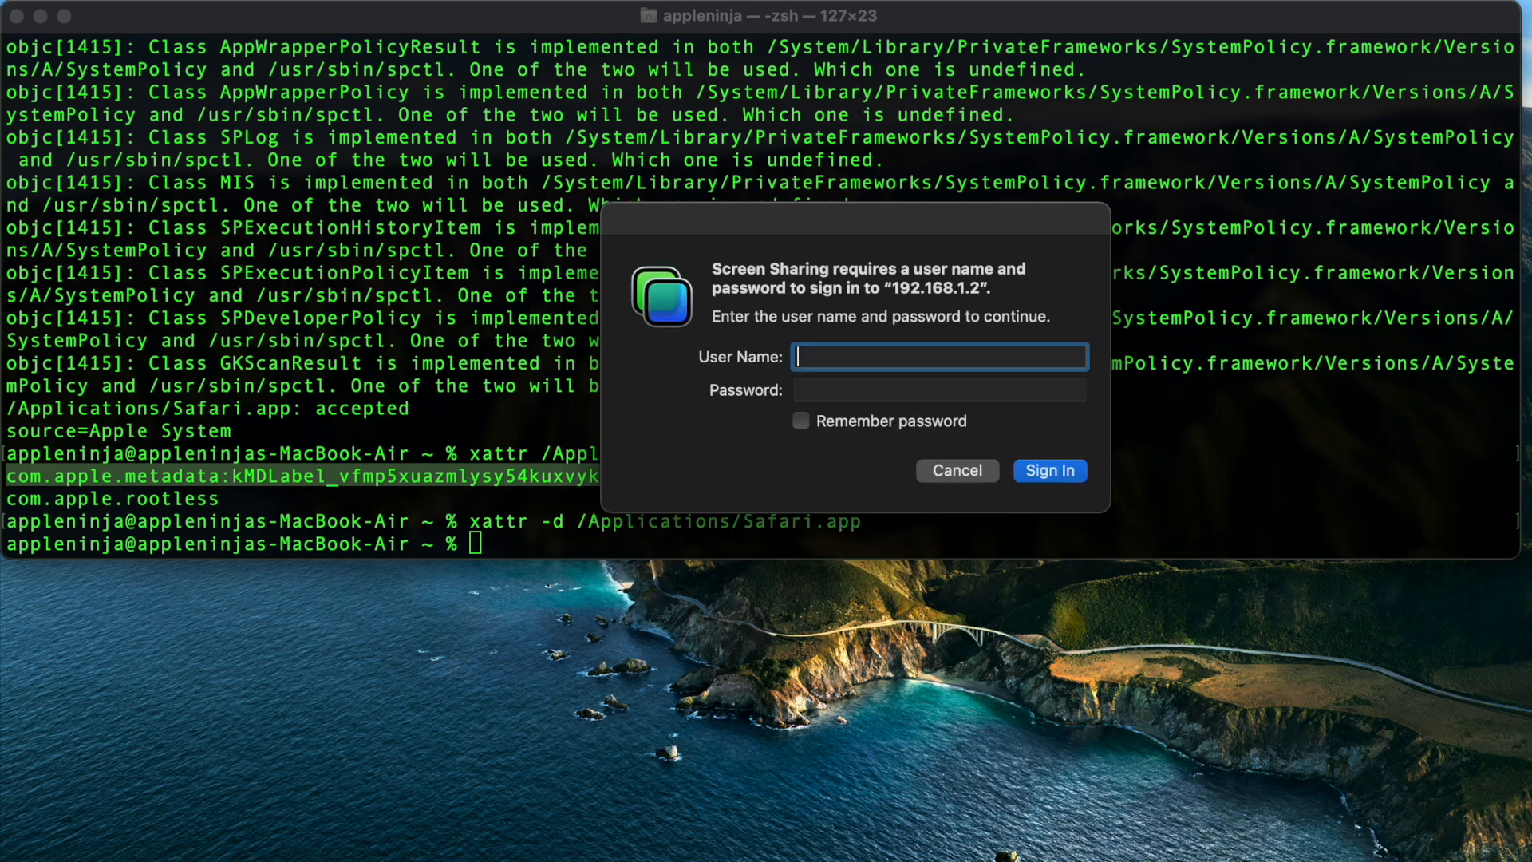
type("appleninja")
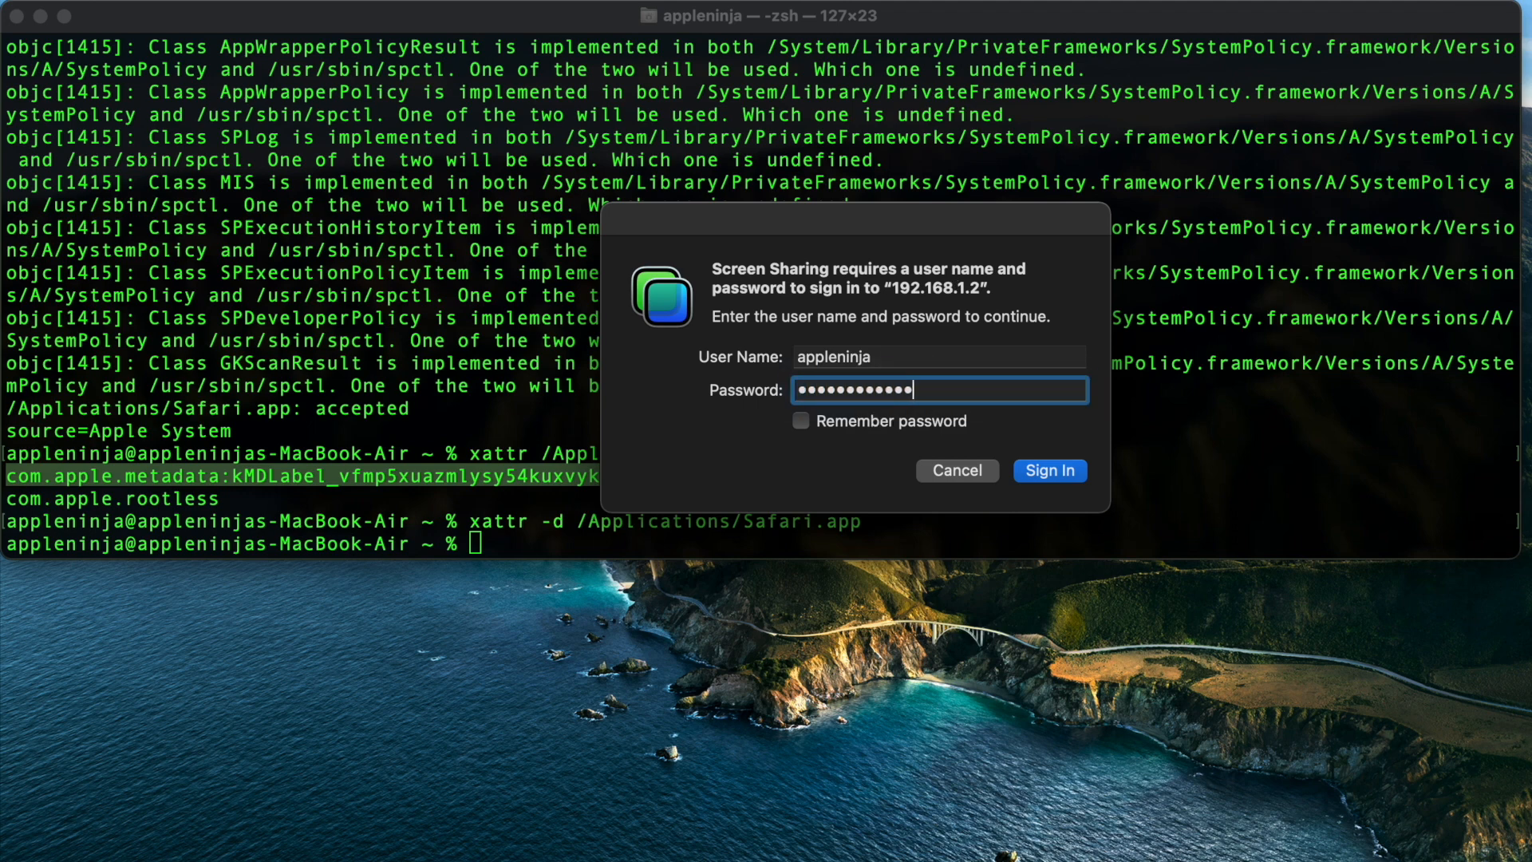
left_click(1049, 470)
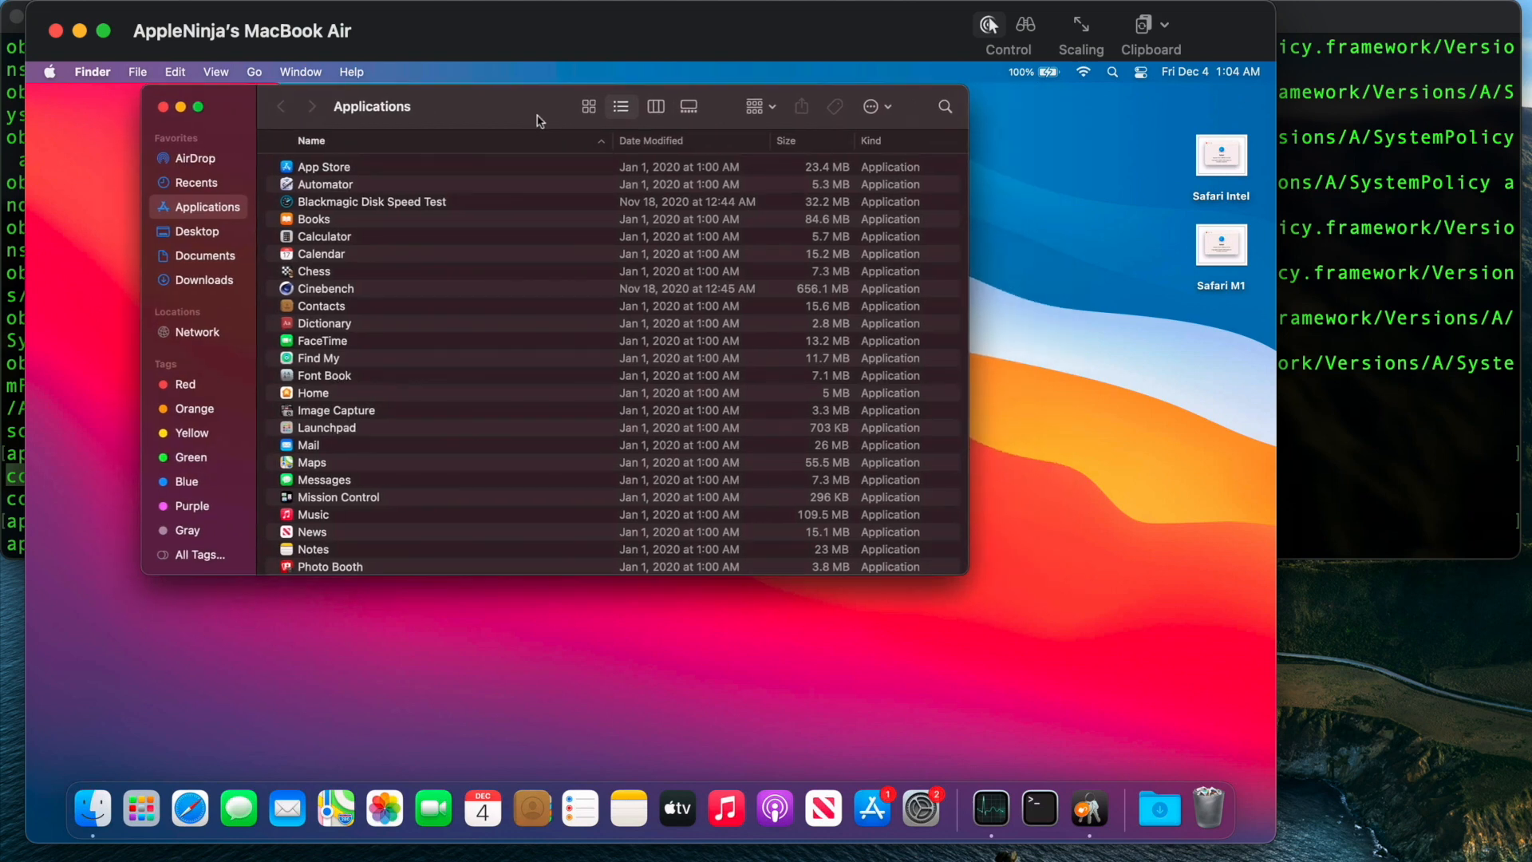
mouse_move(367, 441)
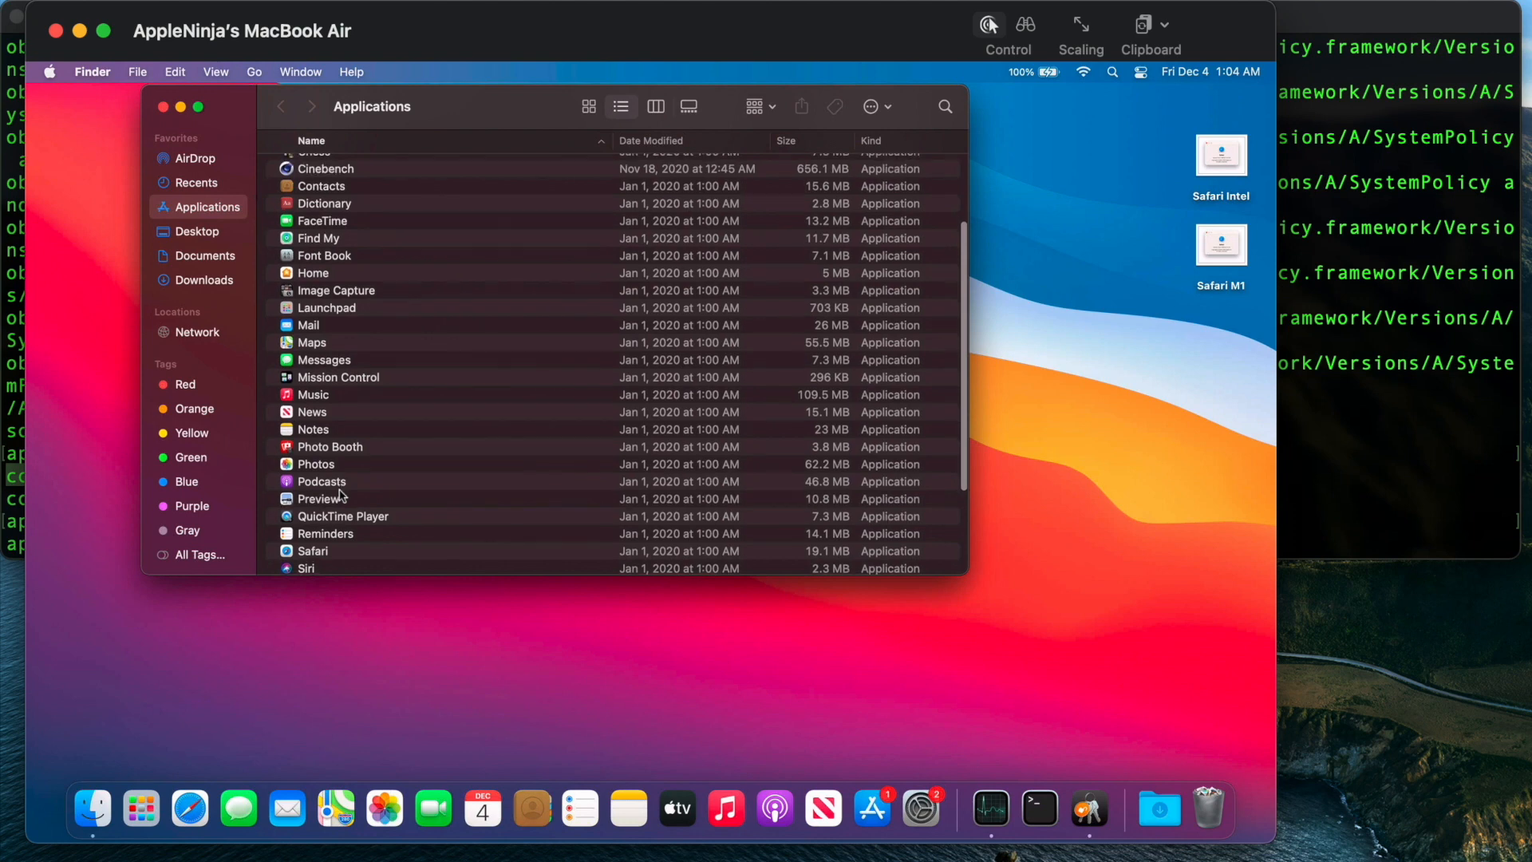
- Select Safari in the remote Mac's Applications list
left_click(313, 523)
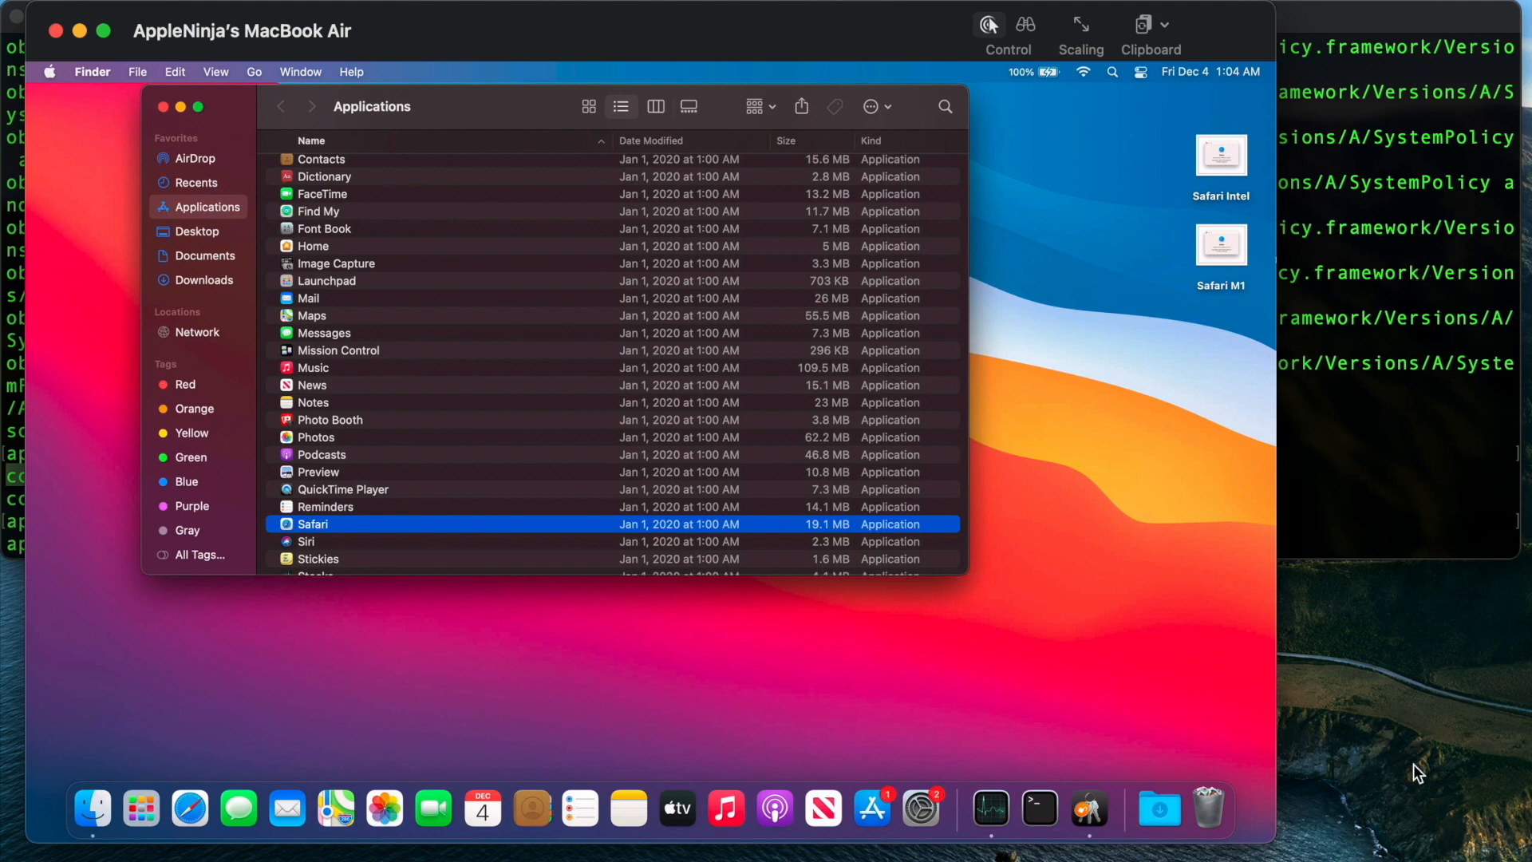
mouse_move(627, 808)
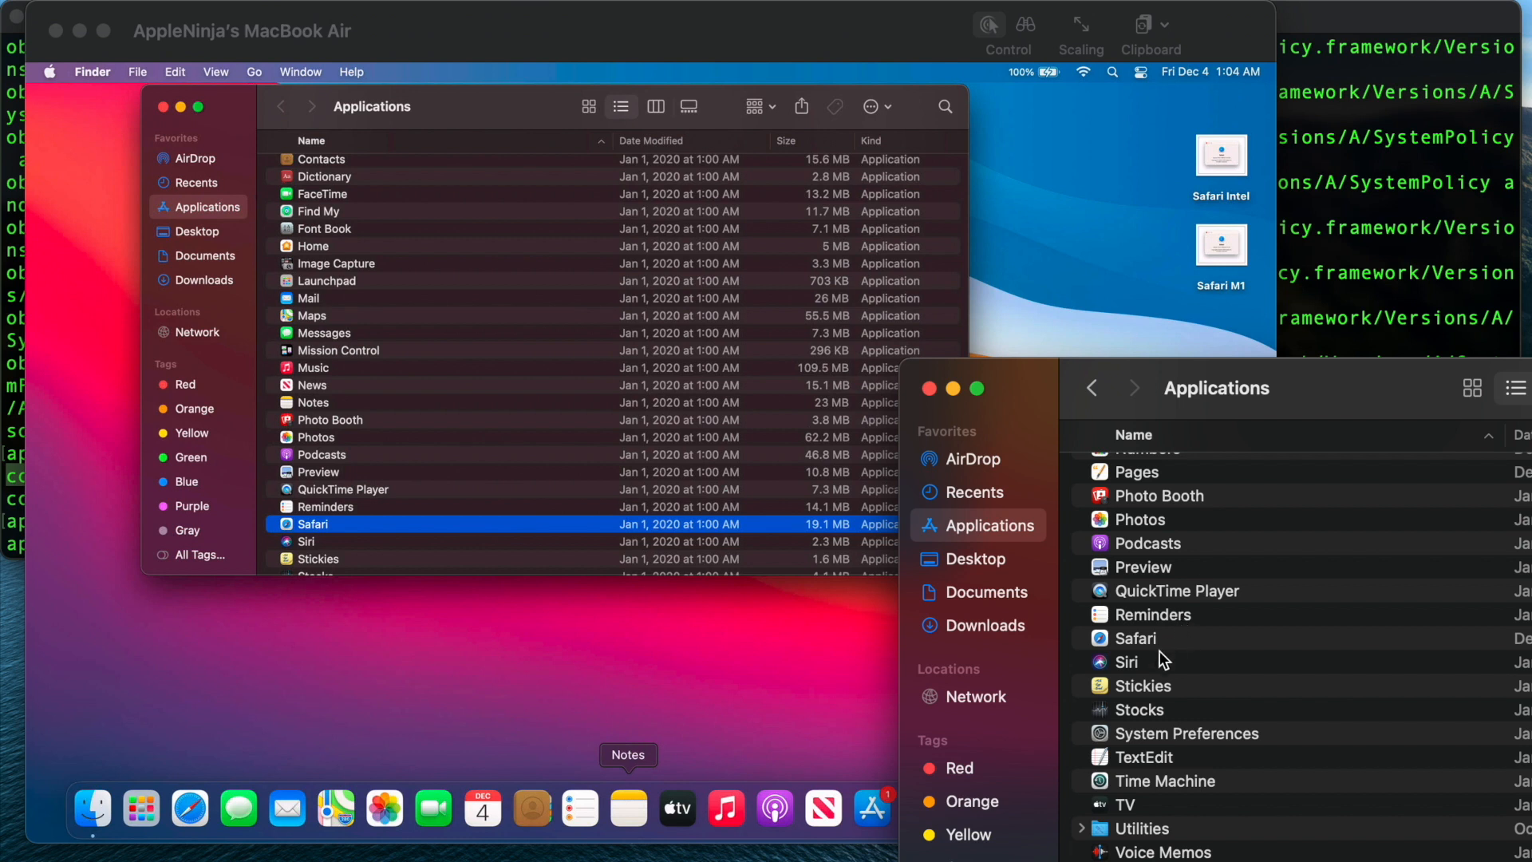
- AirDrop the local Safari to the MacBook Air, accept it, and open it from Downloads
right_click(1133, 638)
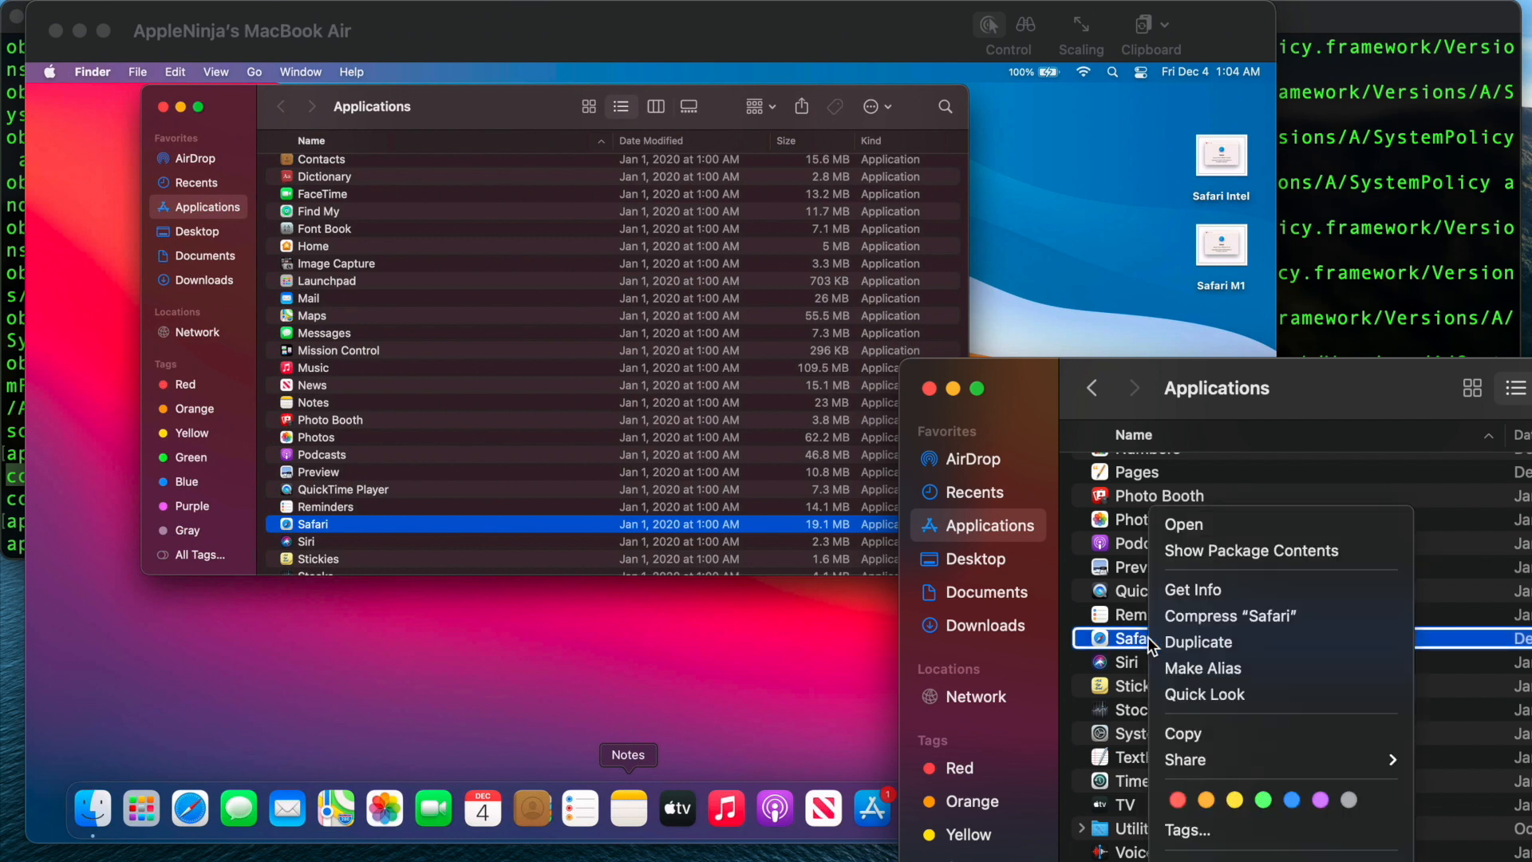
mouse_move(1266, 743)
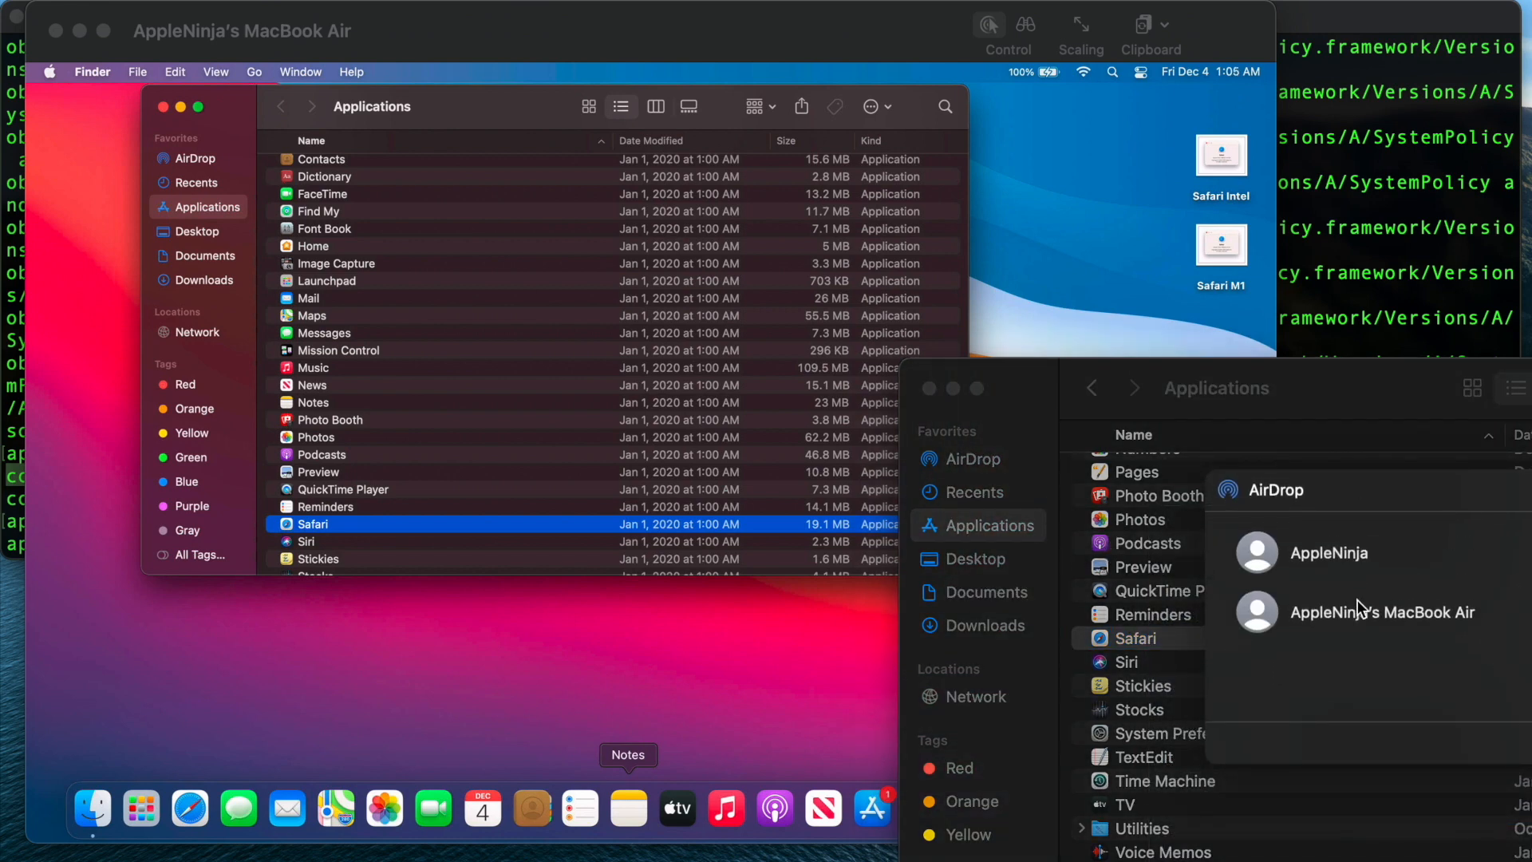
left_click(1380, 611)
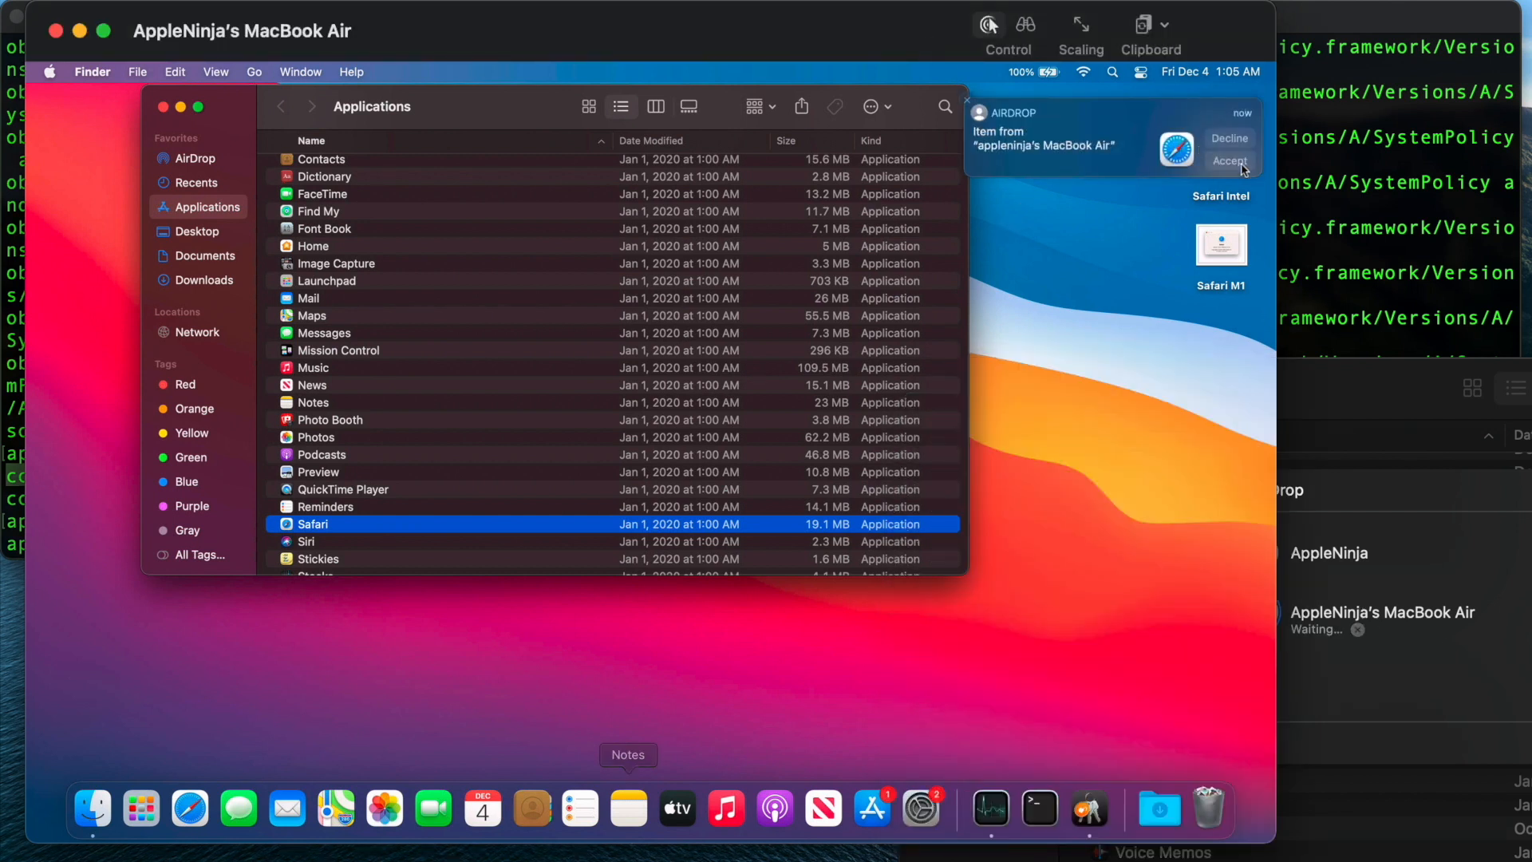
left_click(1229, 160)
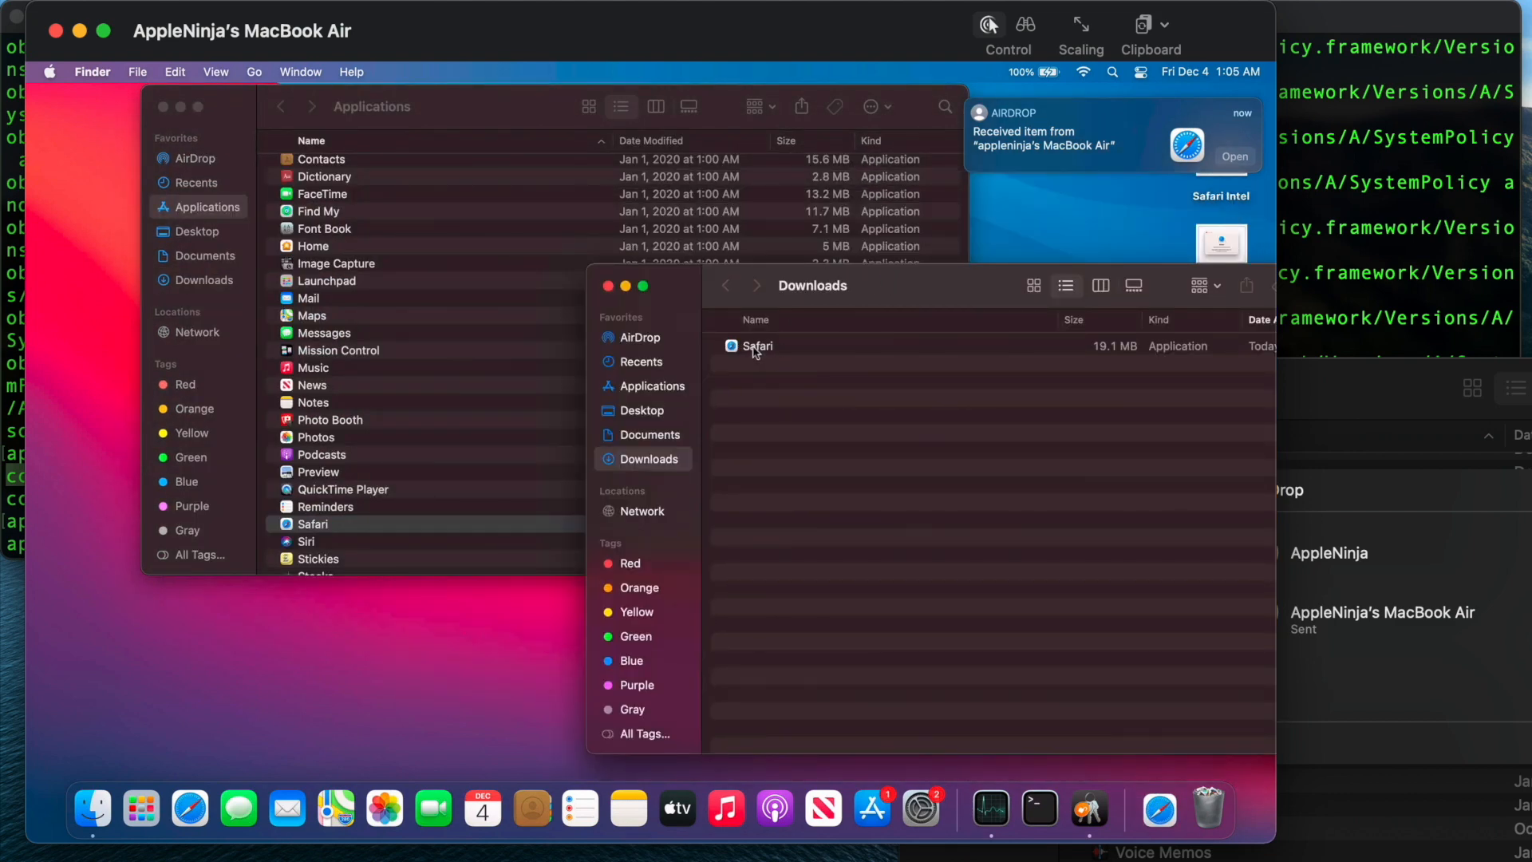
left_click(757, 345)
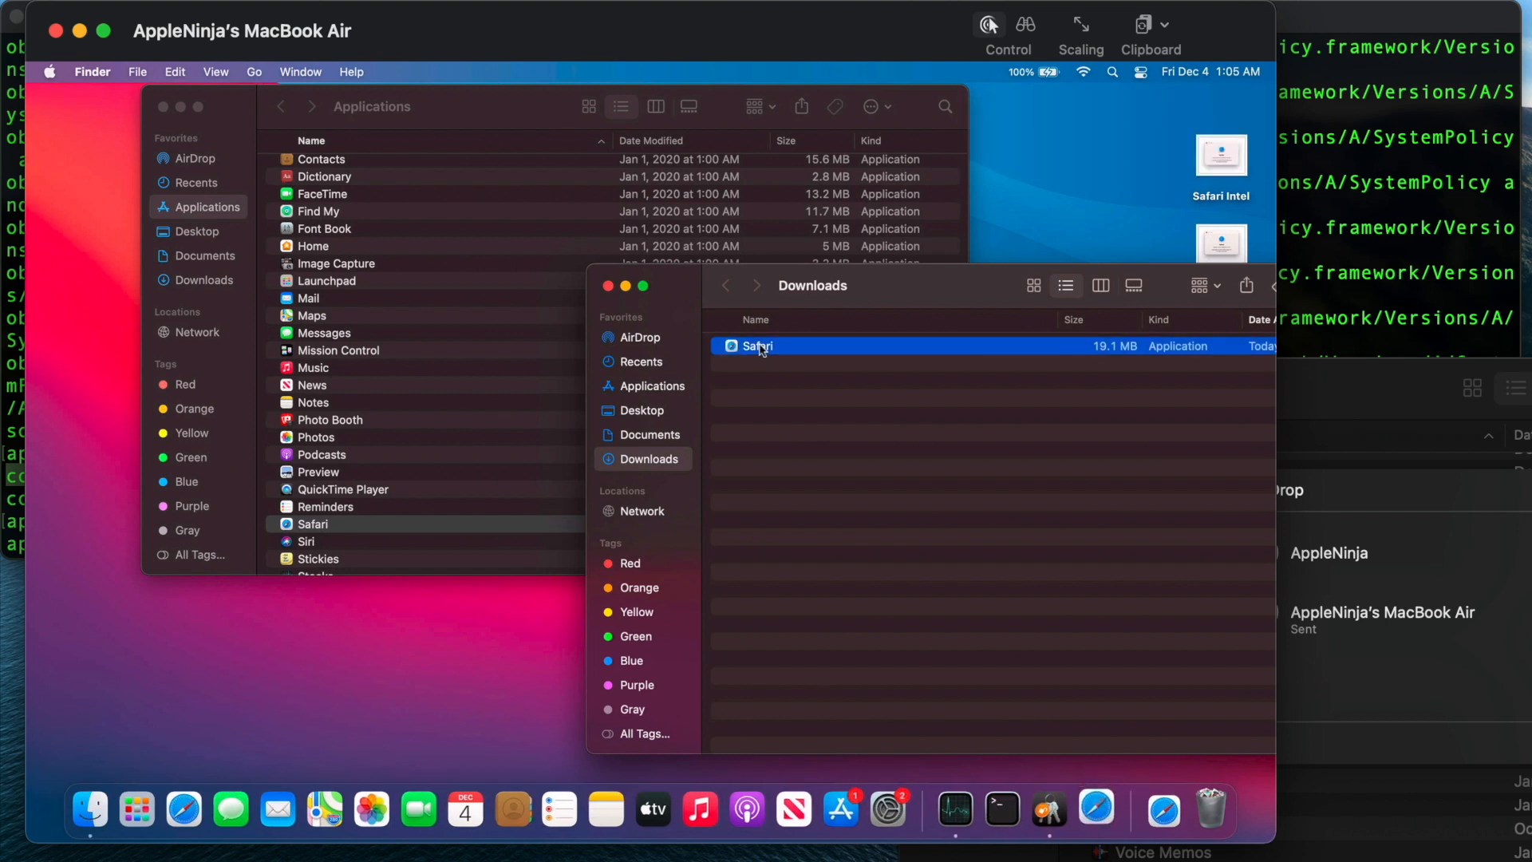
double_click(757, 345)
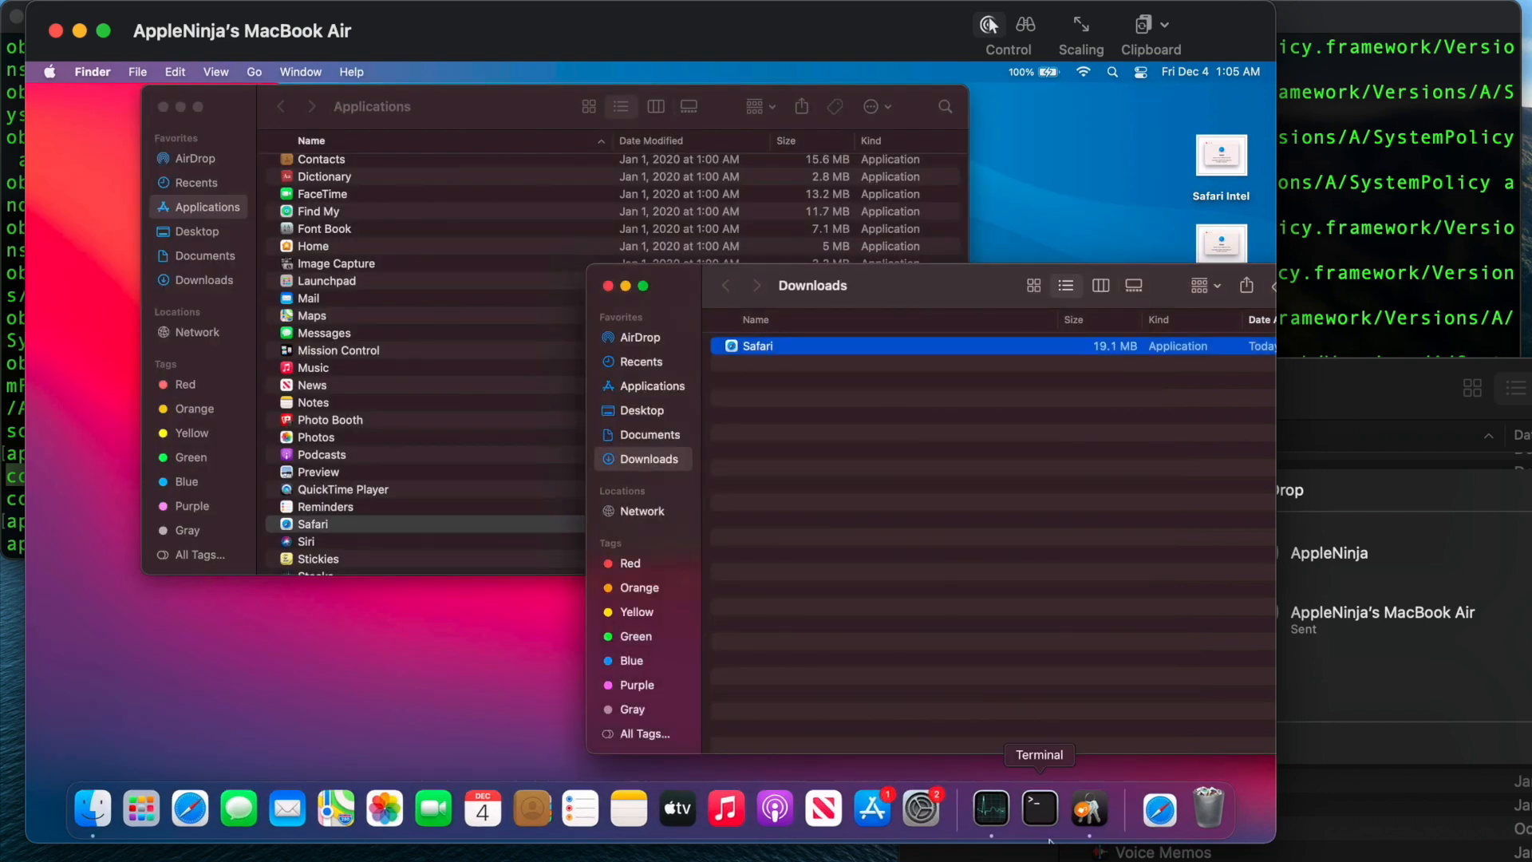
- Run xattr on the downloaded Safari.app, dragging it from Downloads to paste its path
left_click(1037, 809)
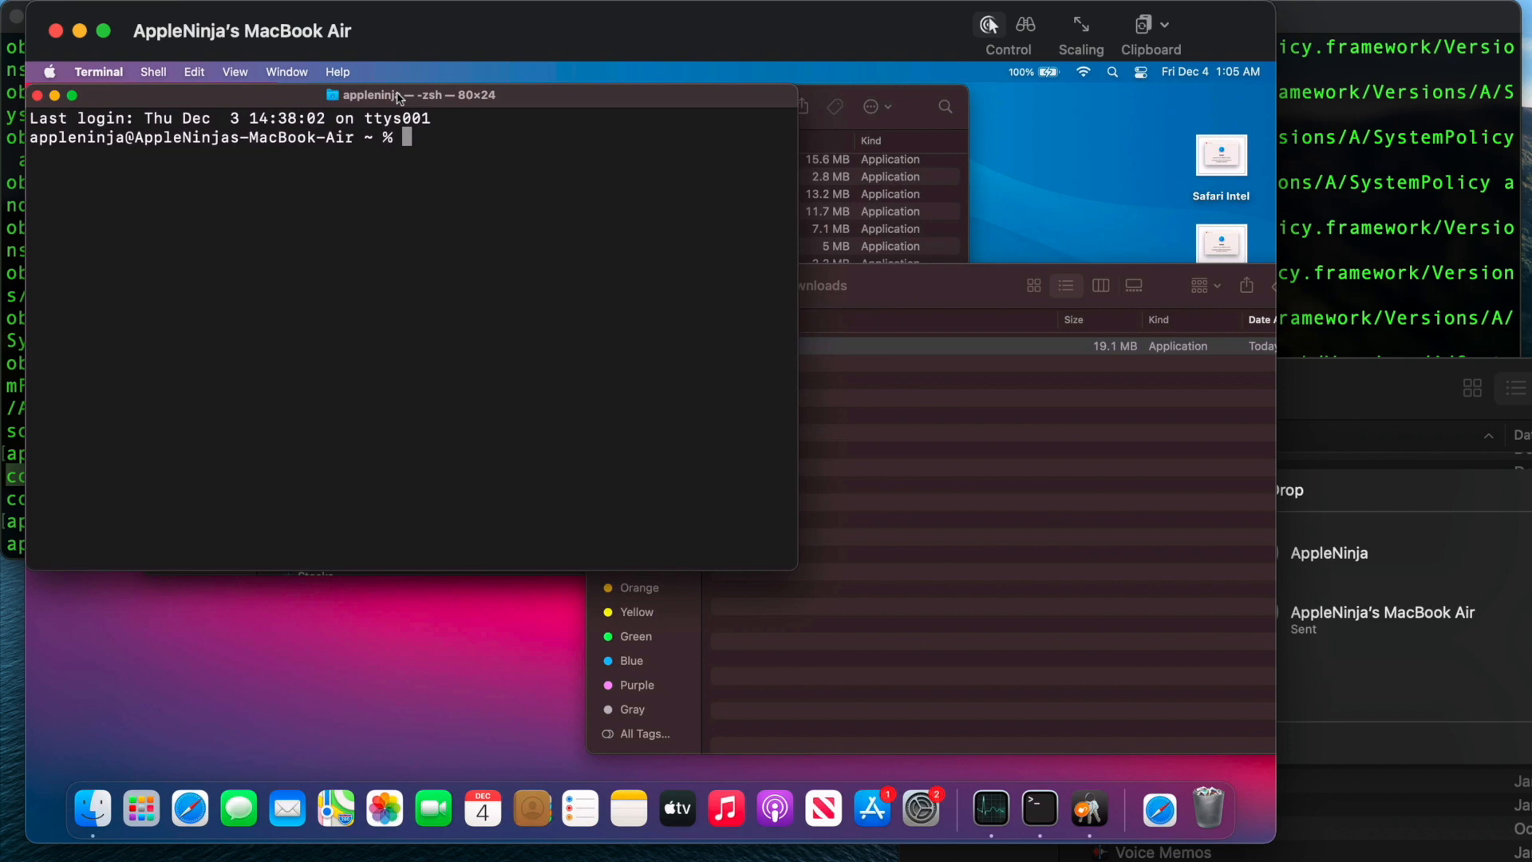
mouse_move(988, 528)
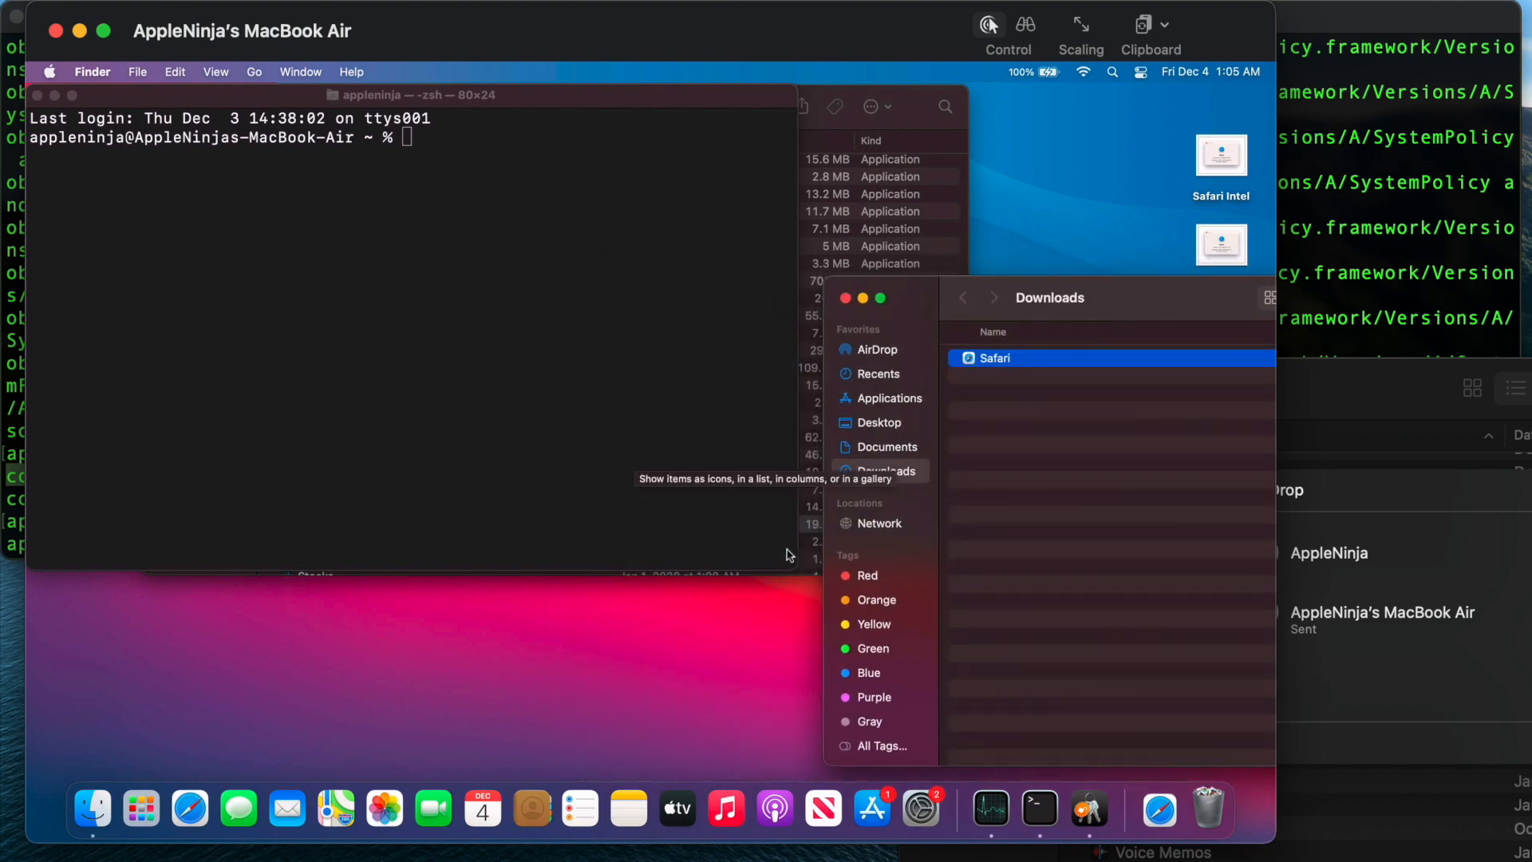
left_click(410, 332)
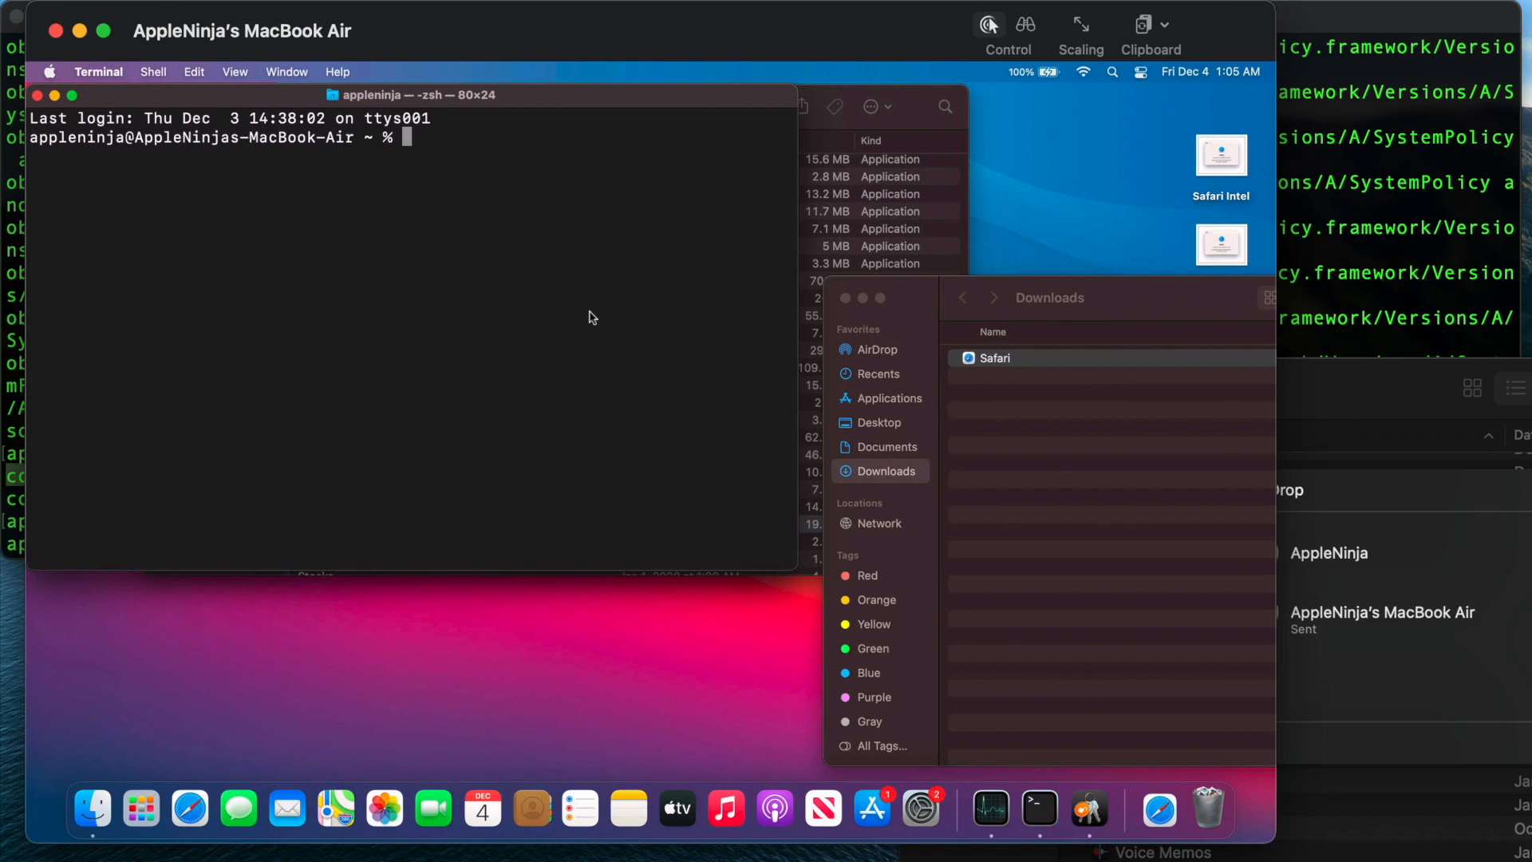
type("xat")
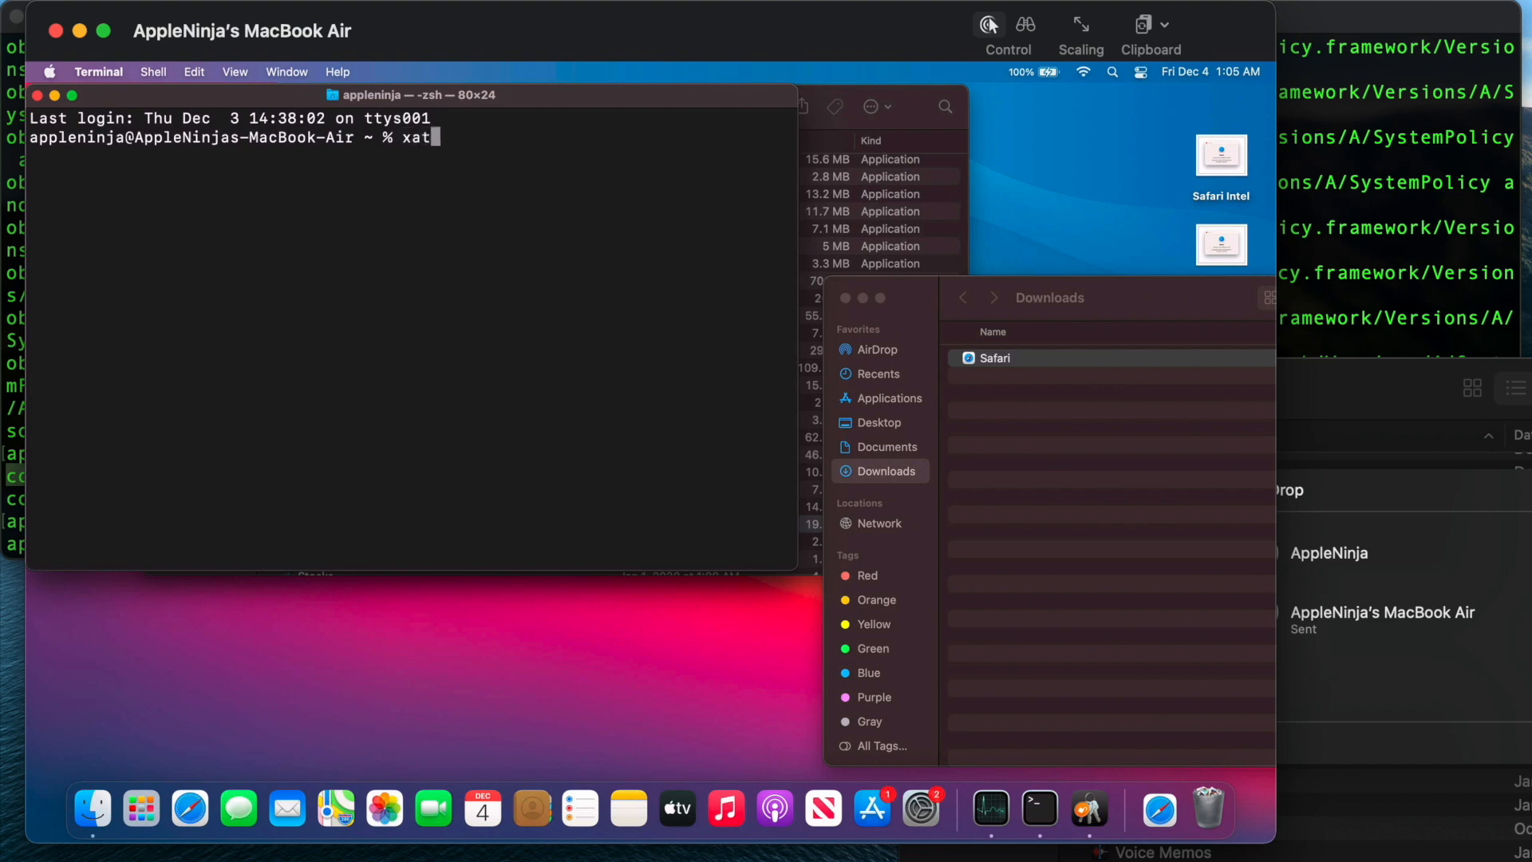
type("tr")
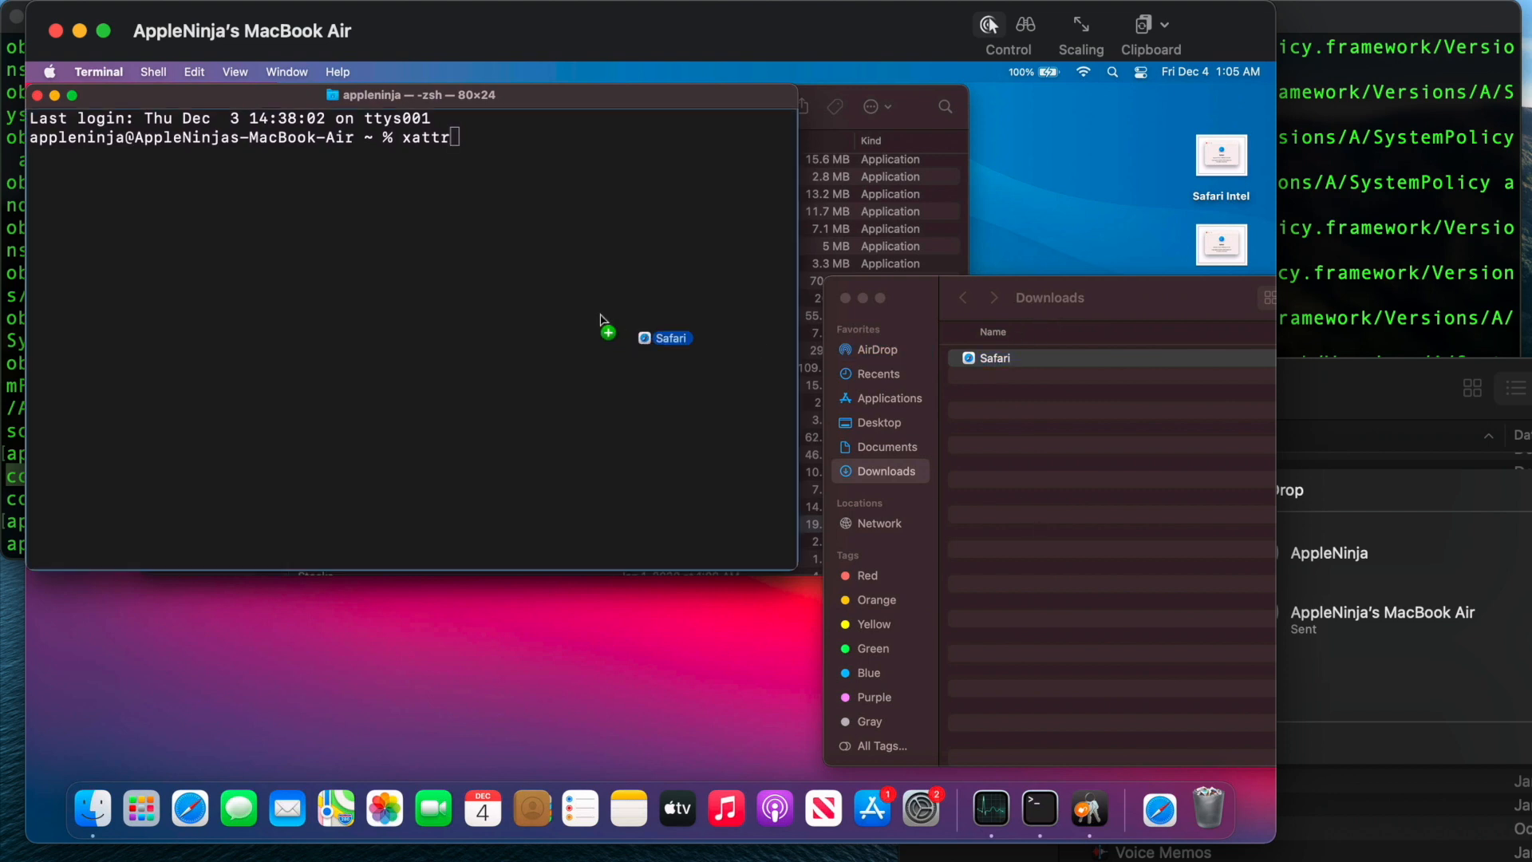
left_click_drag(671, 337, 449, 136)
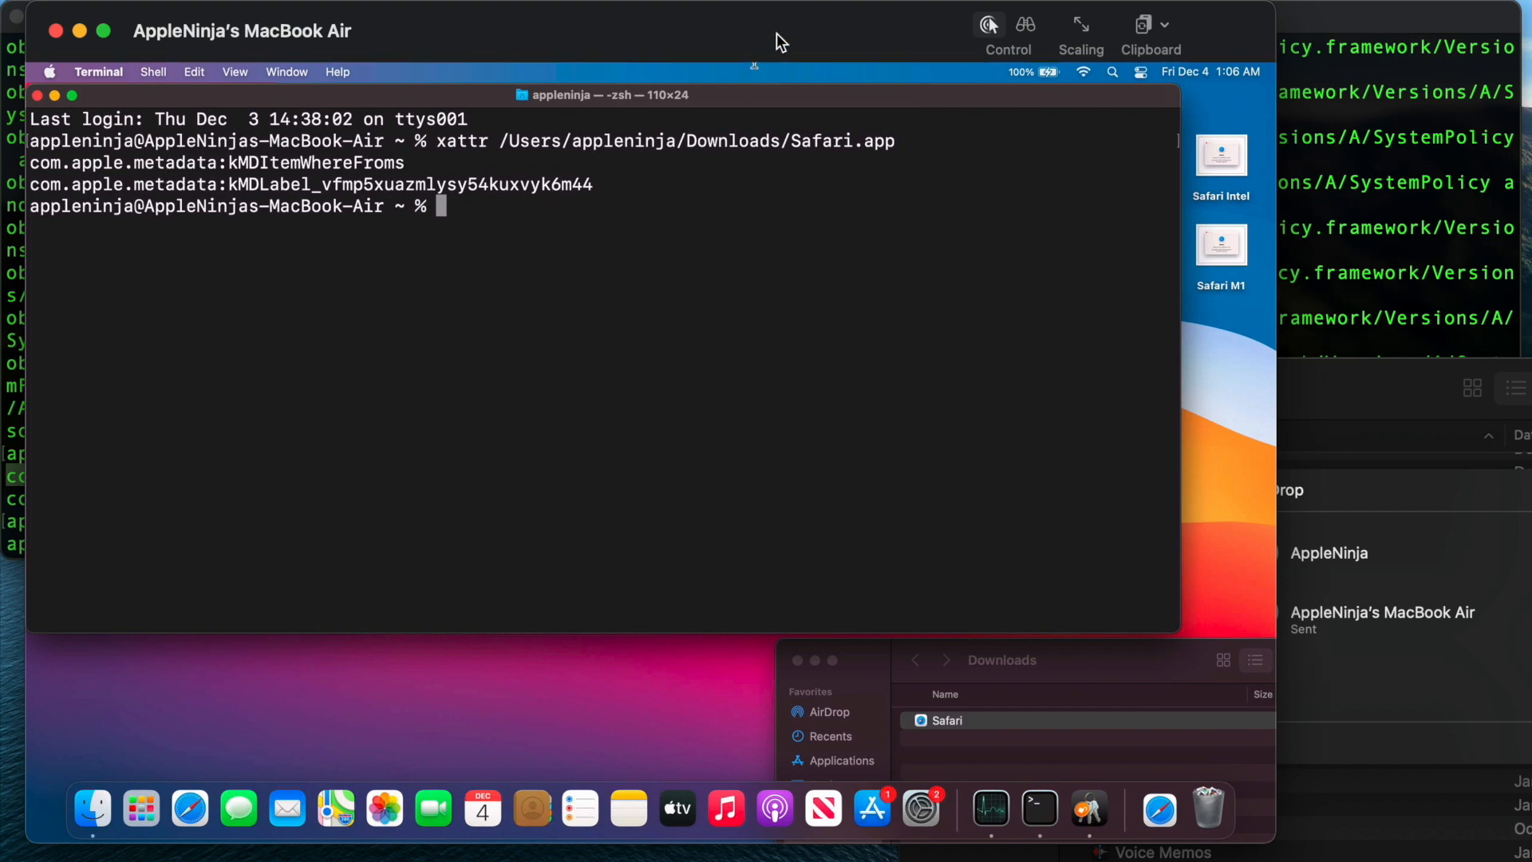
mouse_move(917, 149)
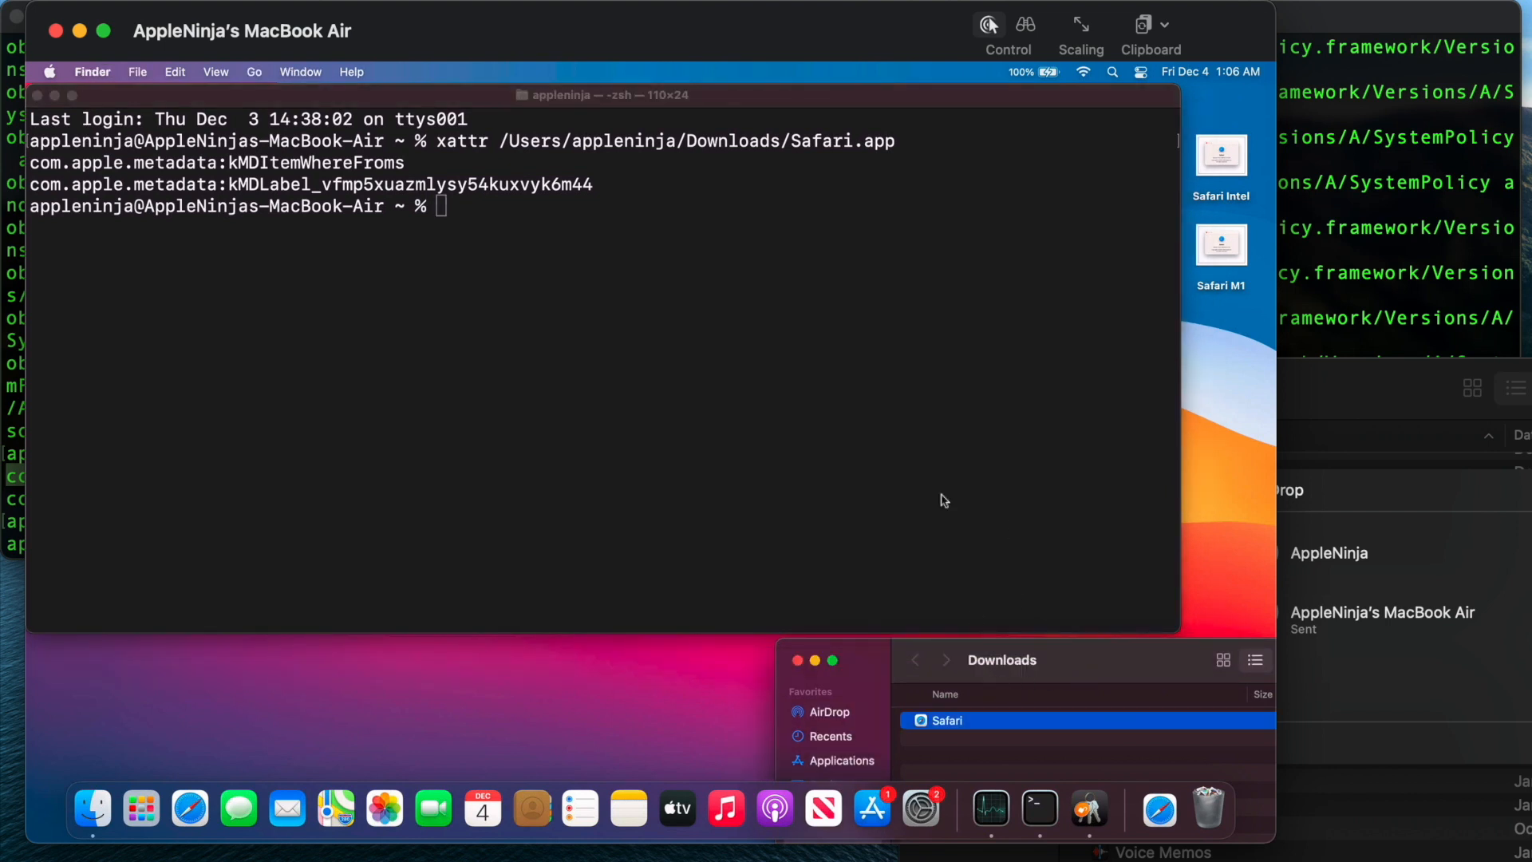
- Run codesign -vv and spctl -av on Downloads/Safari.app, both reporting an invalid sealed resource
type("codesign -vv")
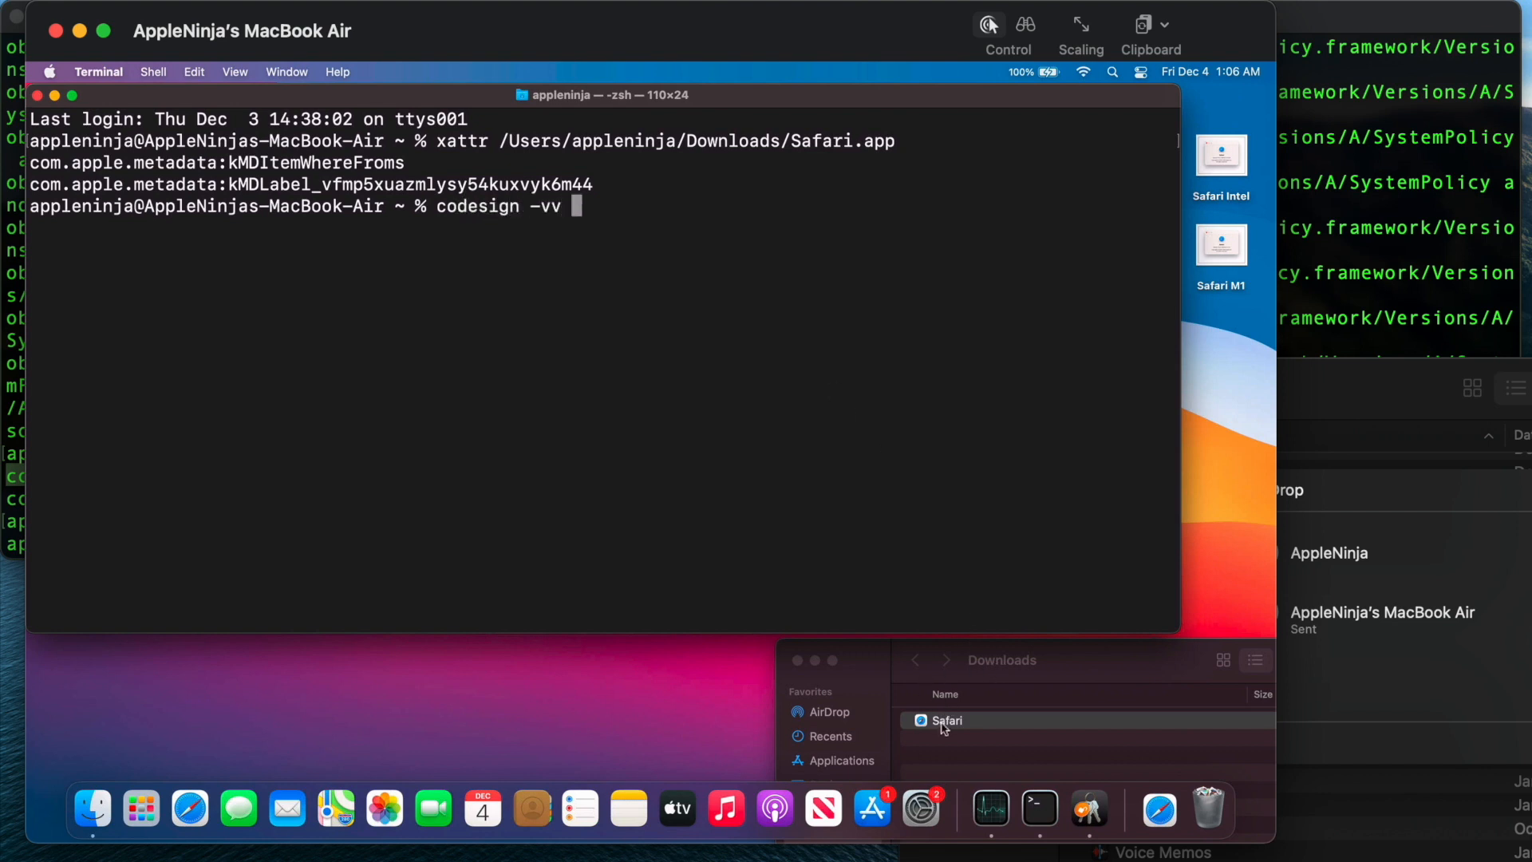
type("/Users/appleninja/Downloads/Safari.app")
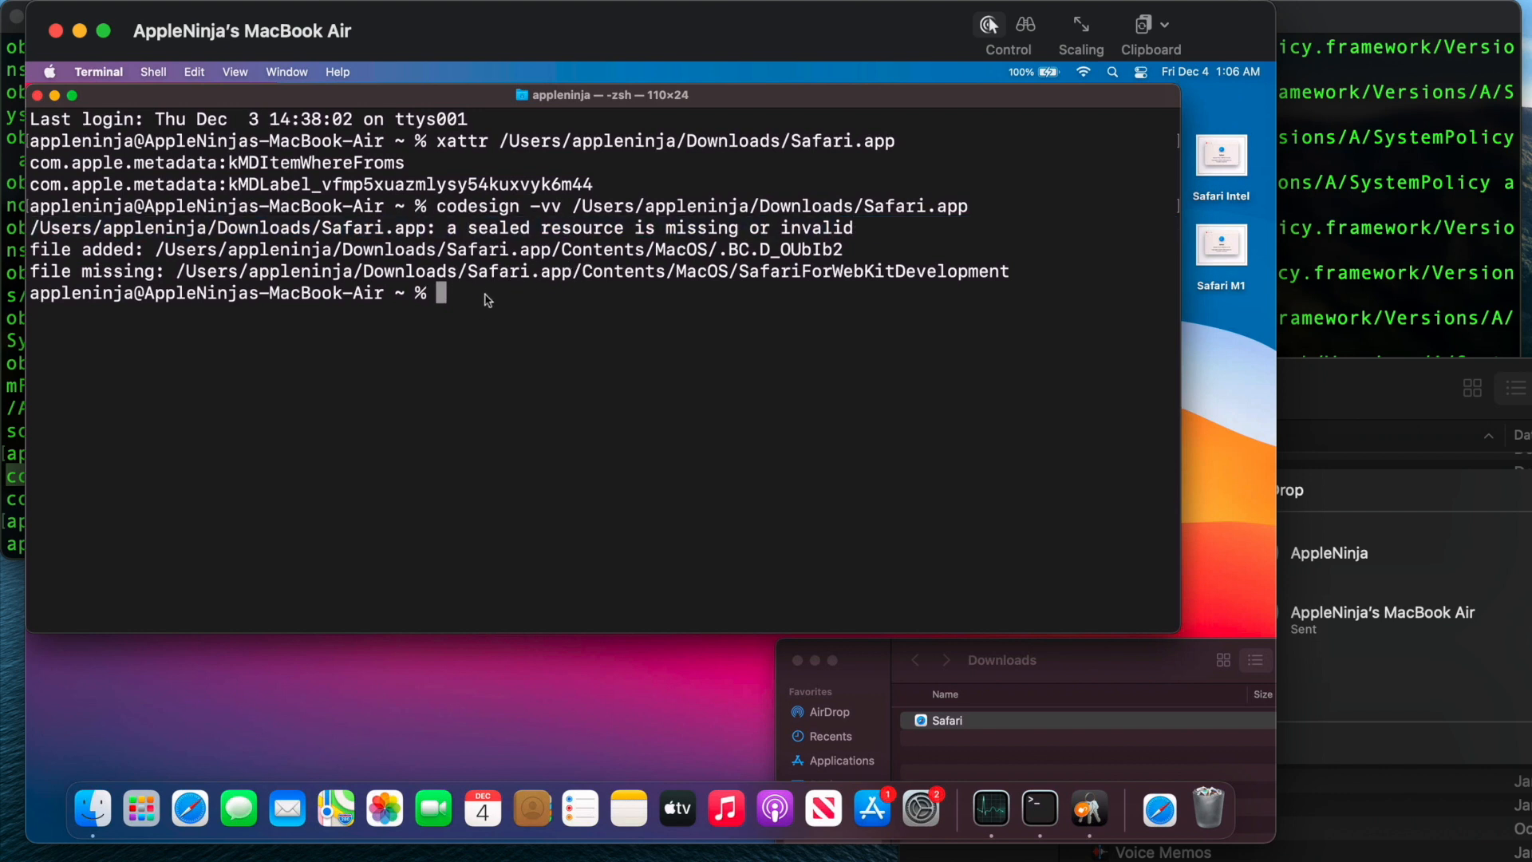
type("spctl -a")
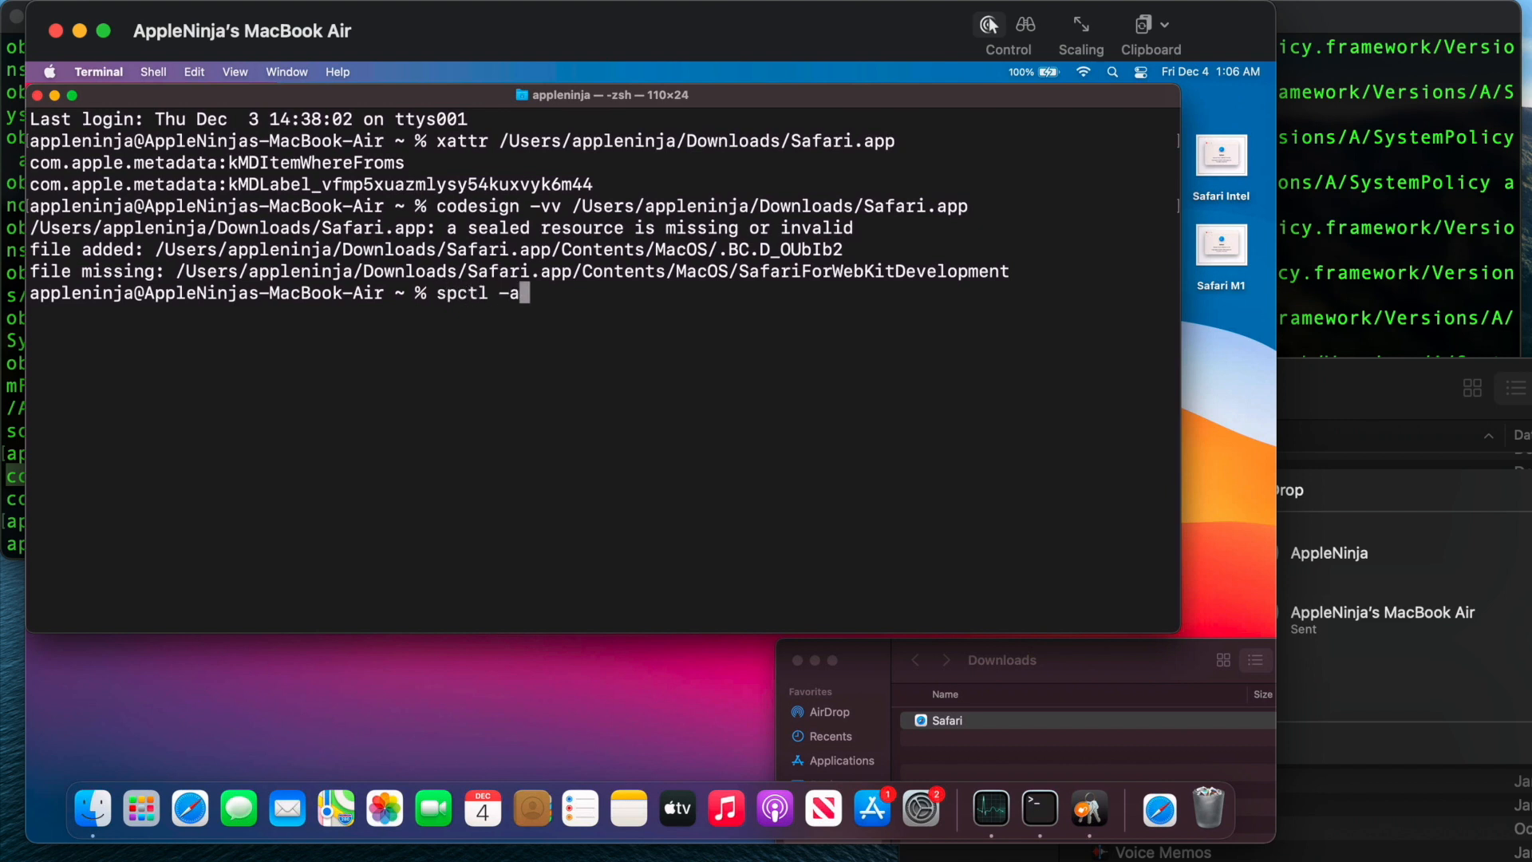
type("v")
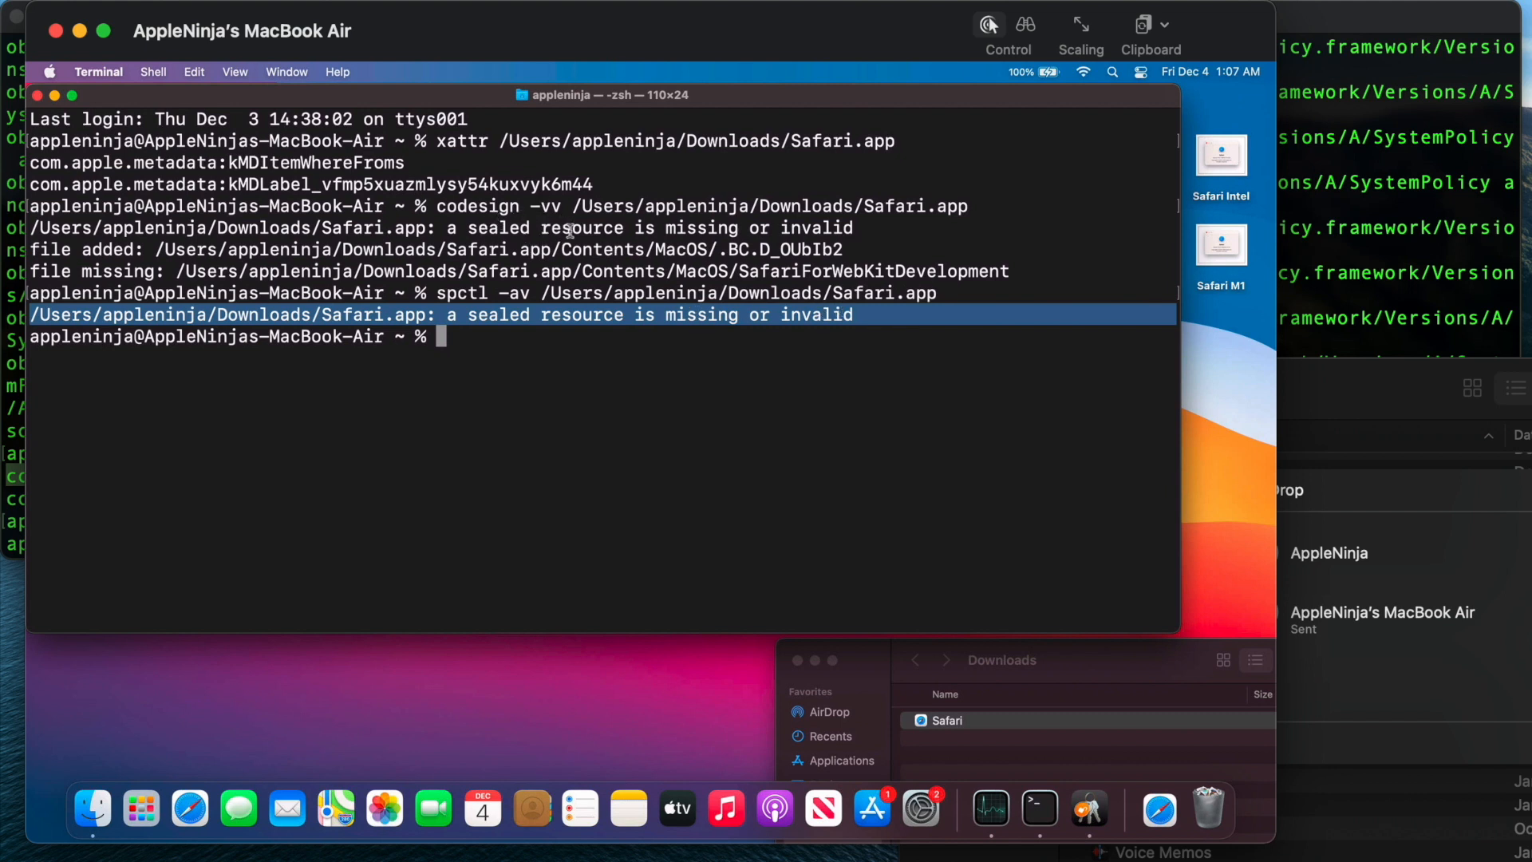
mouse_move(857, 240)
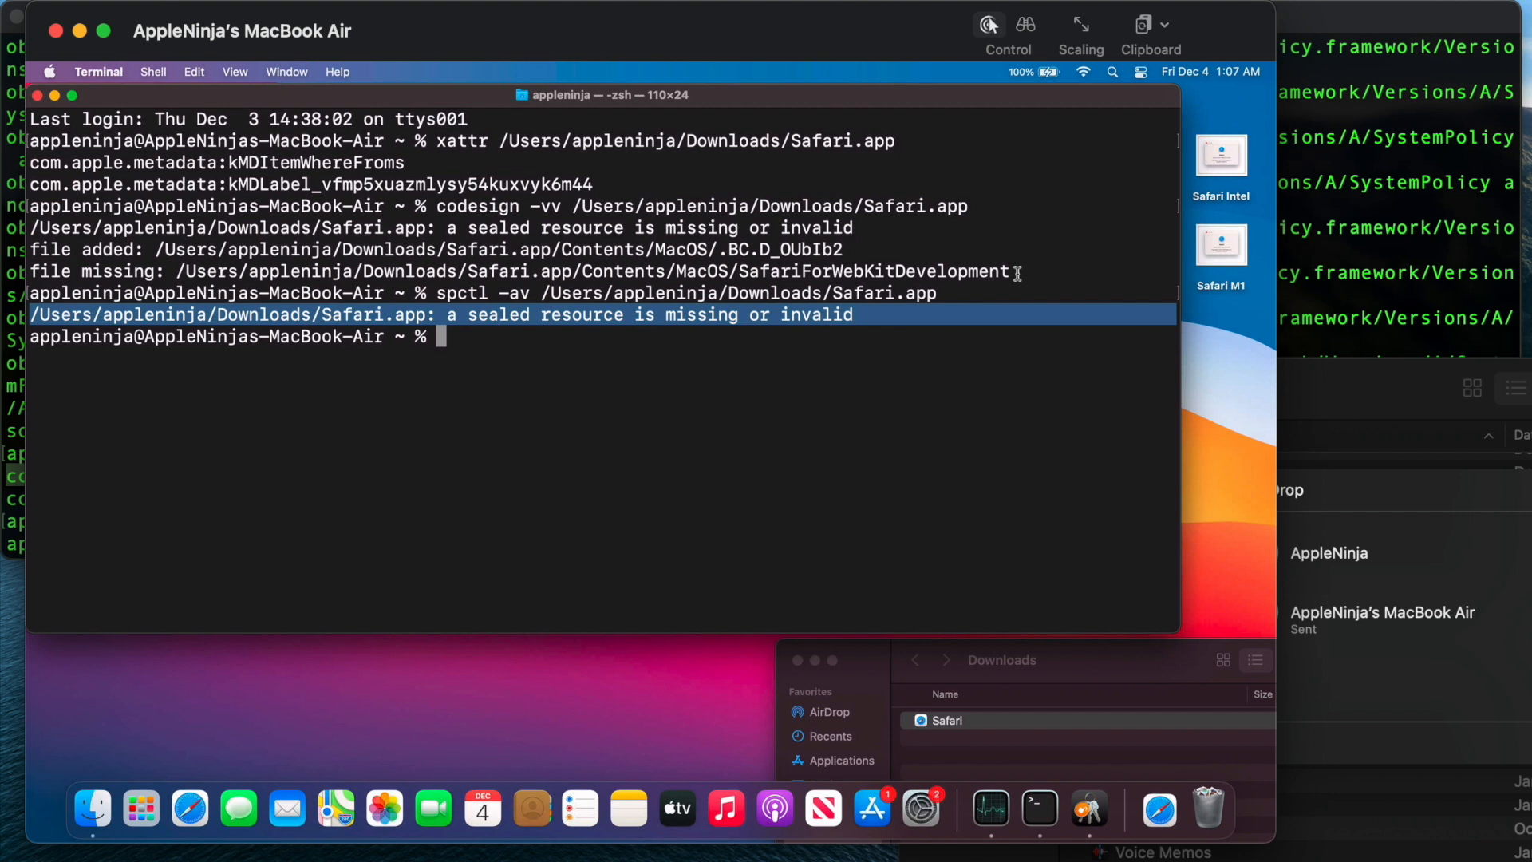
mouse_move(1158, 809)
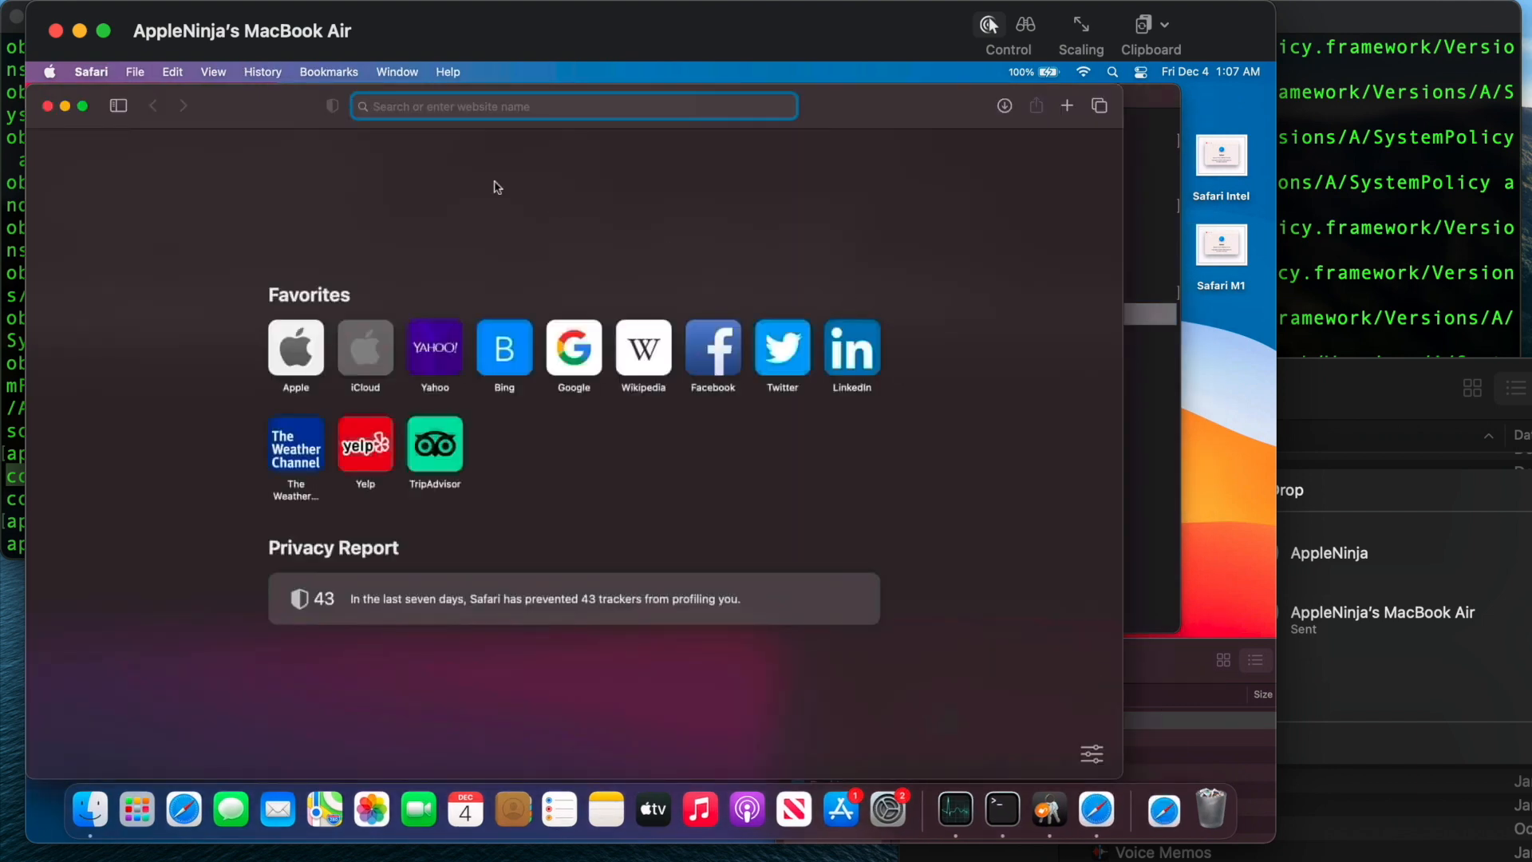
- Open Safari's About window, which shows Version 14.0.1 (16610.2.11.1.3)
left_click(90, 71)
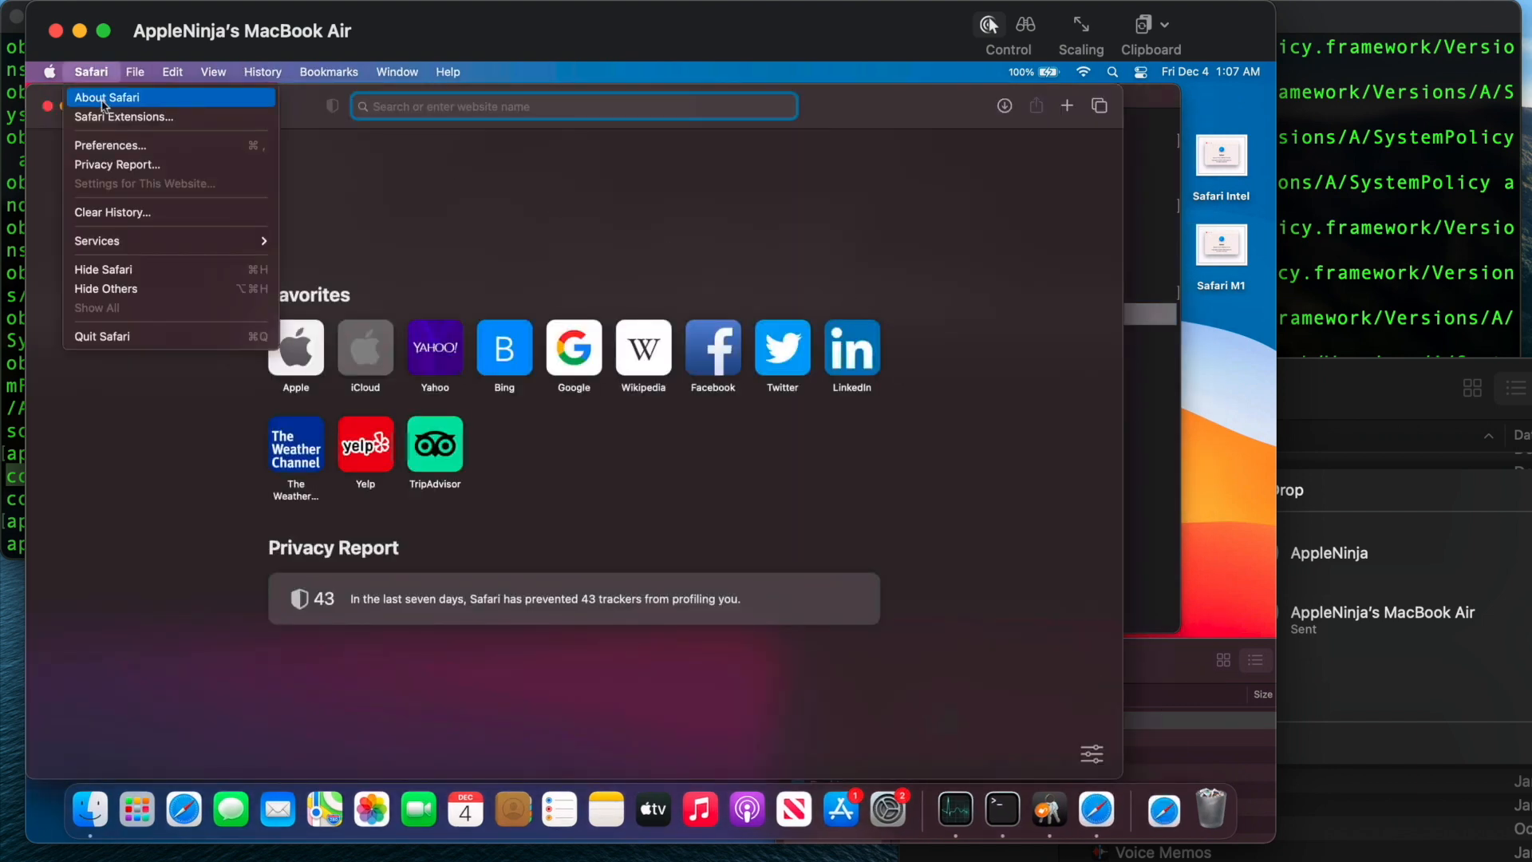
left_click(108, 97)
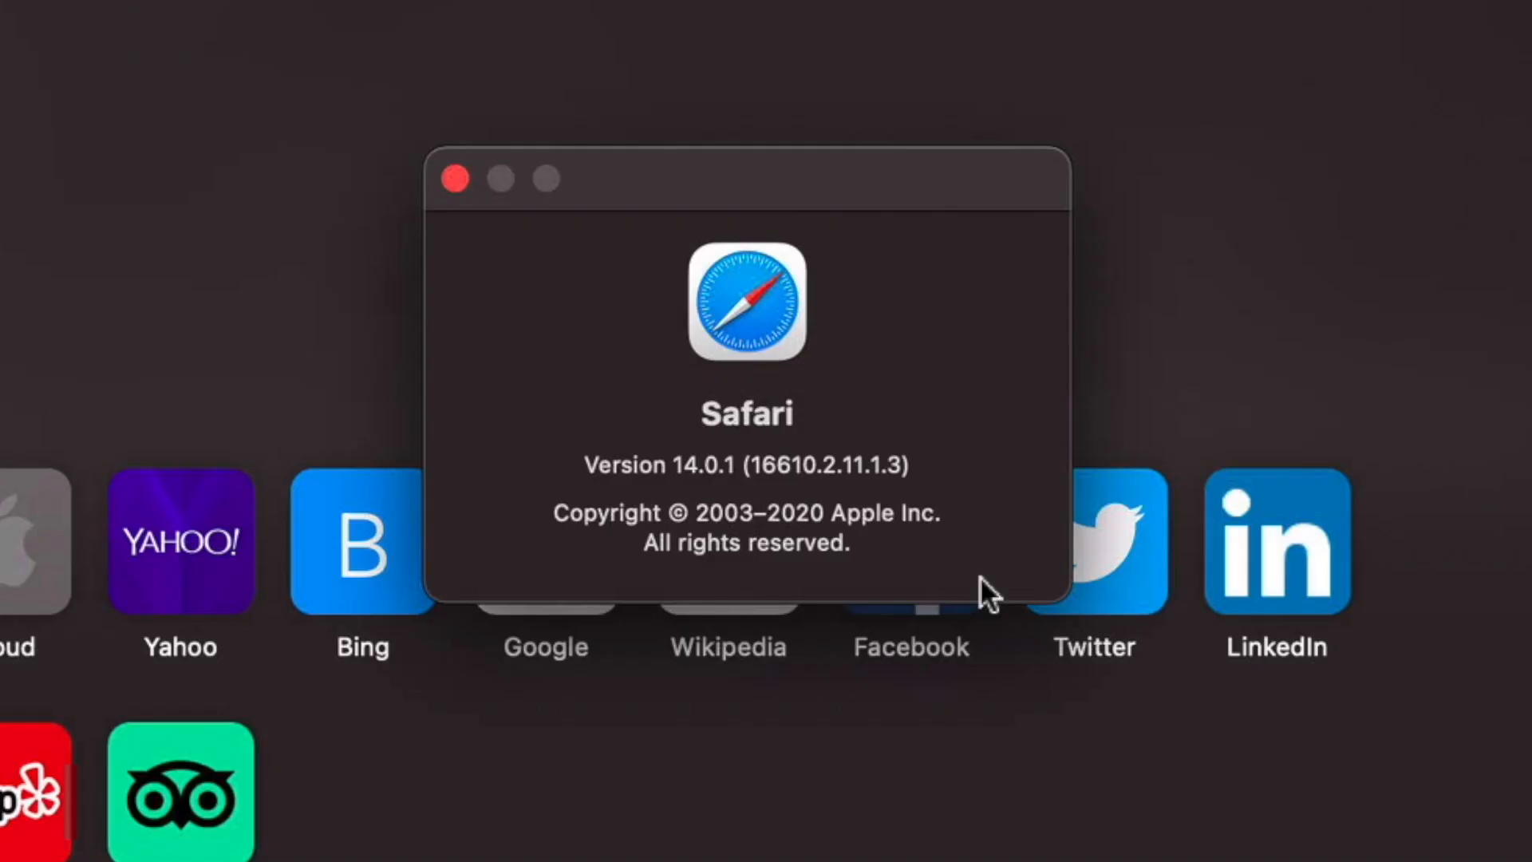
mouse_move(875, 466)
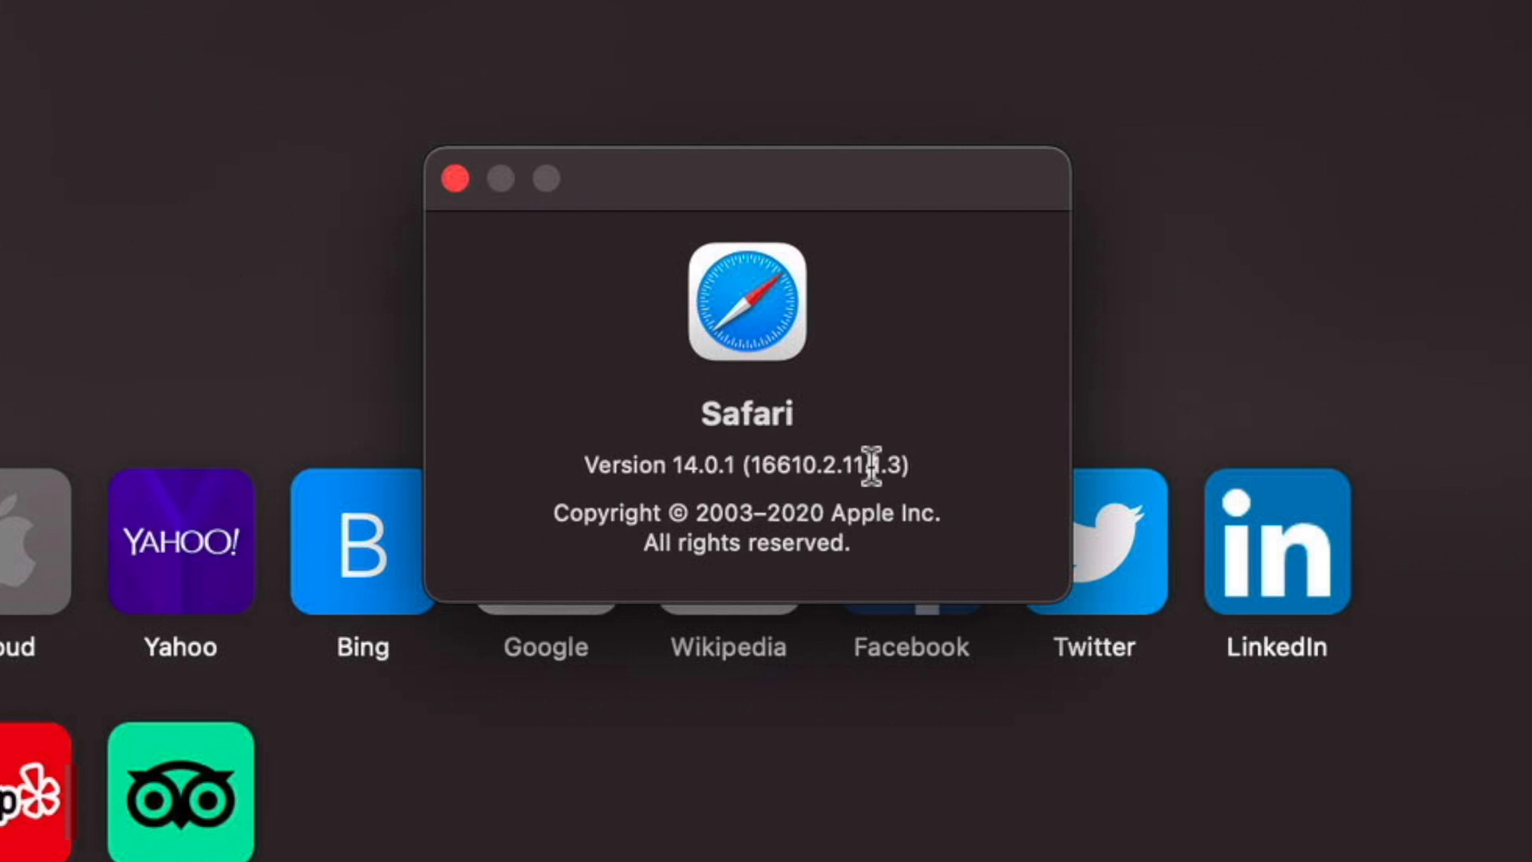
mouse_move(891, 464)
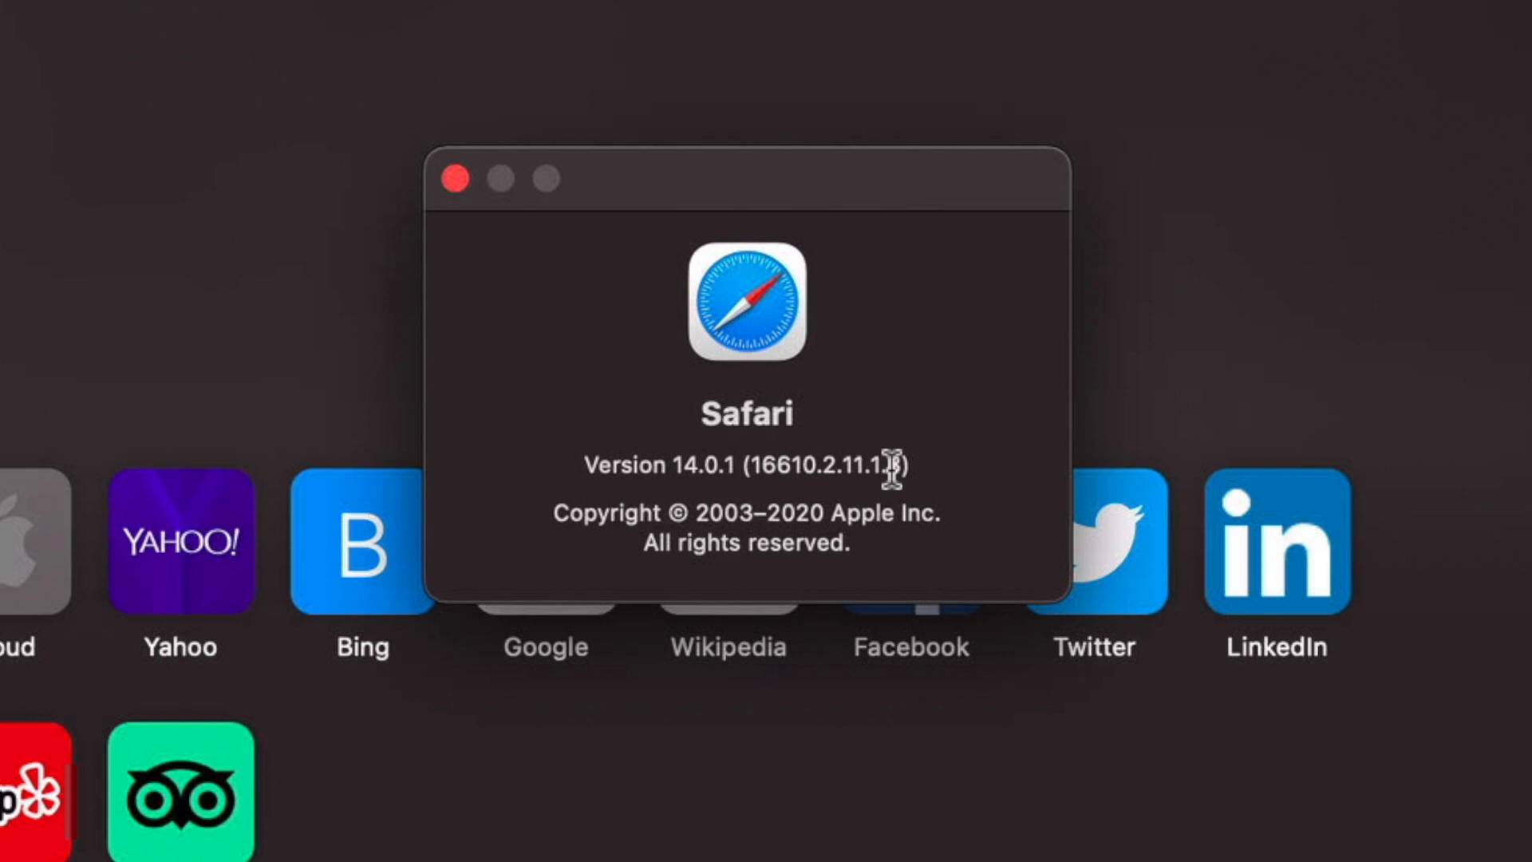
mouse_move(793, 410)
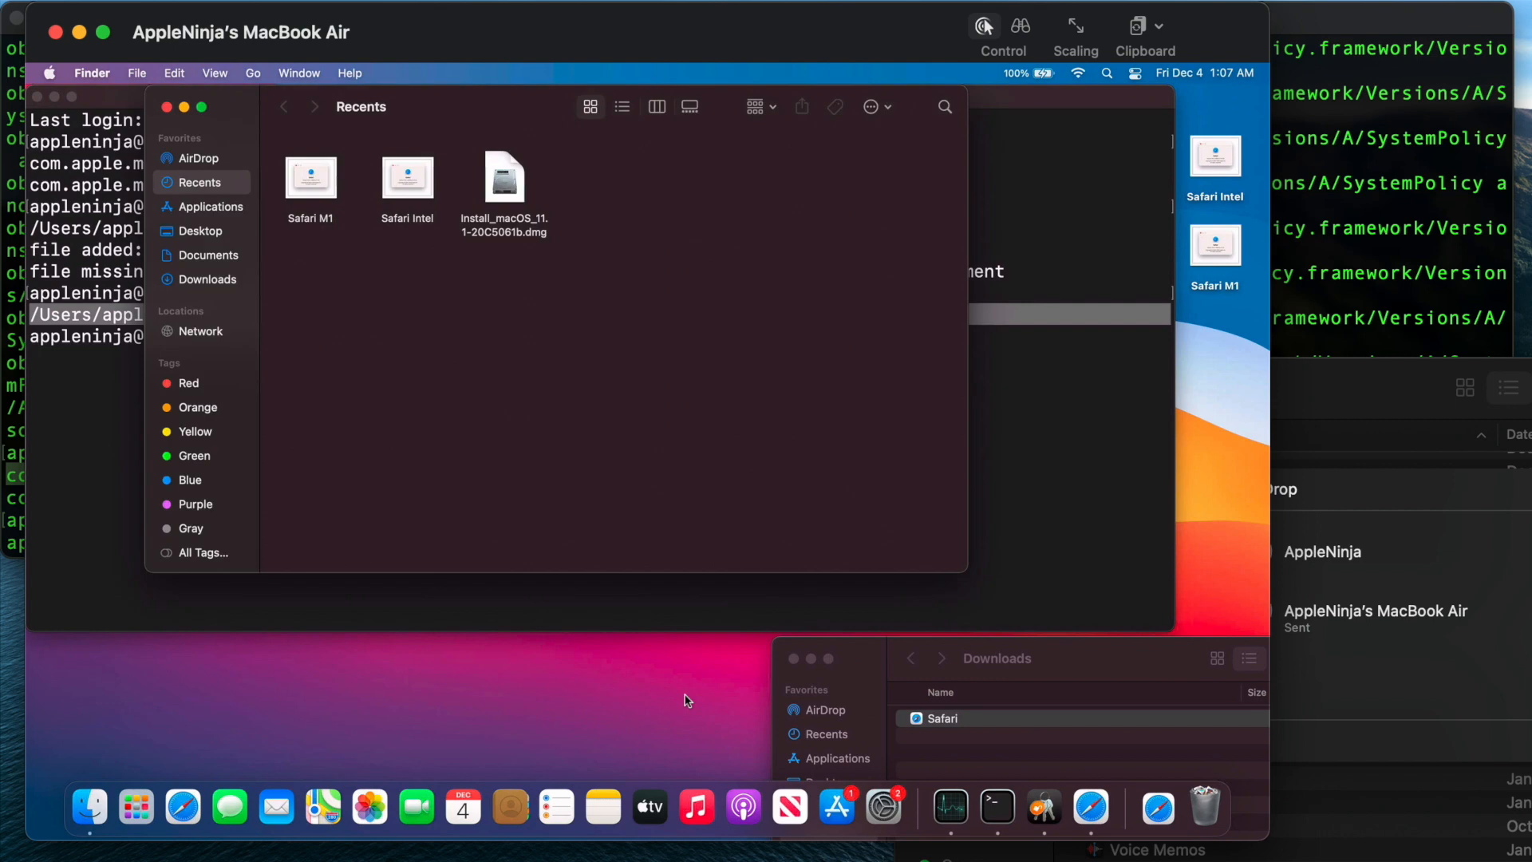
- Launch the remote Mac's built-in Safari from its Applications folder
left_click(211, 208)
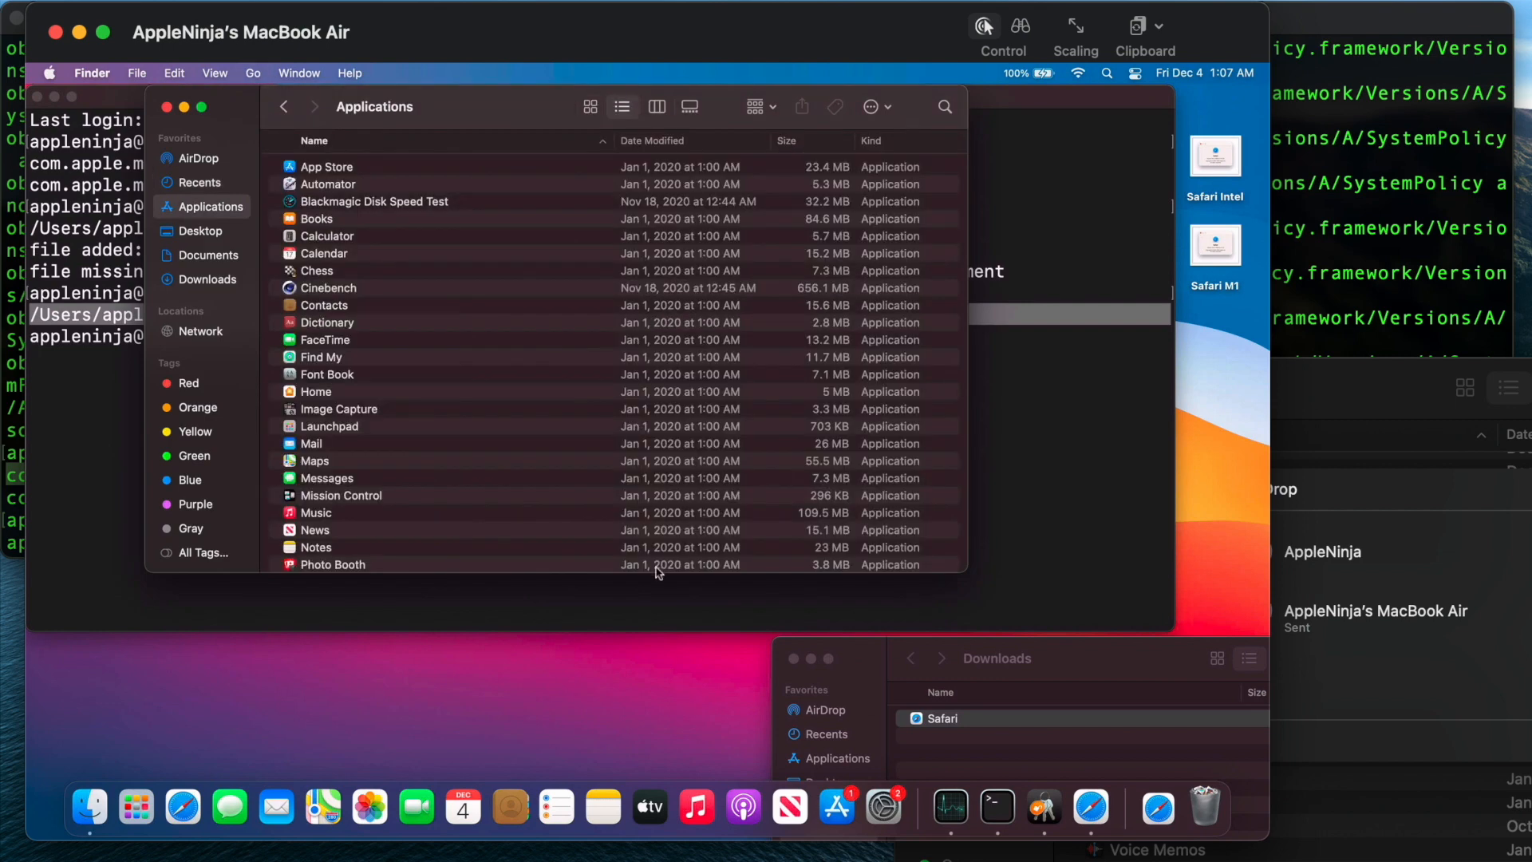
scroll("down", 3)
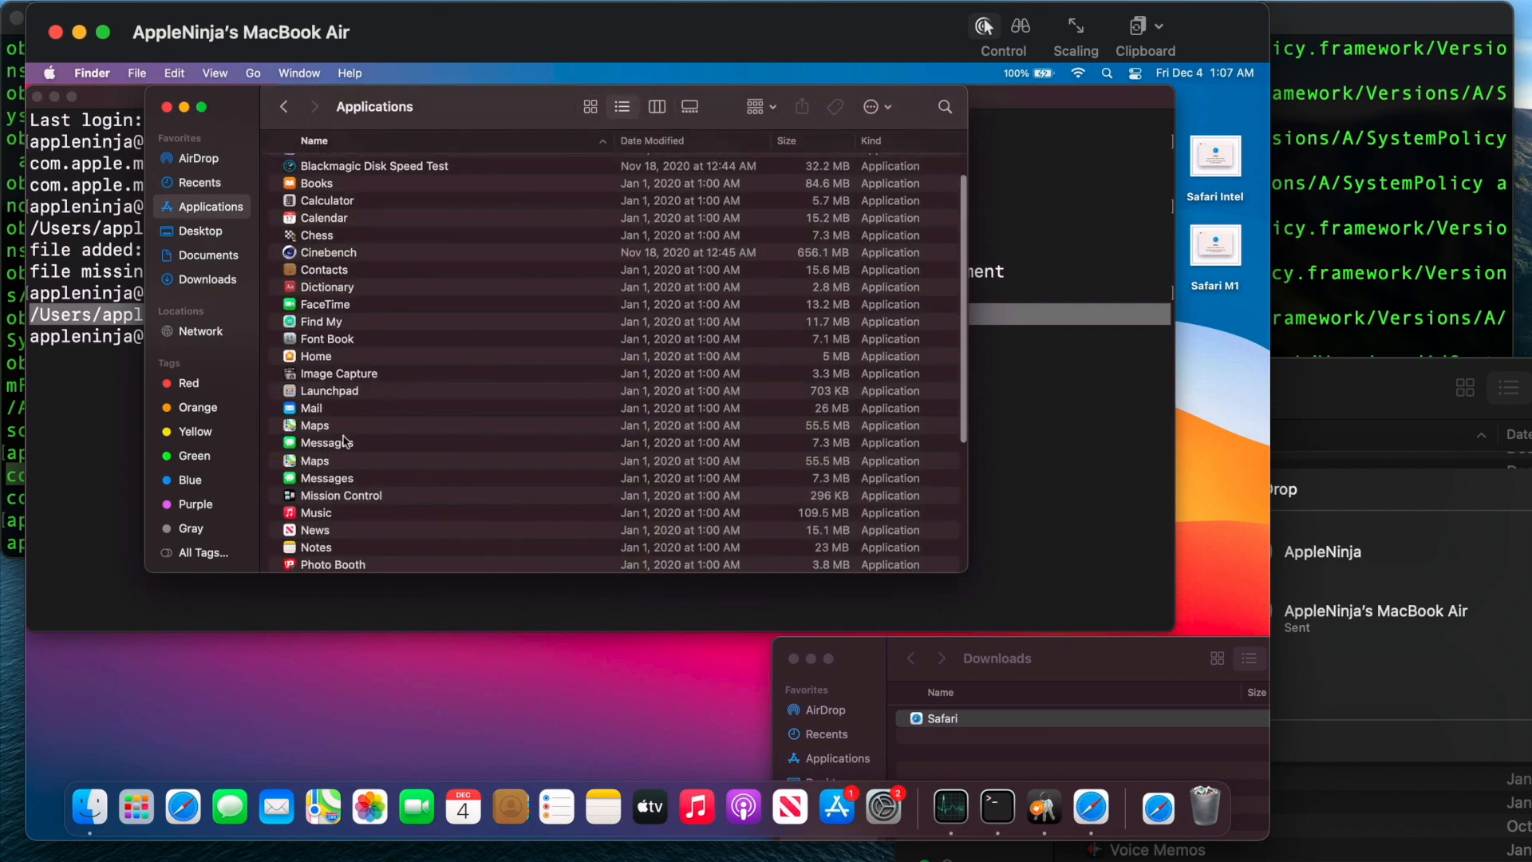
scroll("down", 3)
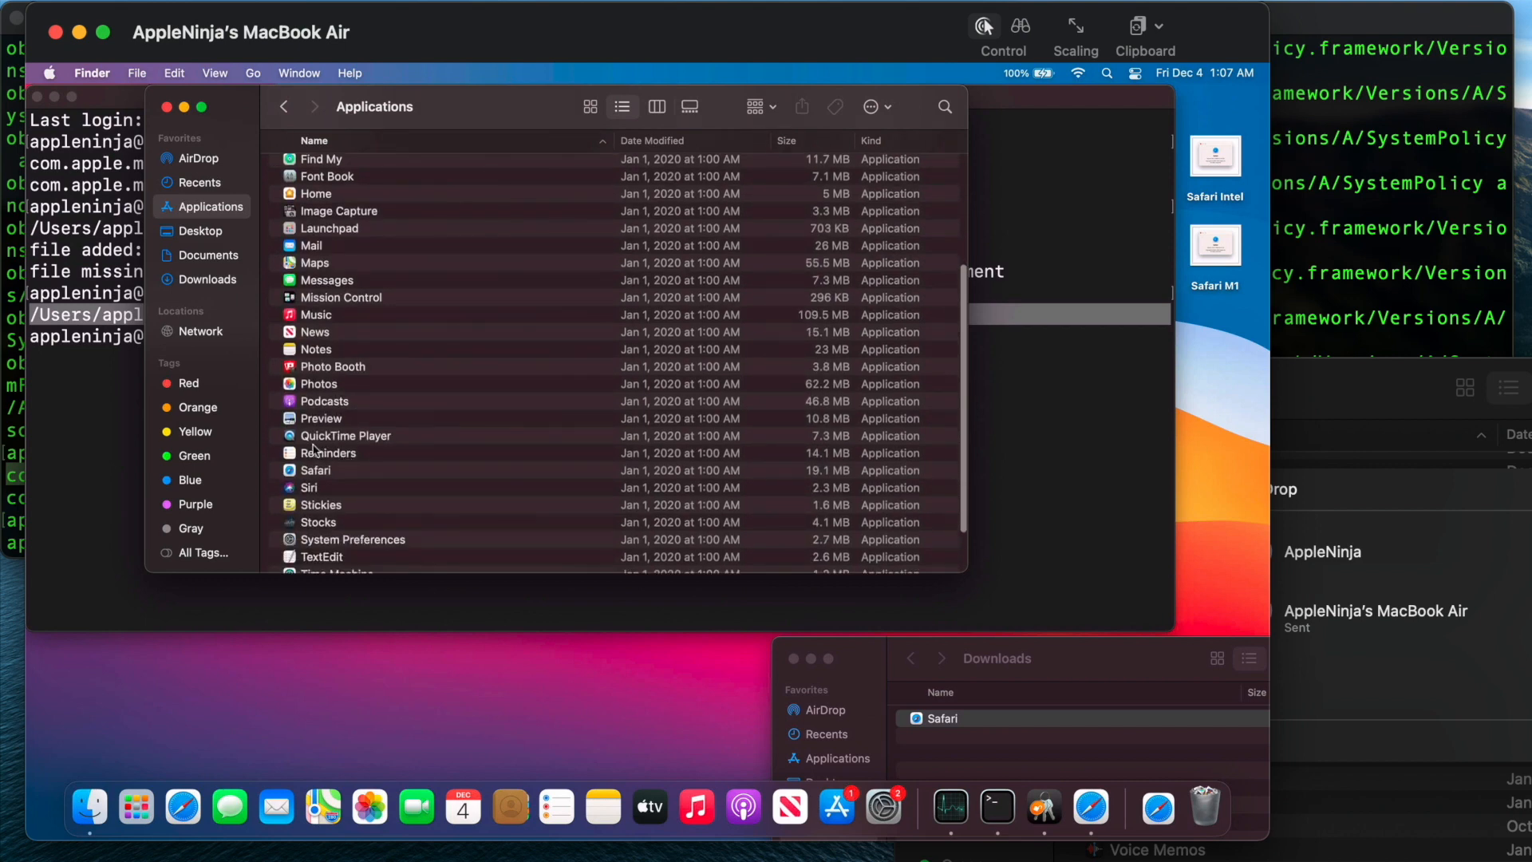
left_click(315, 470)
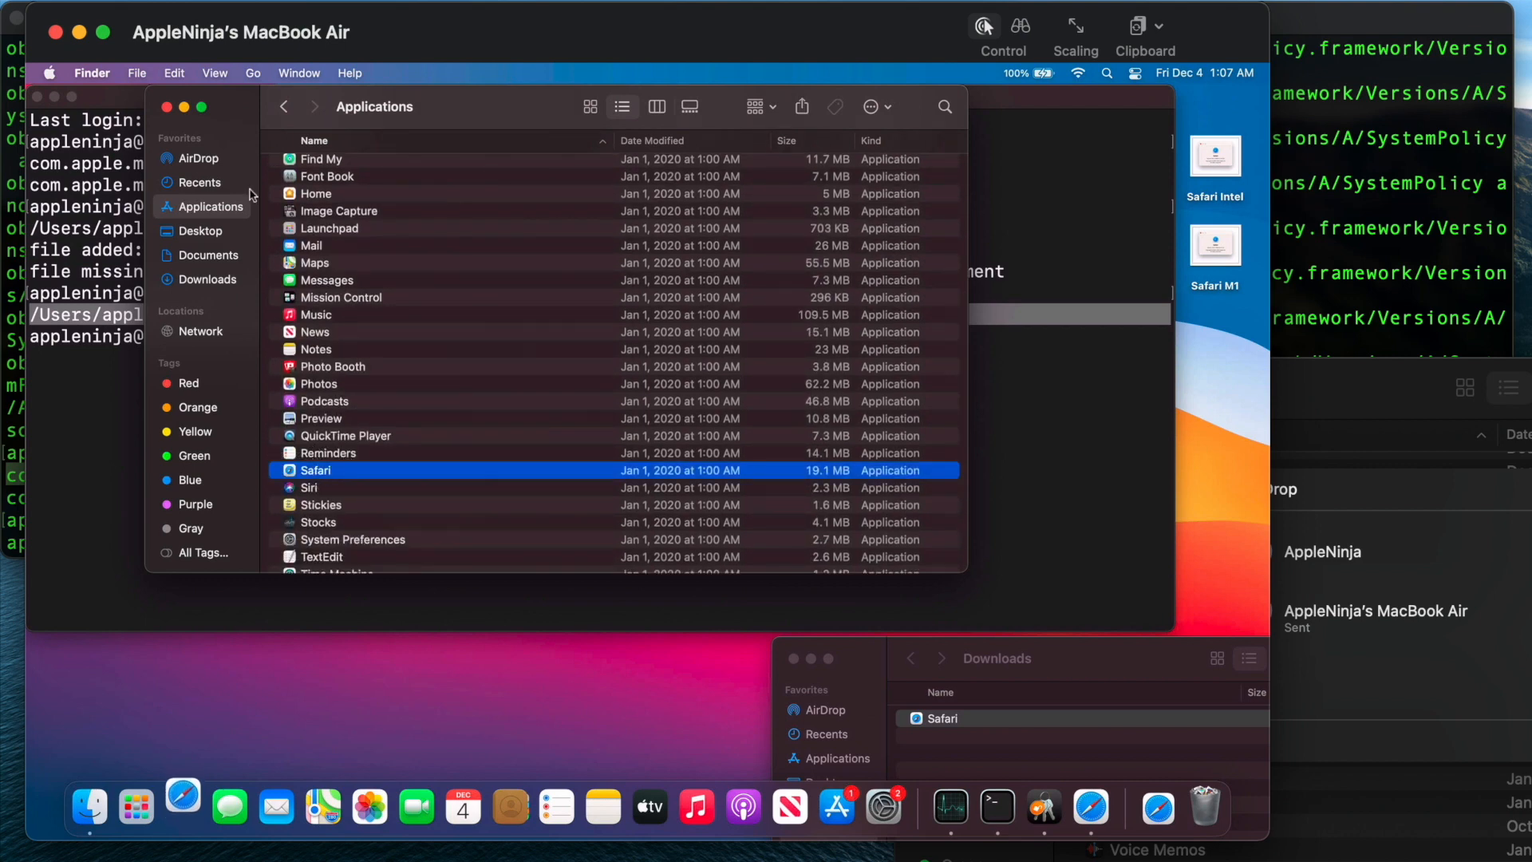
left_click(182, 806)
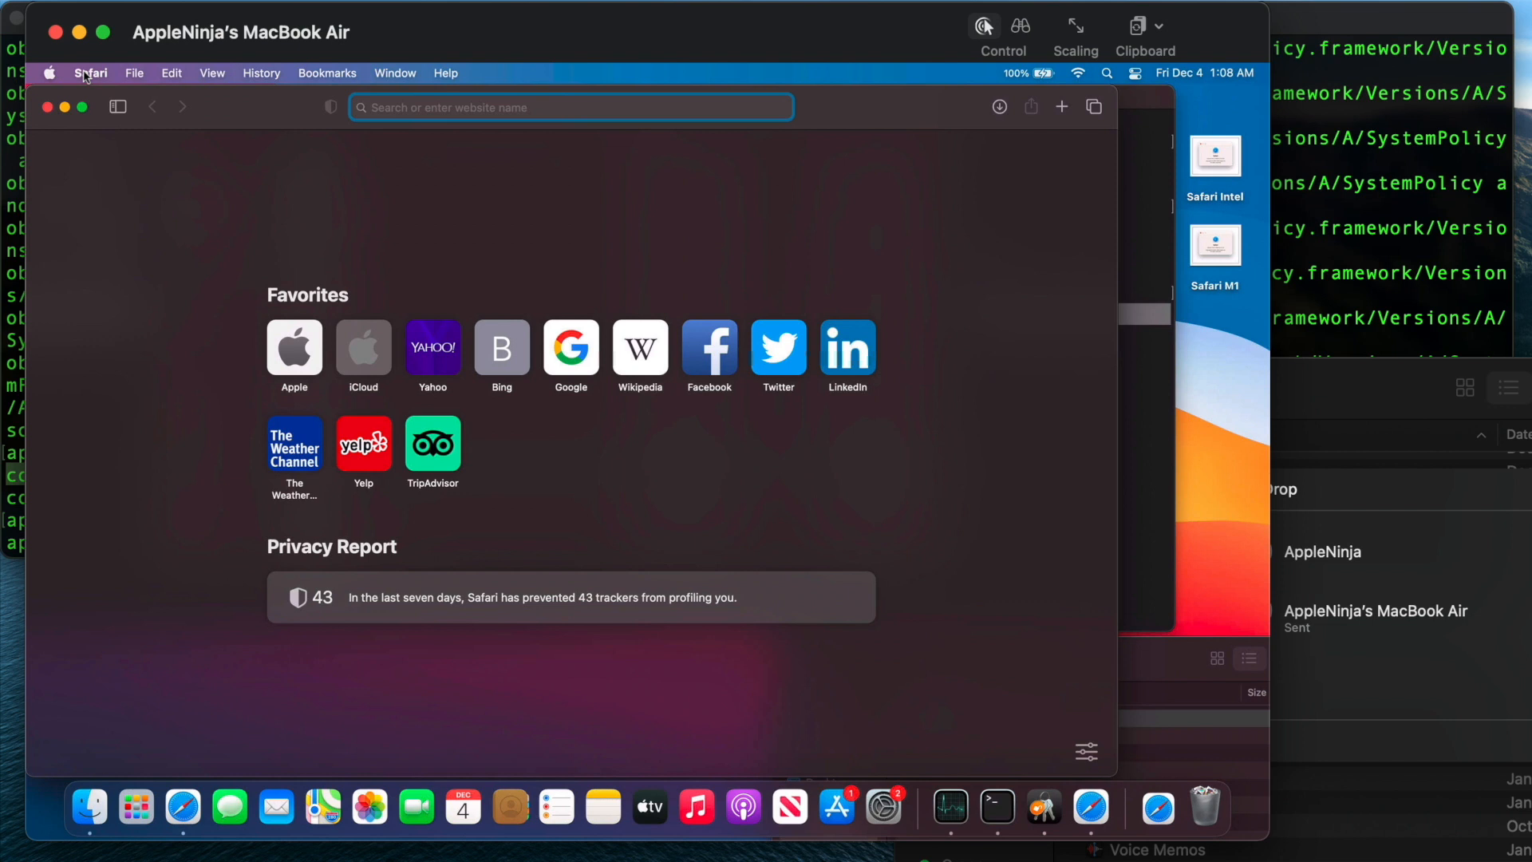
- Show this Safari's About window, reading Version 14.0.1 with a different build number
left_click(571, 108)
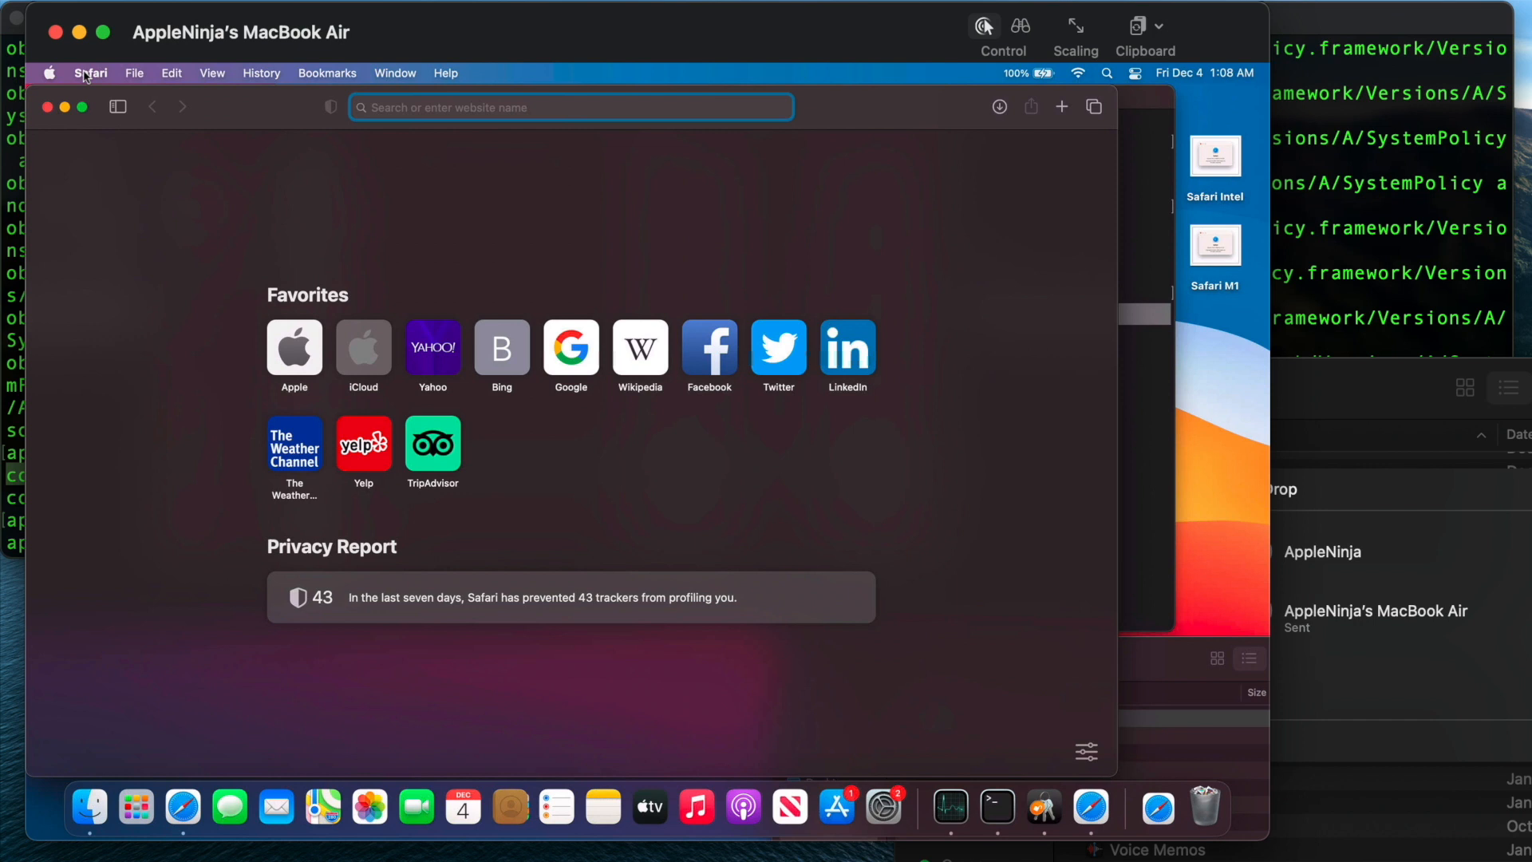
left_click(90, 72)
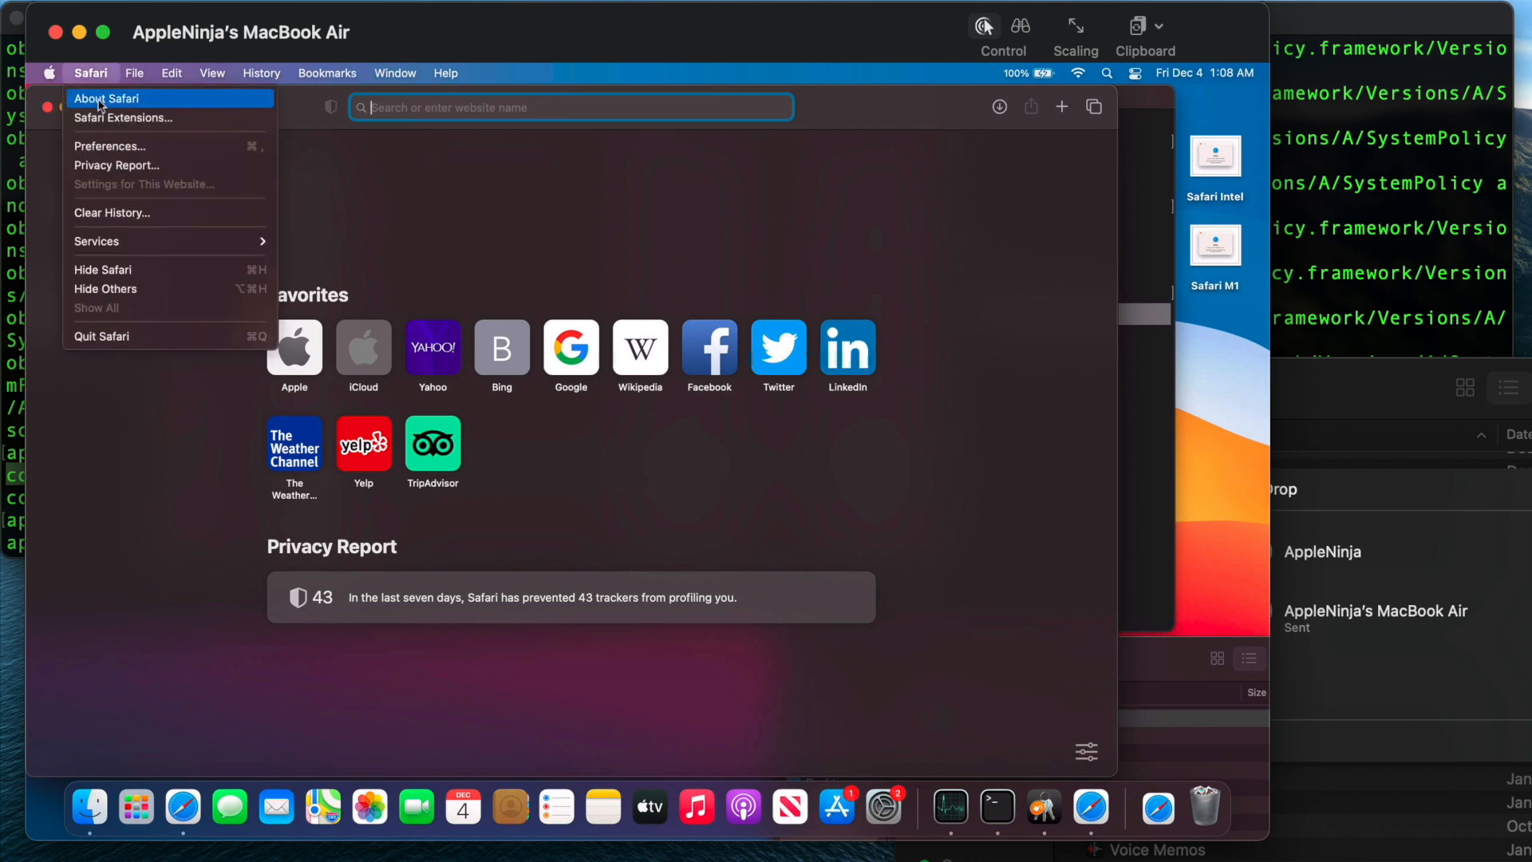
left_click(107, 97)
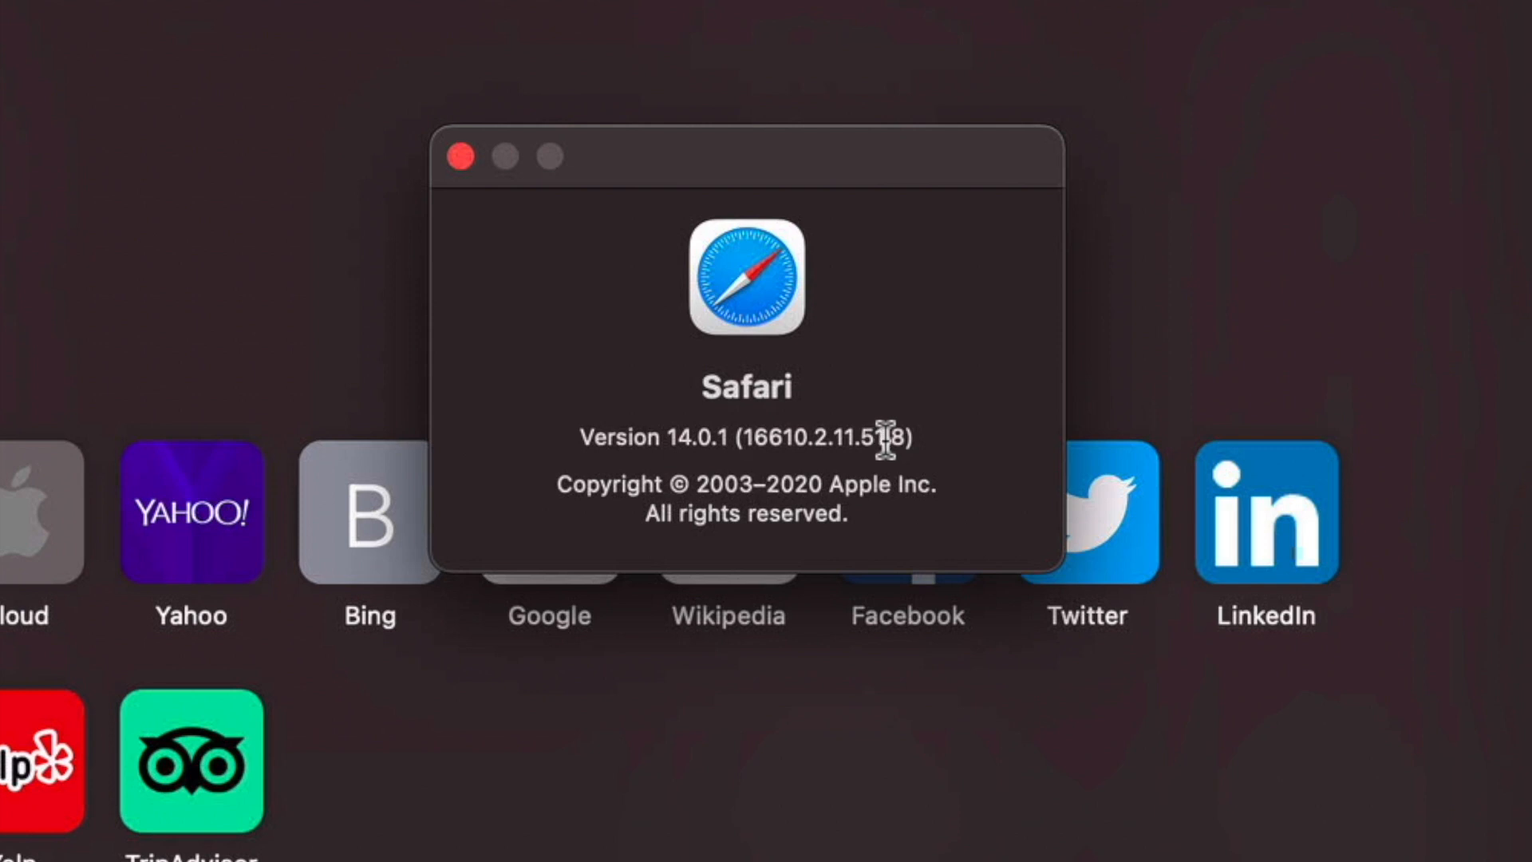
mouse_move(857, 439)
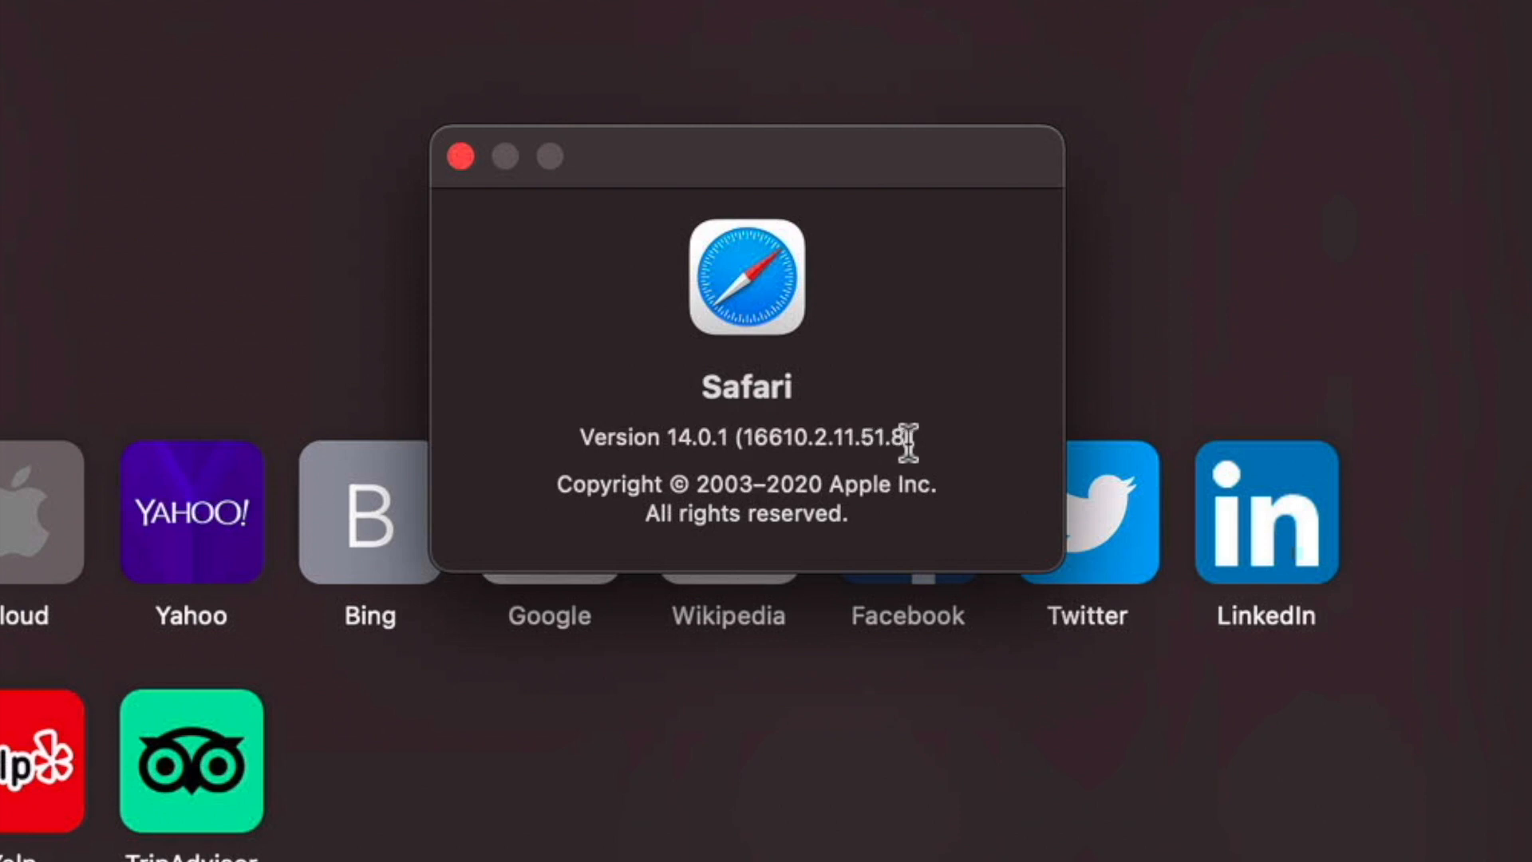
mouse_move(106, 277)
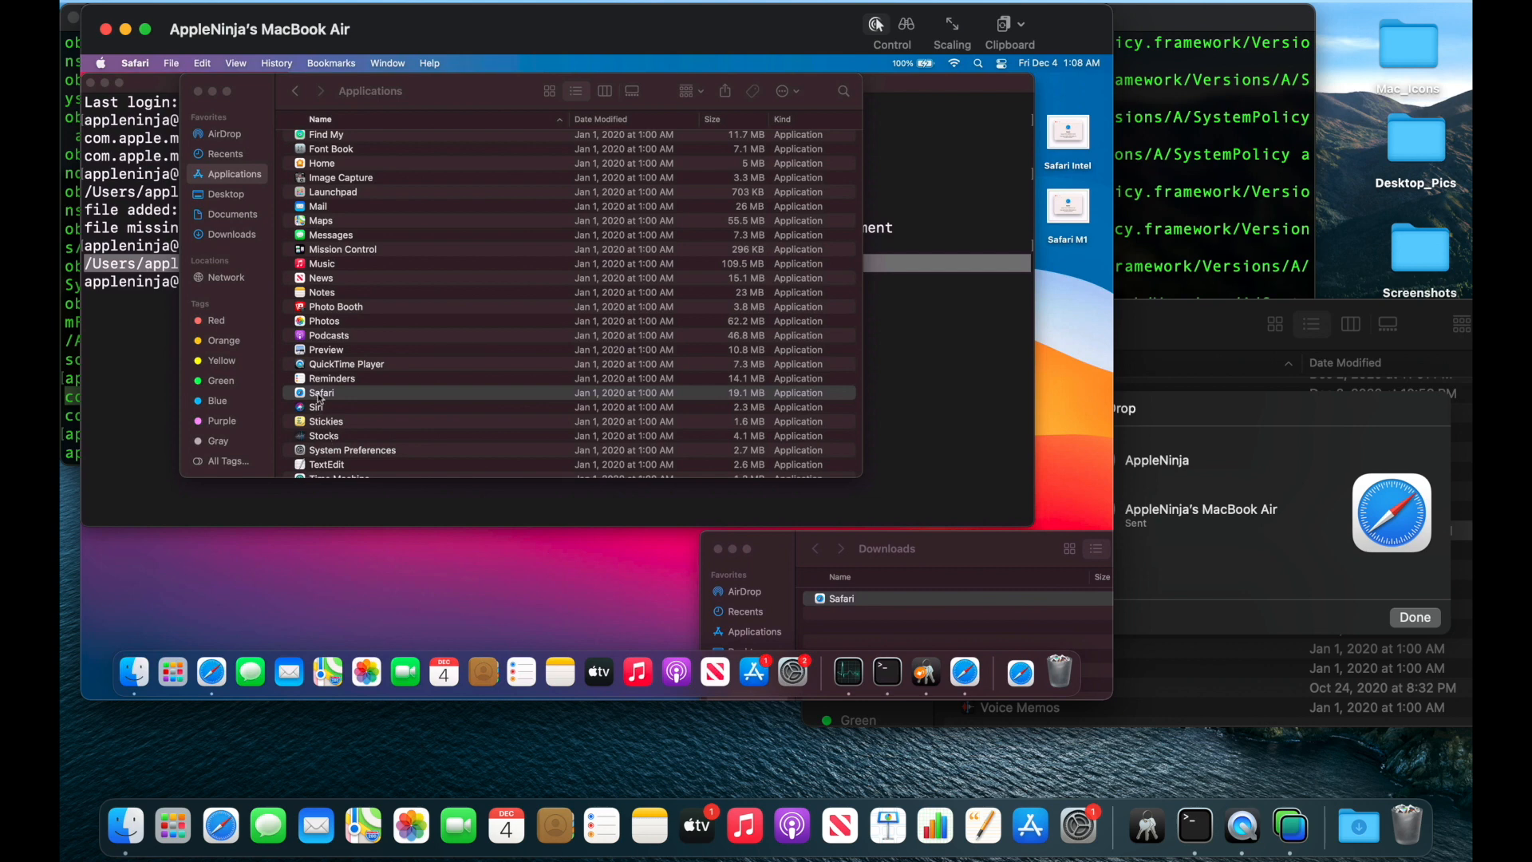
- Send Safari.app from Applications via Share > AirDrop to the MacBook Air
left_click(321, 391)
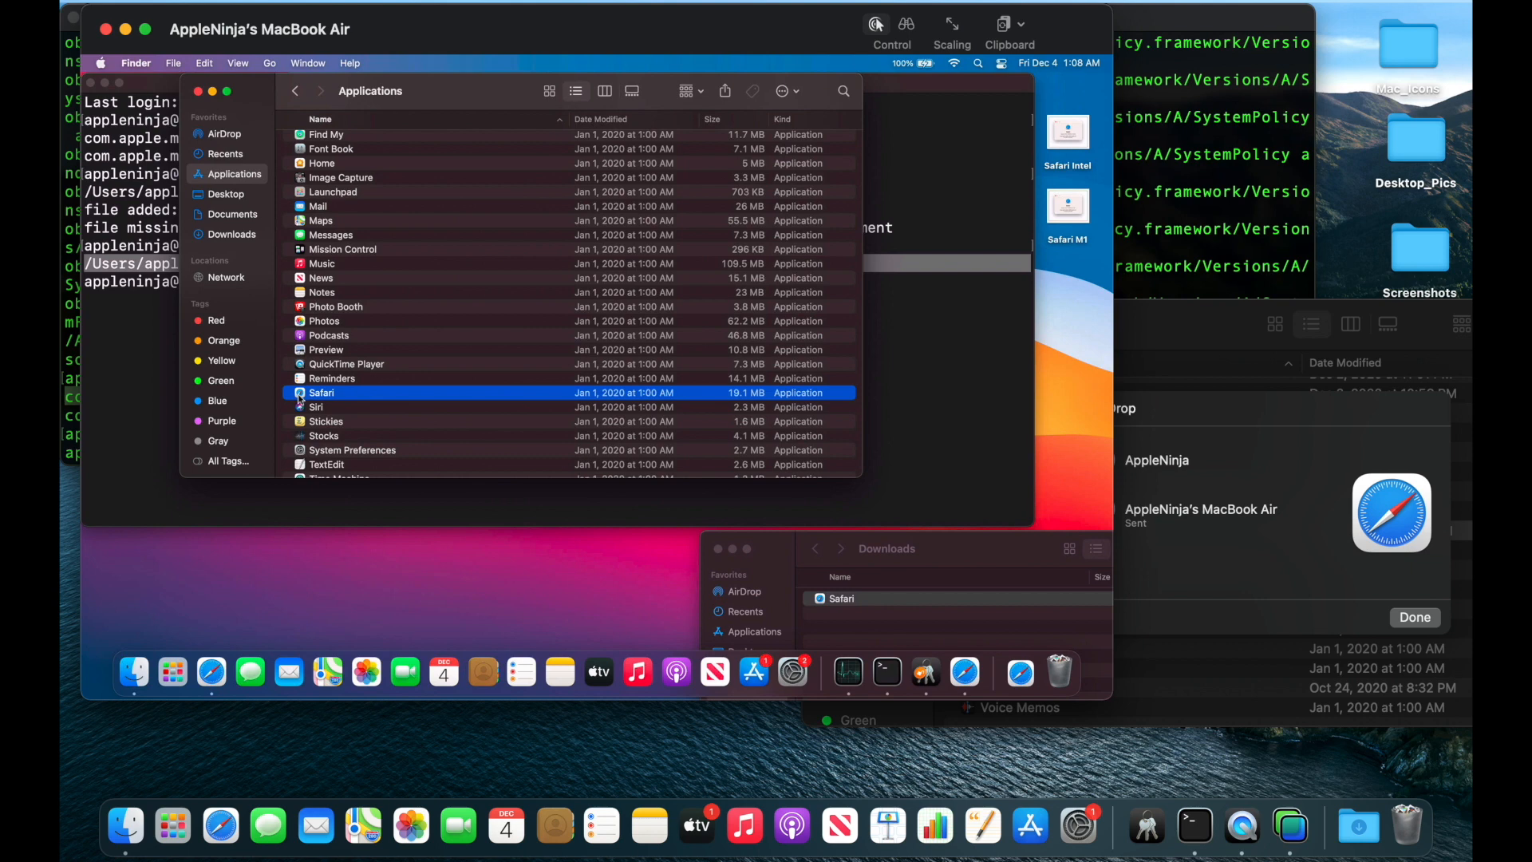
right_click(322, 392)
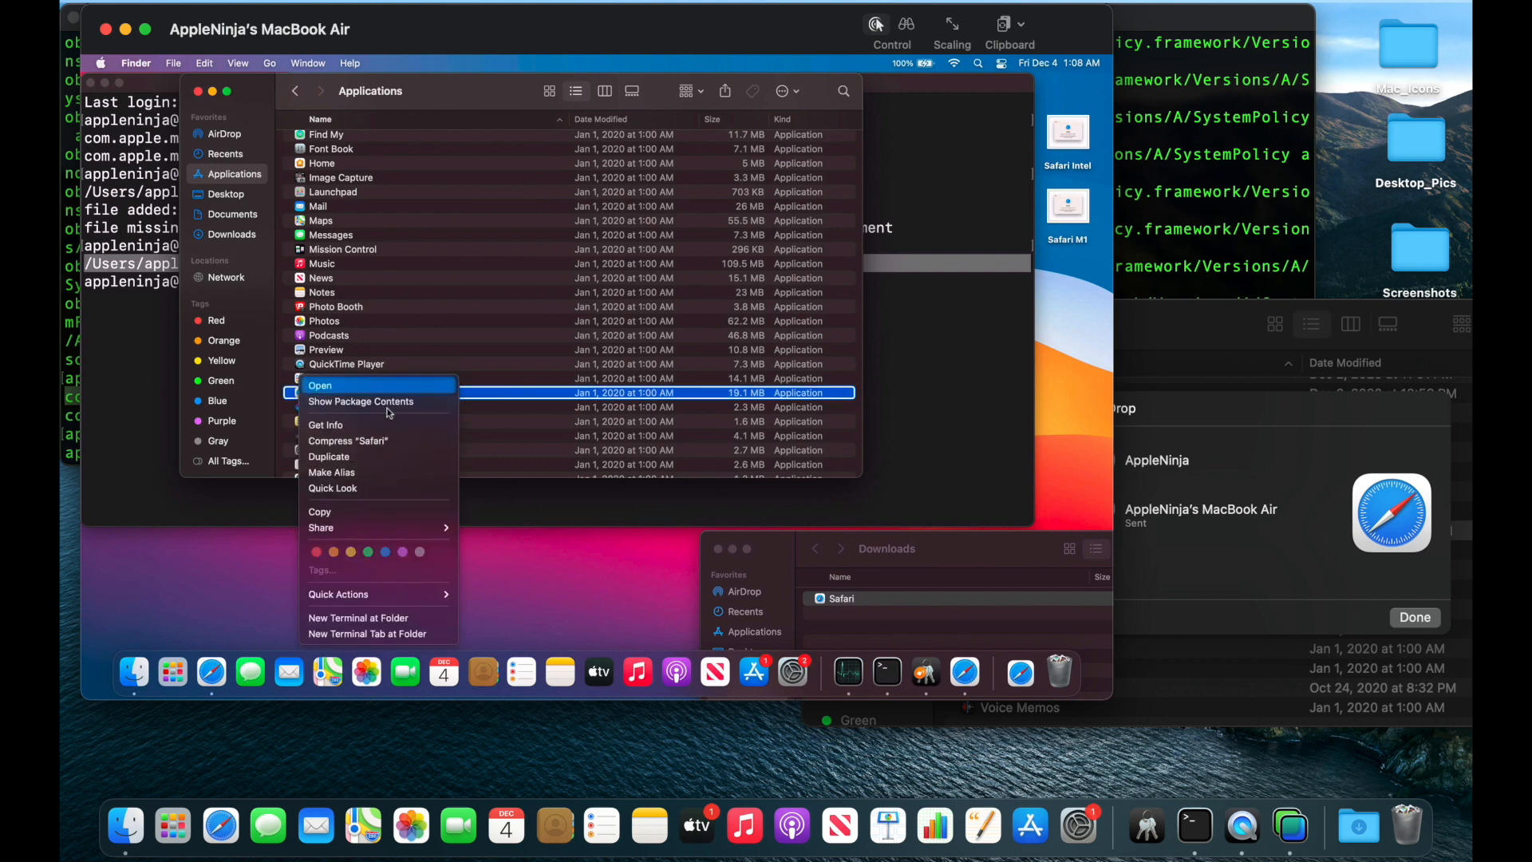
mouse_move(320, 527)
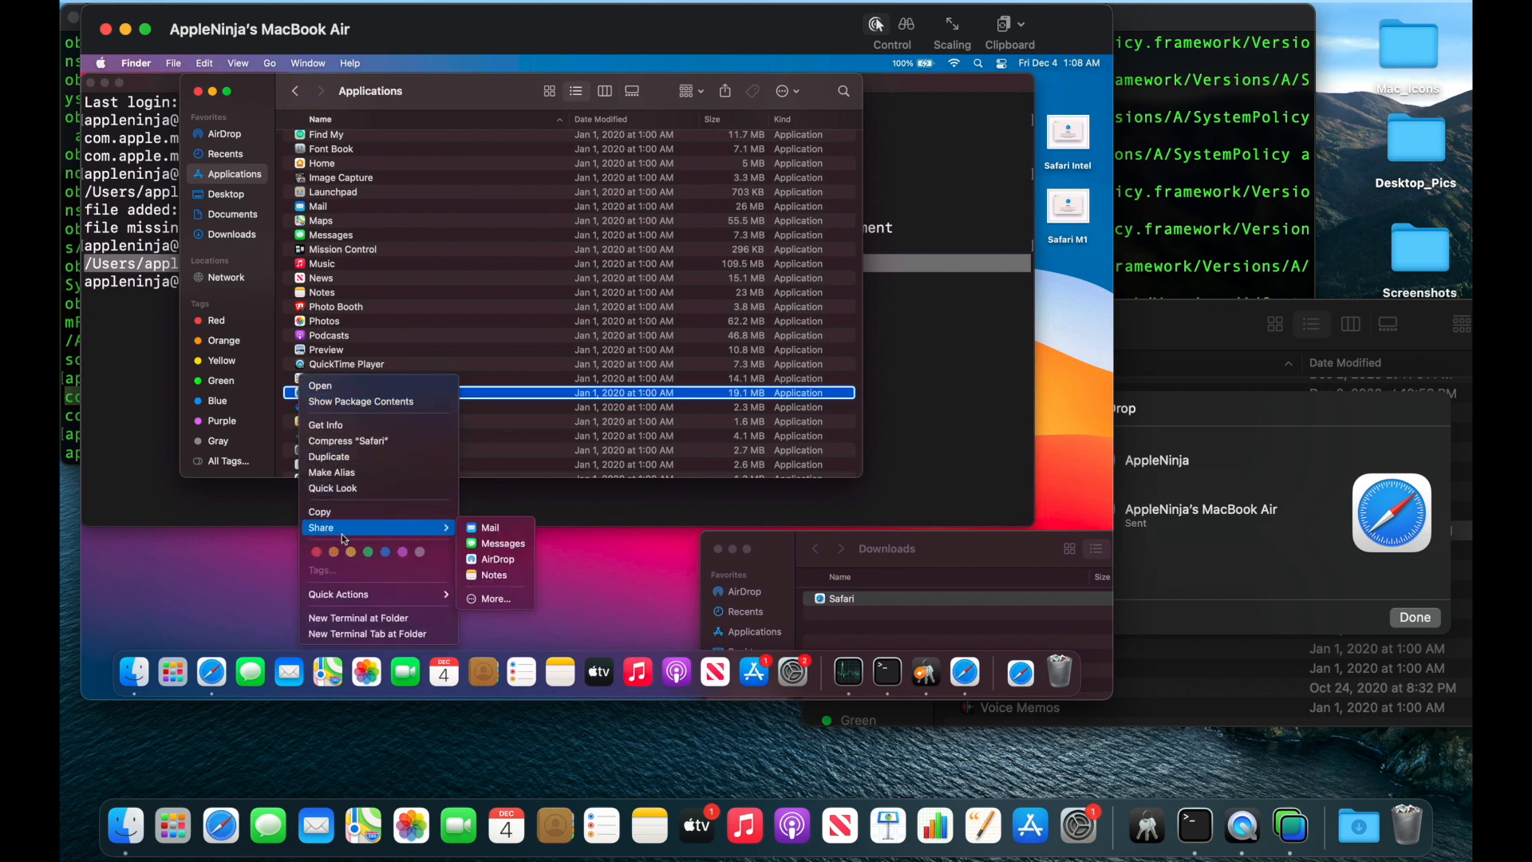
left_click(488, 567)
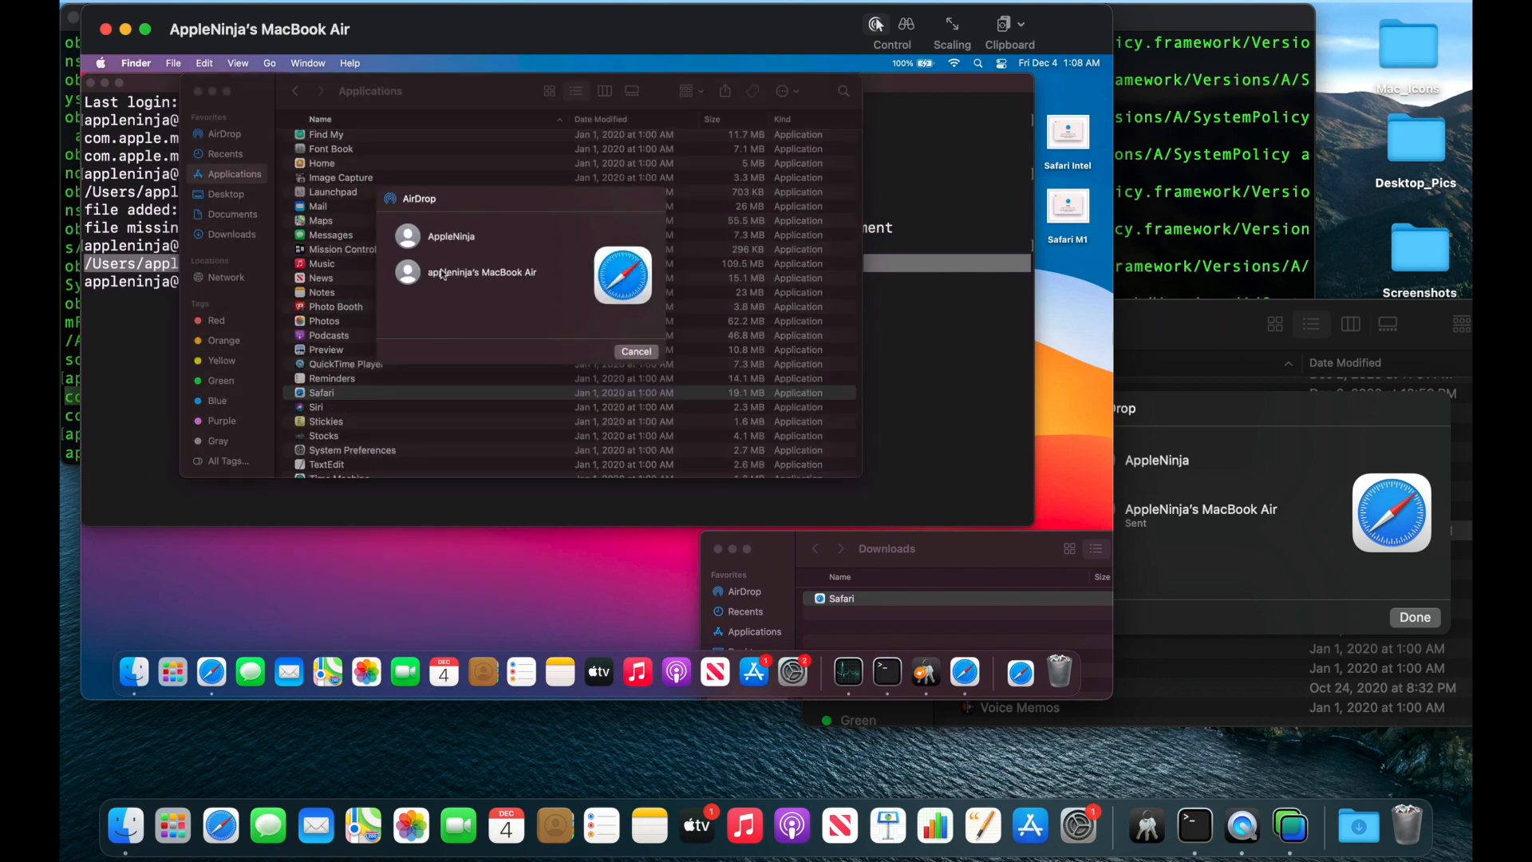
left_click(479, 271)
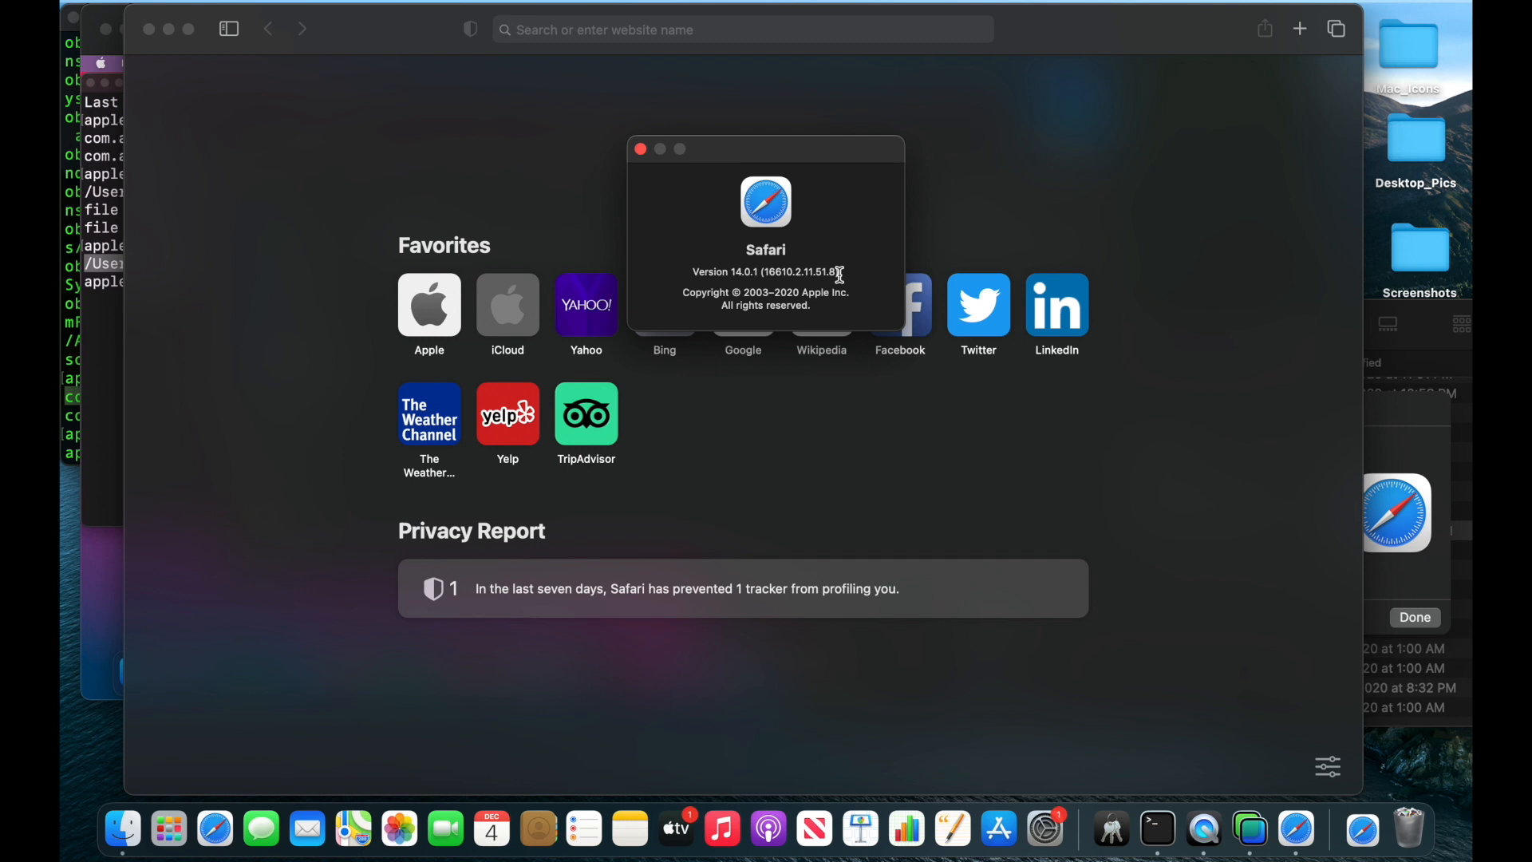
mouse_move(92, 330)
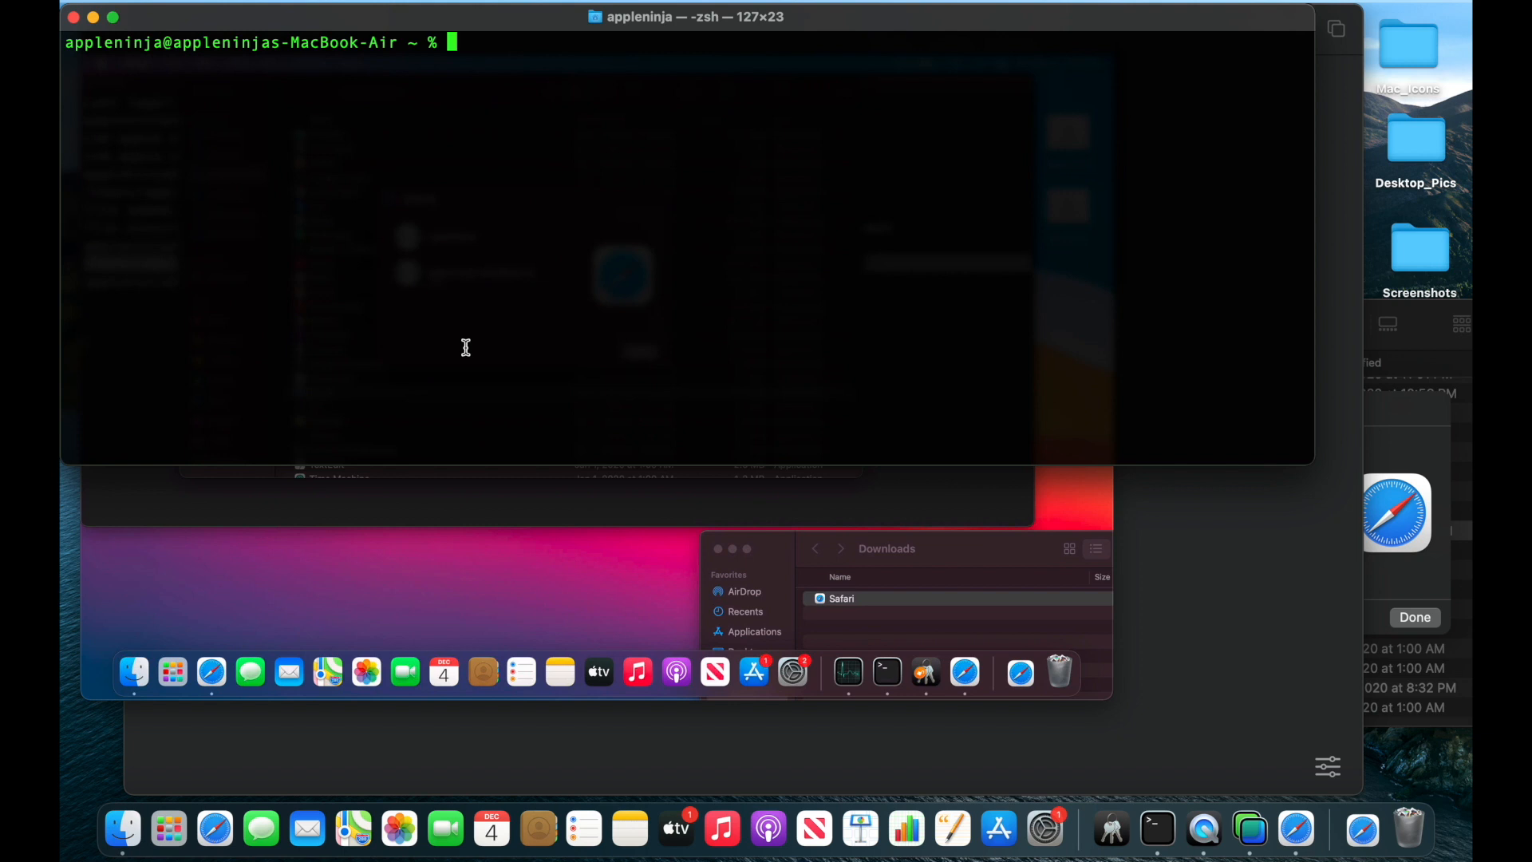
- Enter chmod -R 755 /Applications/Safari.app at the prompt, without the trailing slash, unrun
type("chmod")
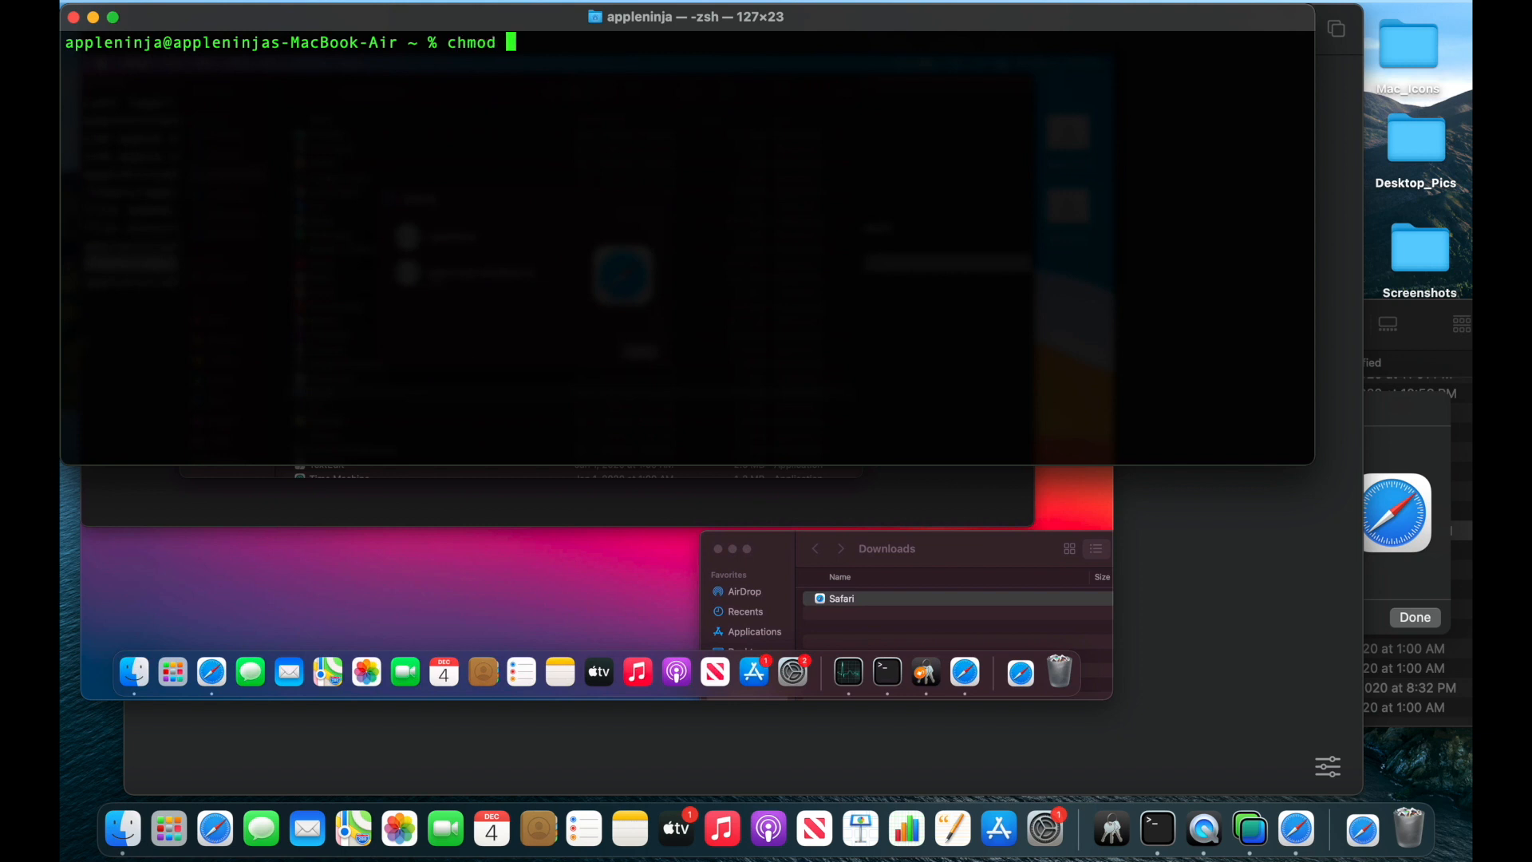
type("-R")
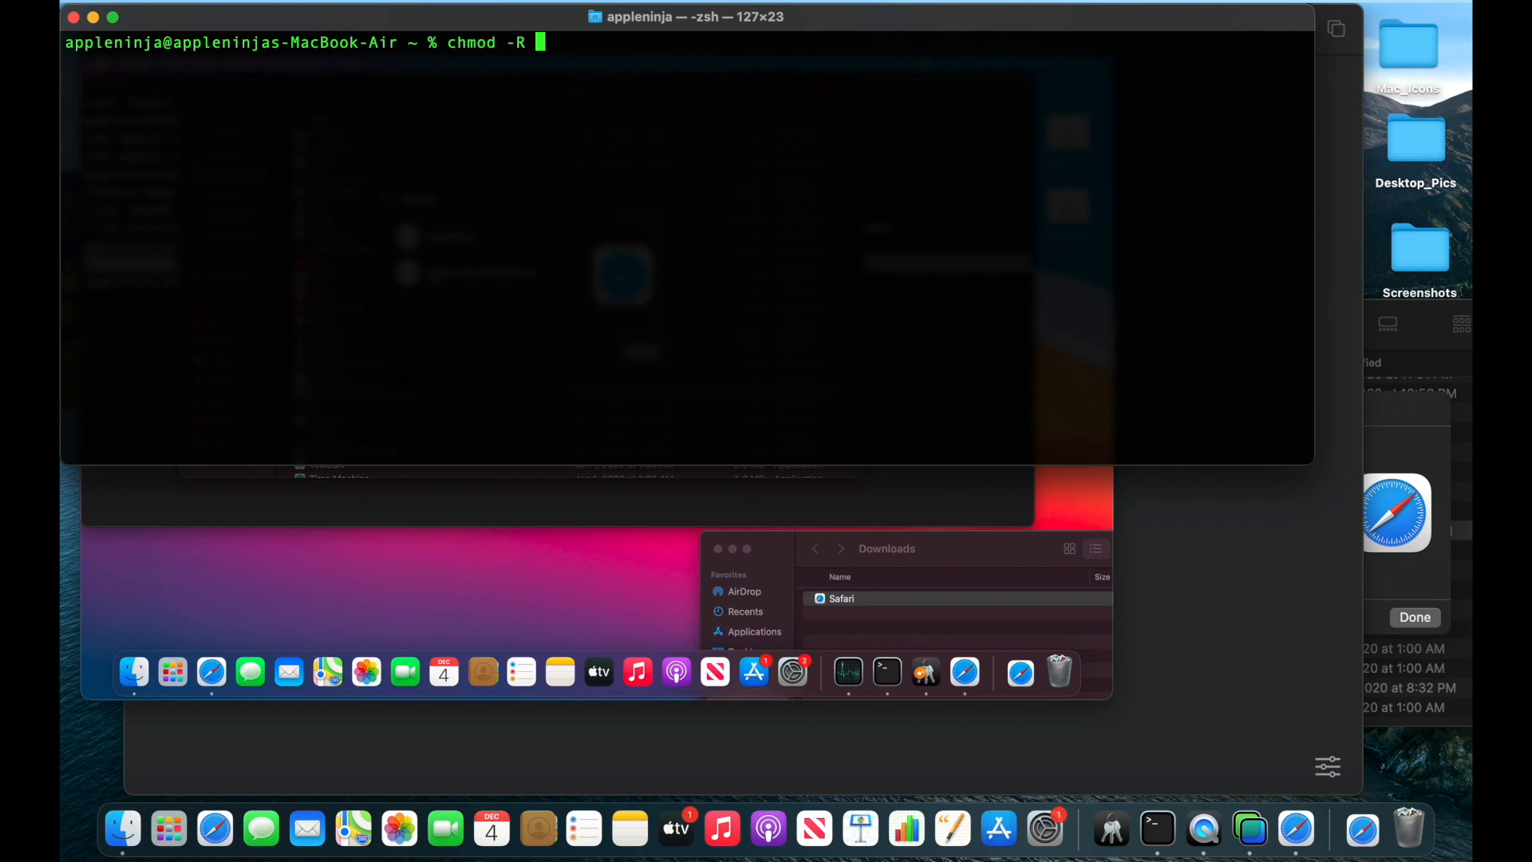
type("755")
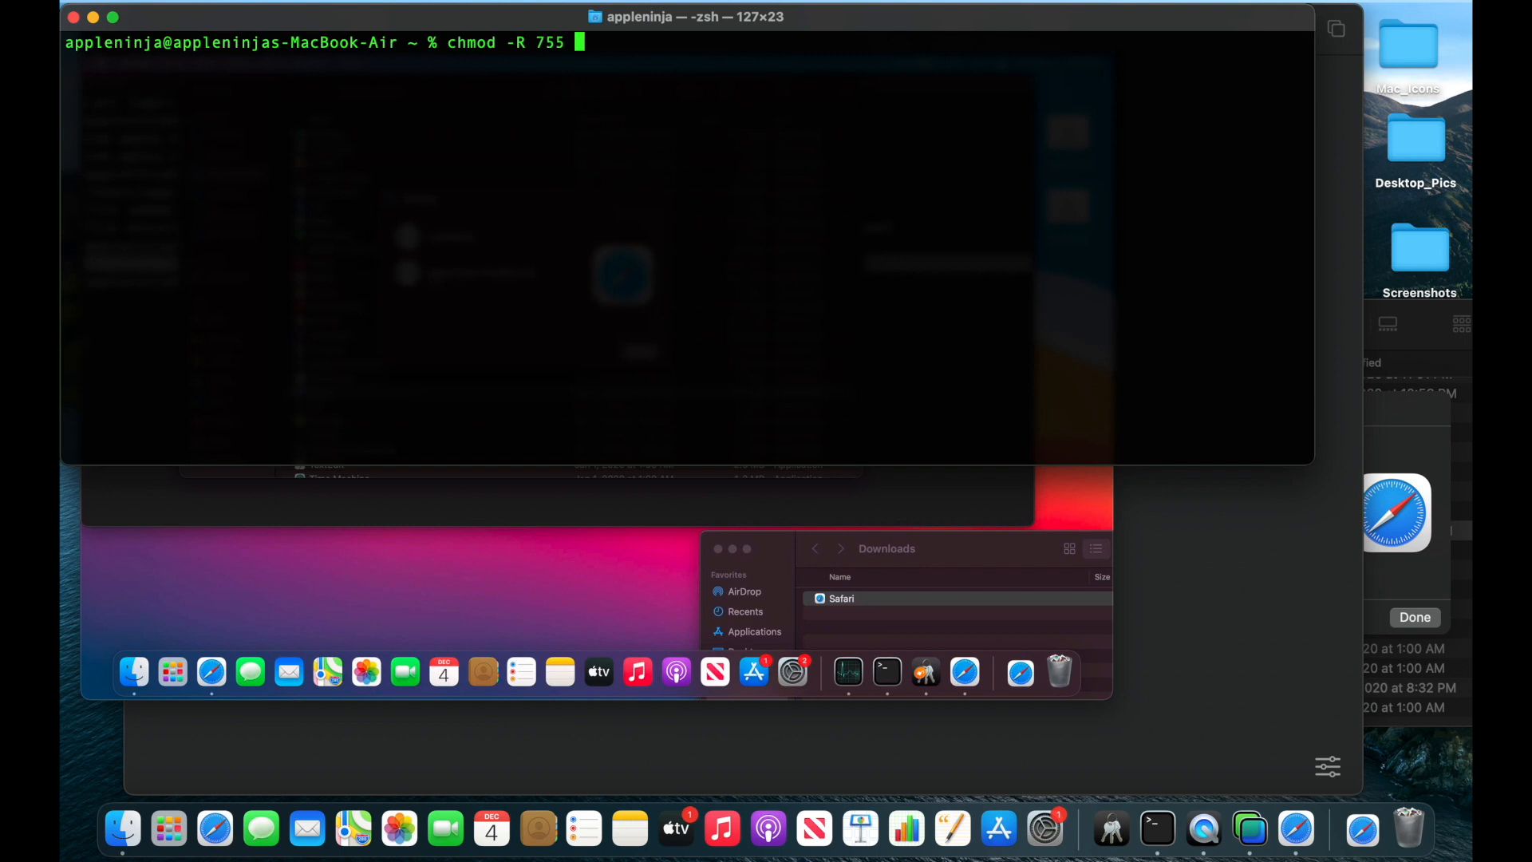
type("/Applications/")
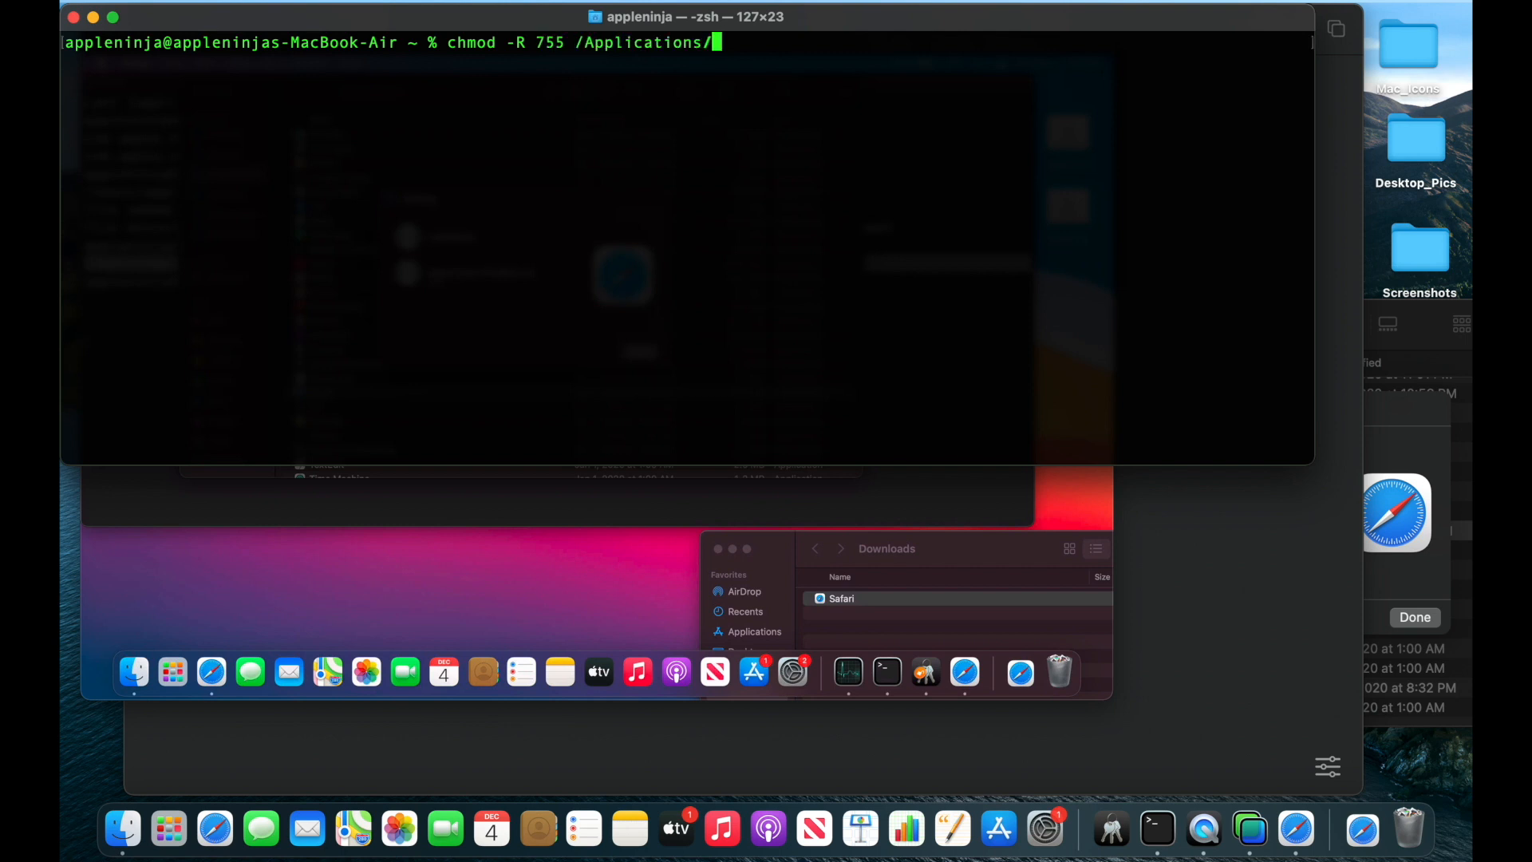
type("Safari.app/")
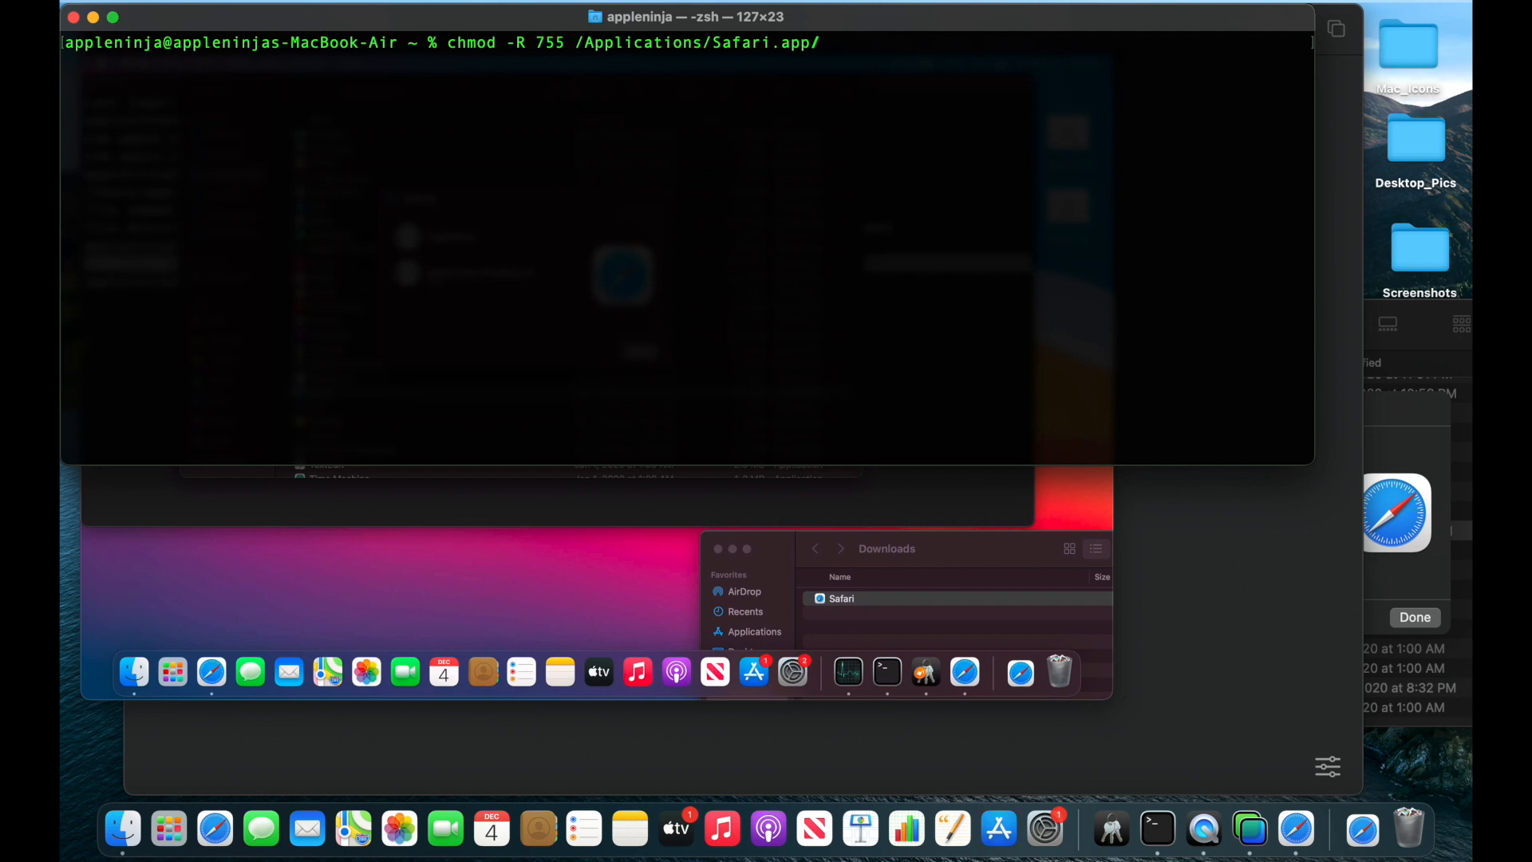
key("Backspace")
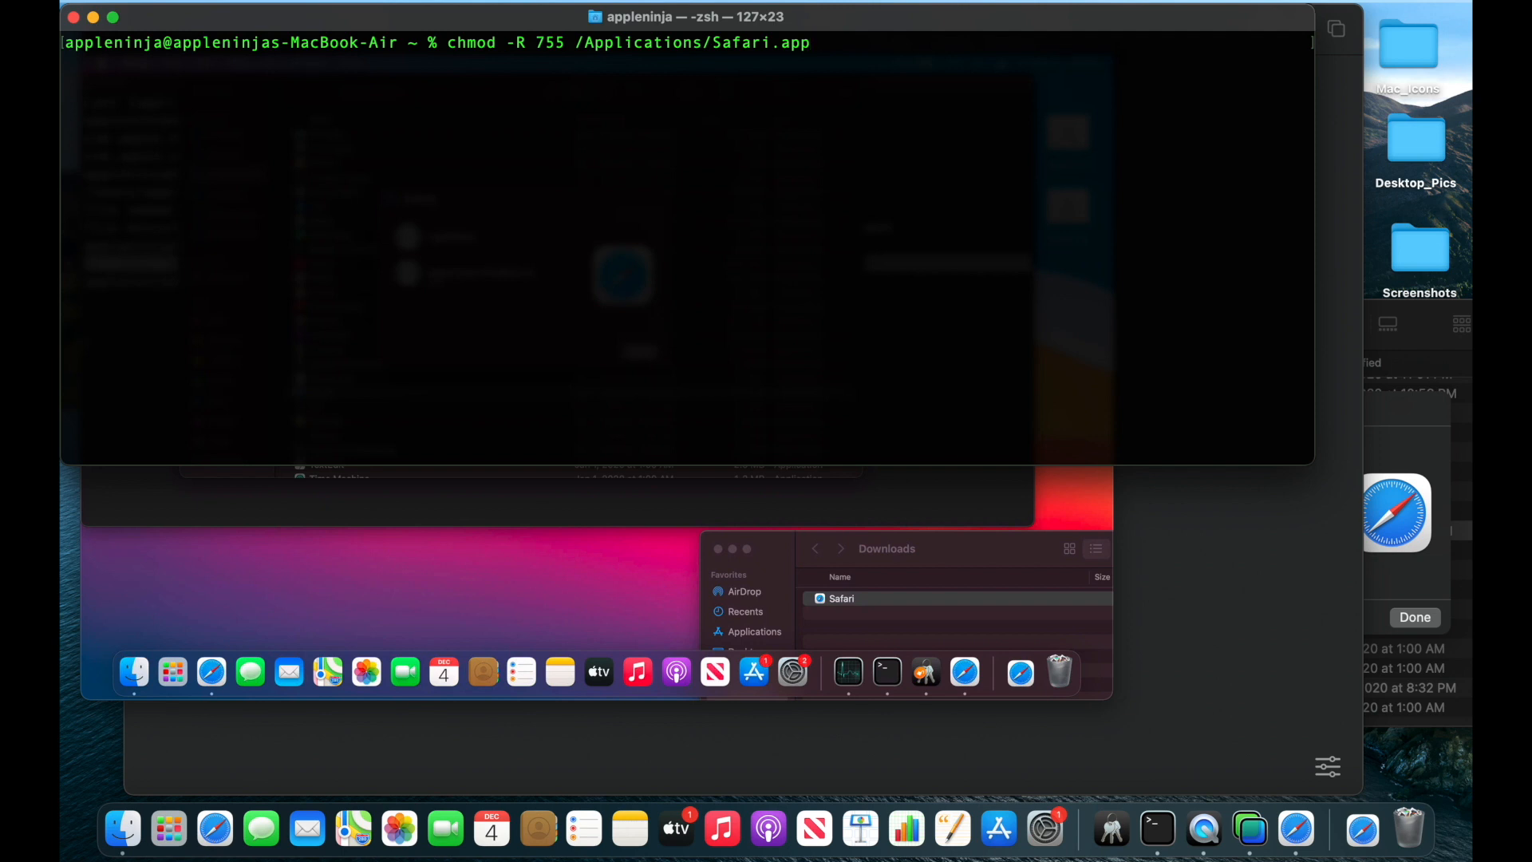
mouse_move(444, 234)
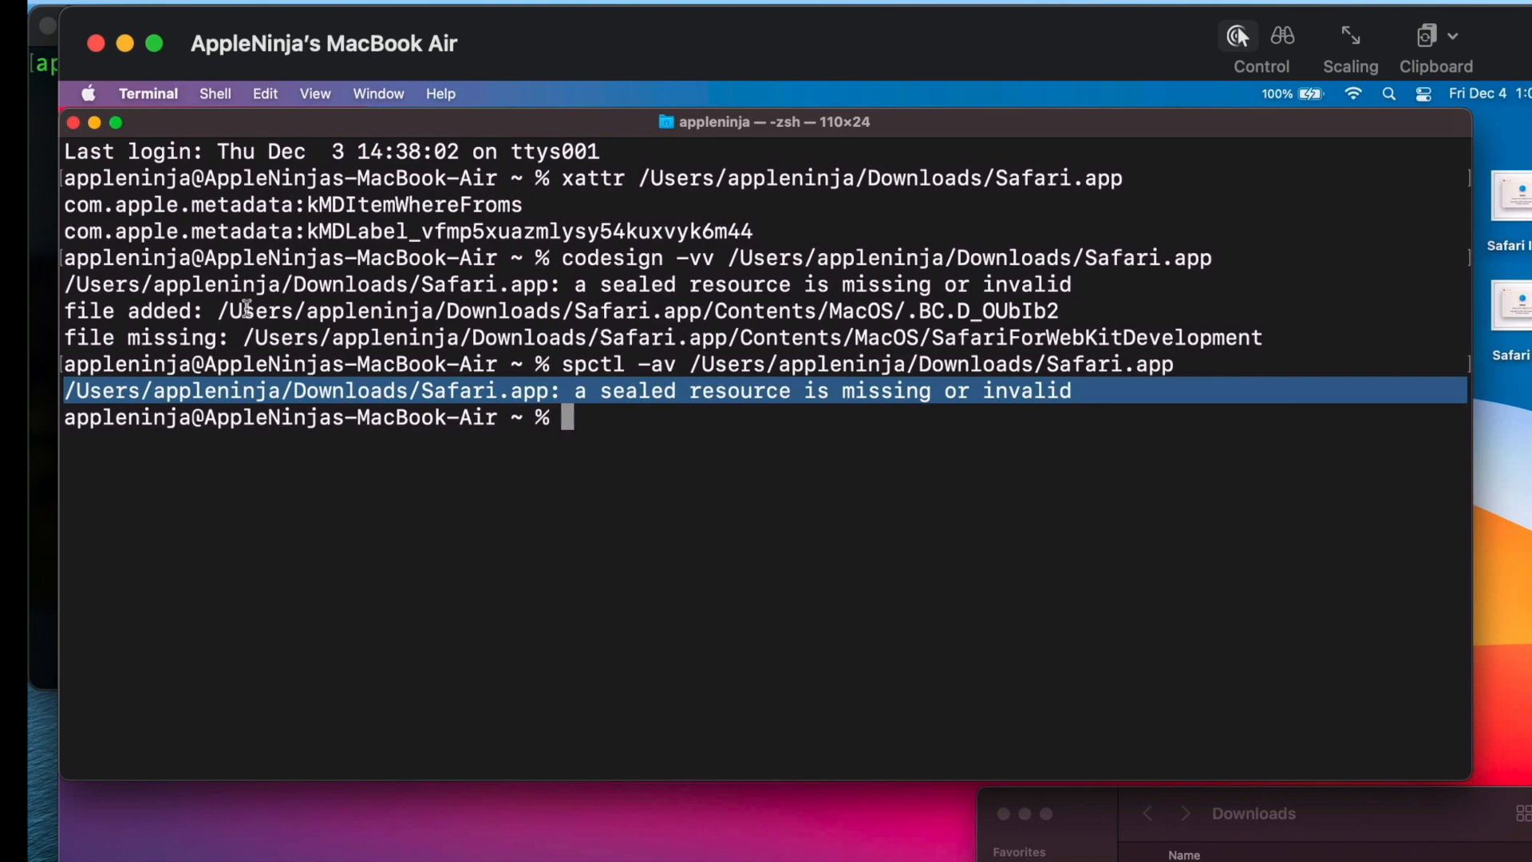
mouse_move(558, 337)
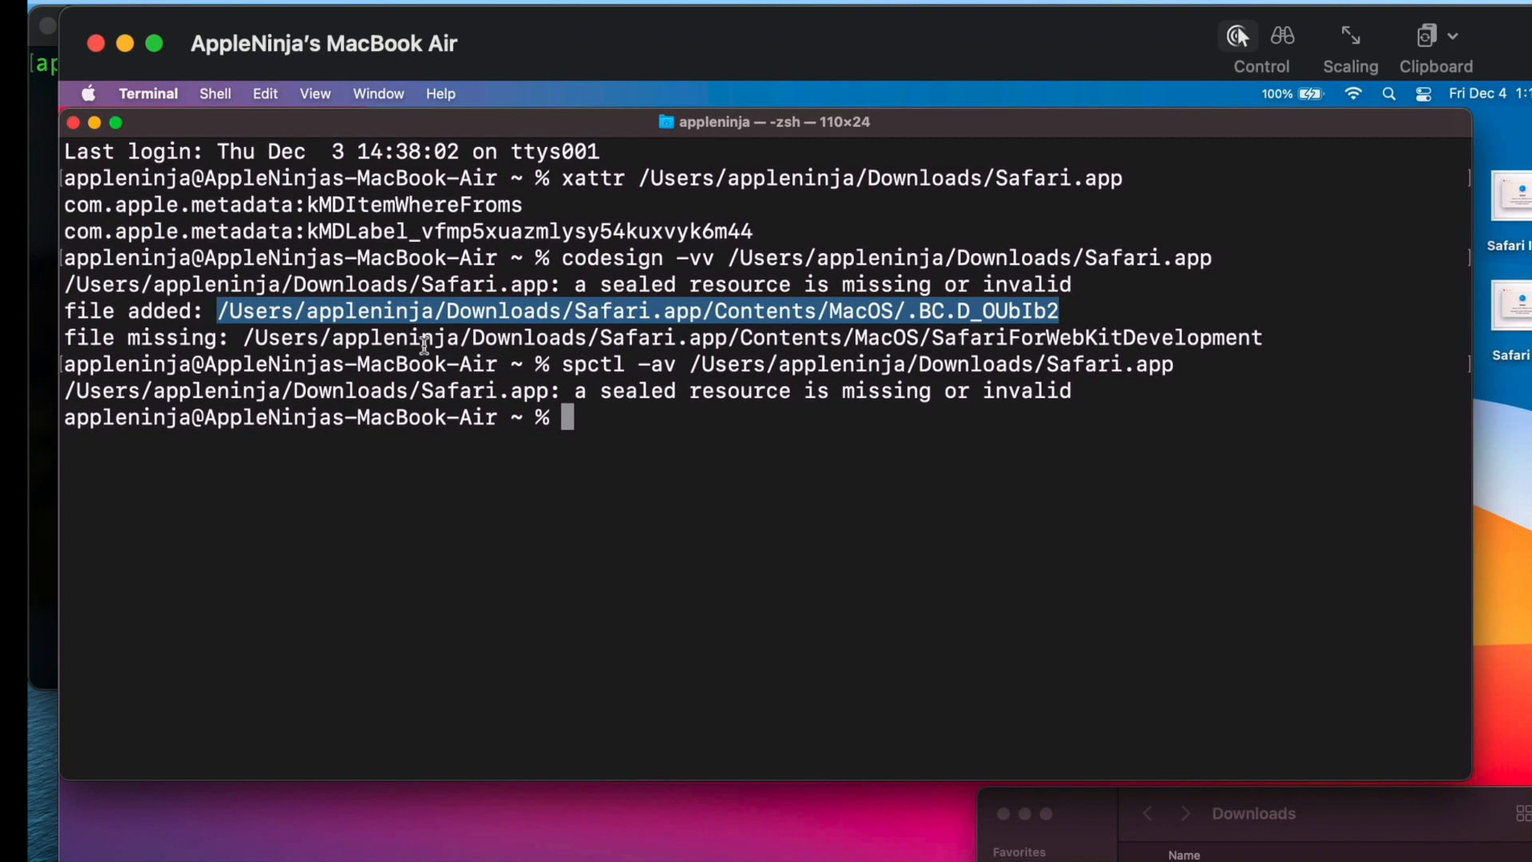
mouse_move(1123, 156)
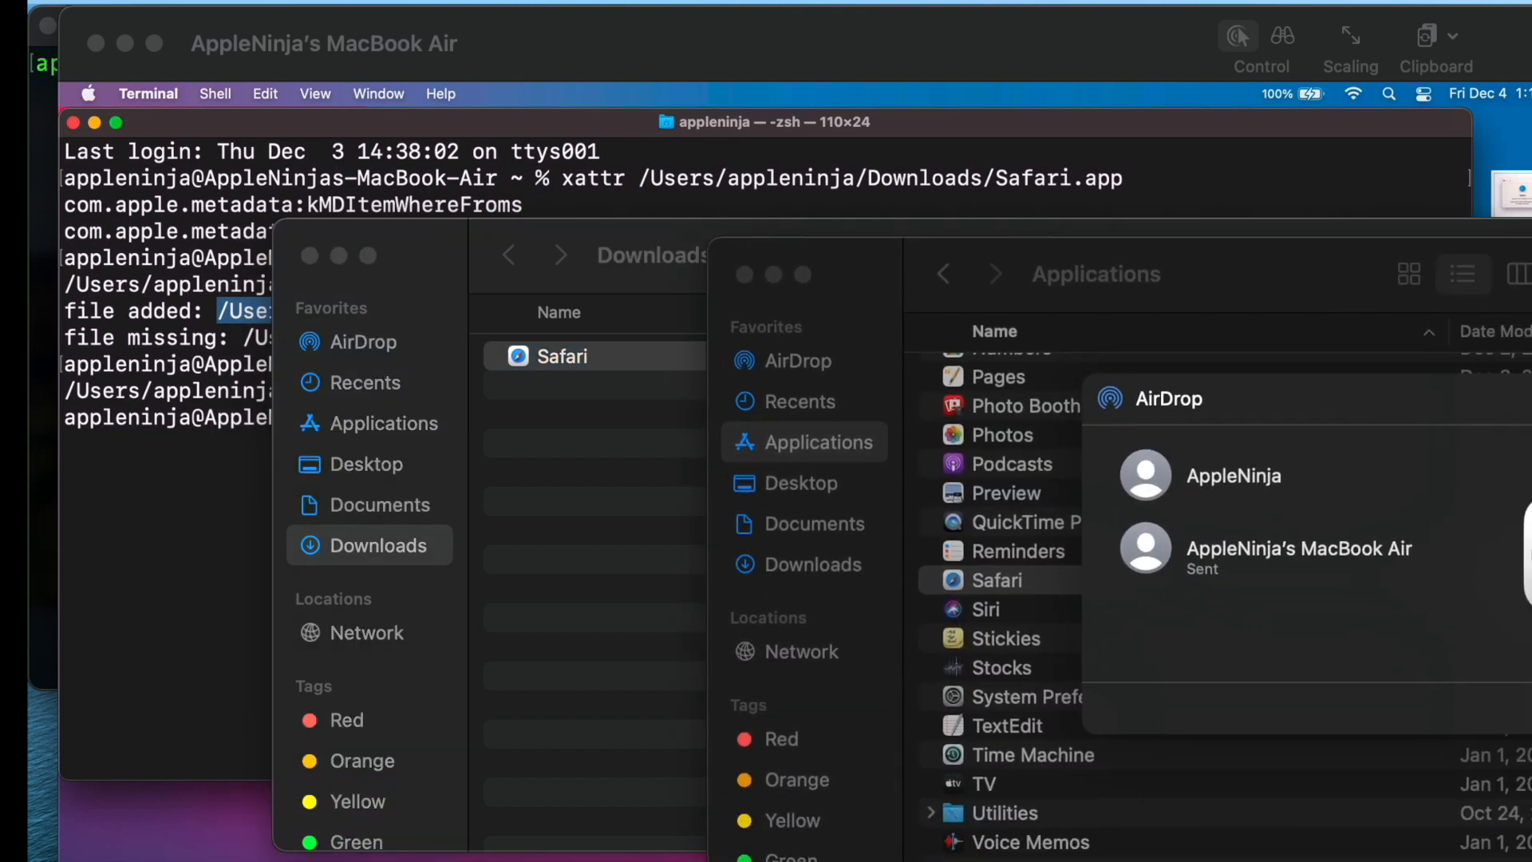
- Enable Open using Rosetta for Safari, retry launching, dismiss the permission error, then disable Rosetta
left_click(996, 579)
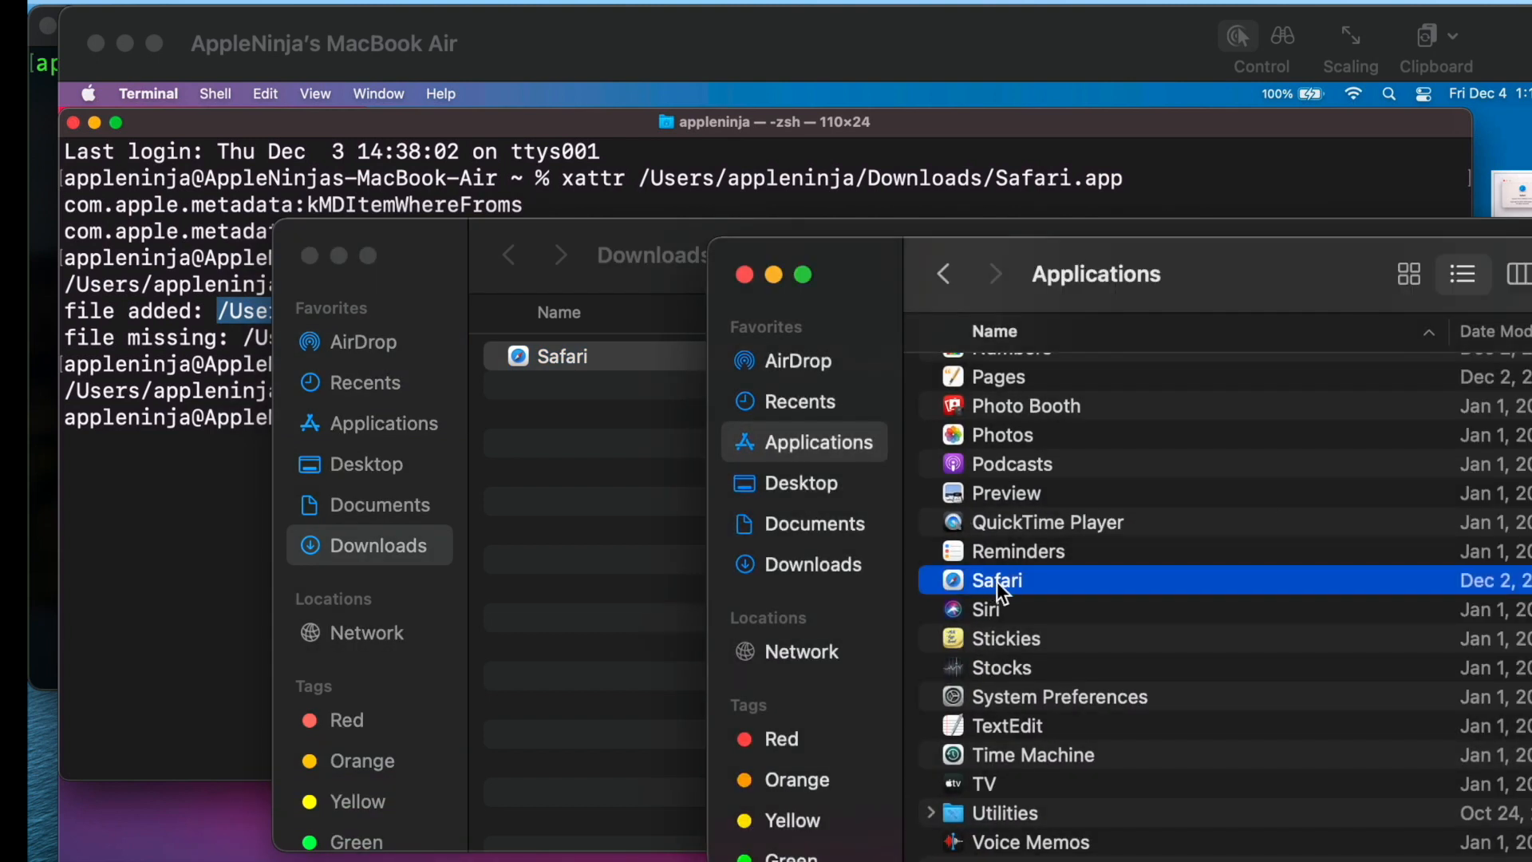
left_click(997, 580)
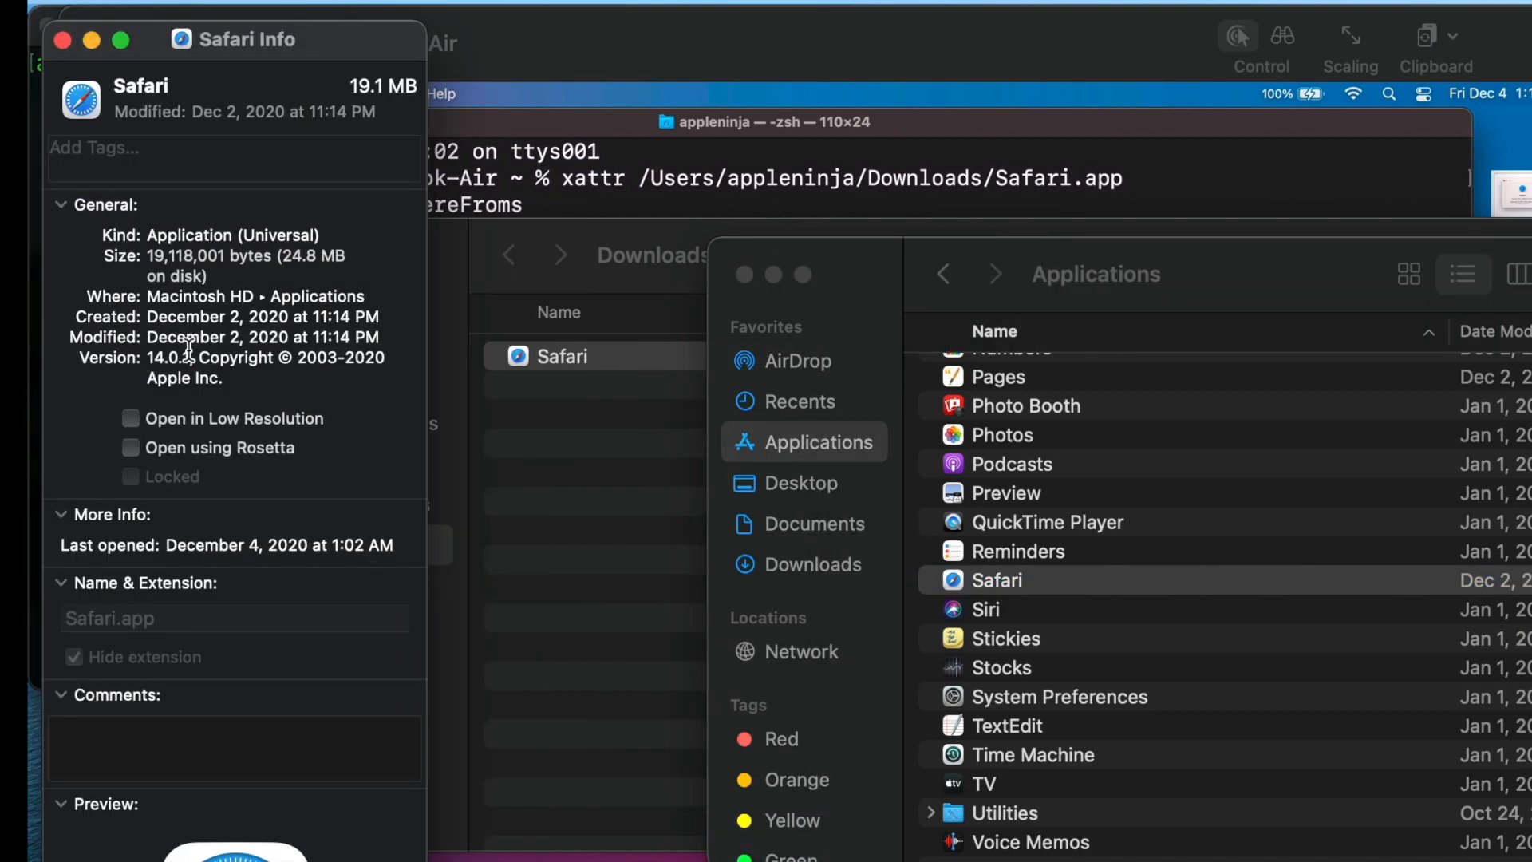
left_click(130, 448)
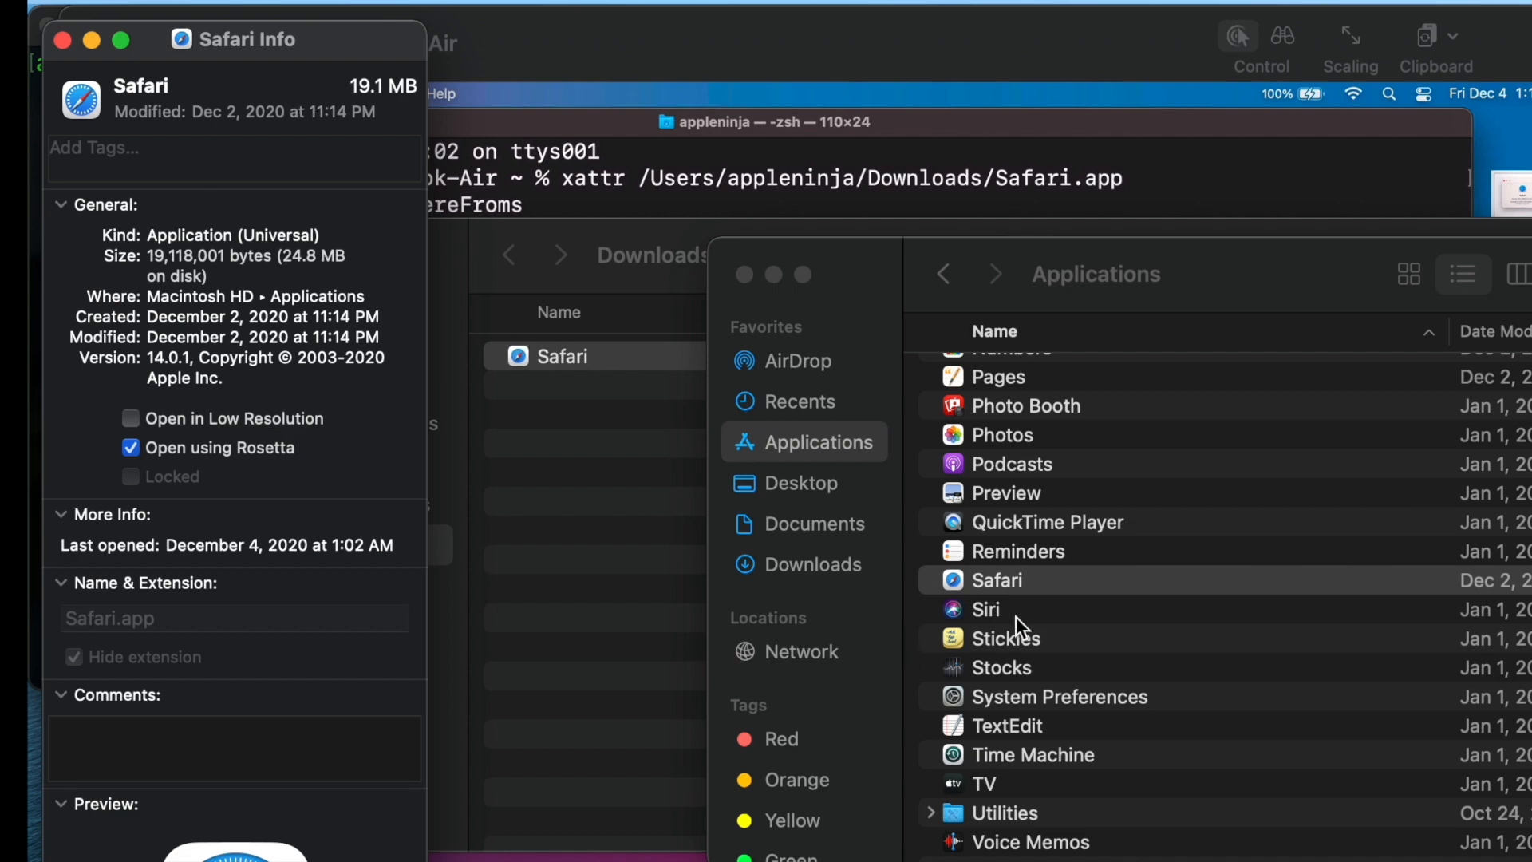
double_click(995, 579)
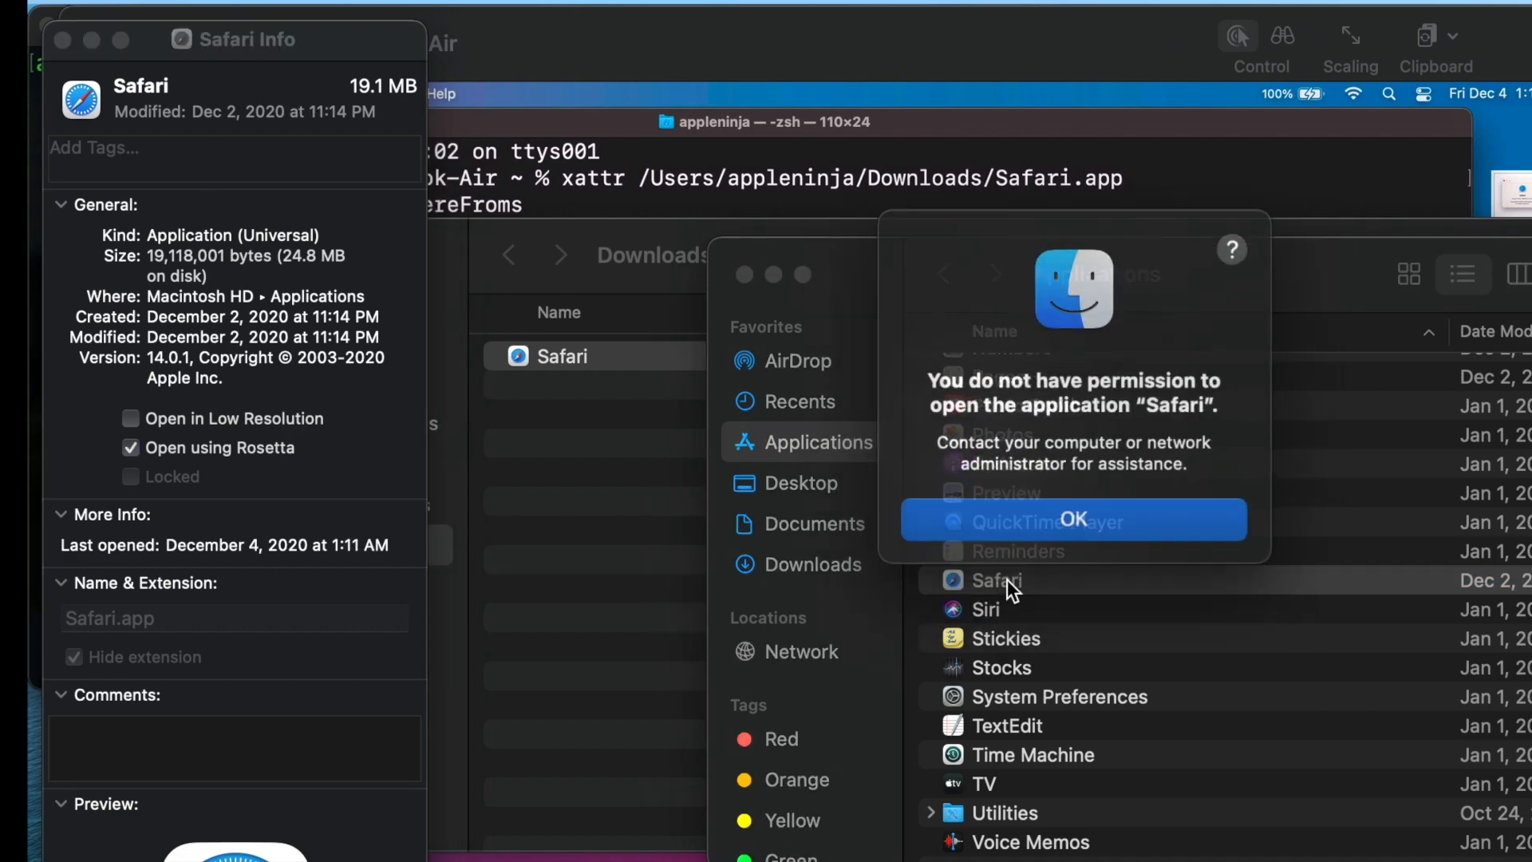
left_click(1071, 520)
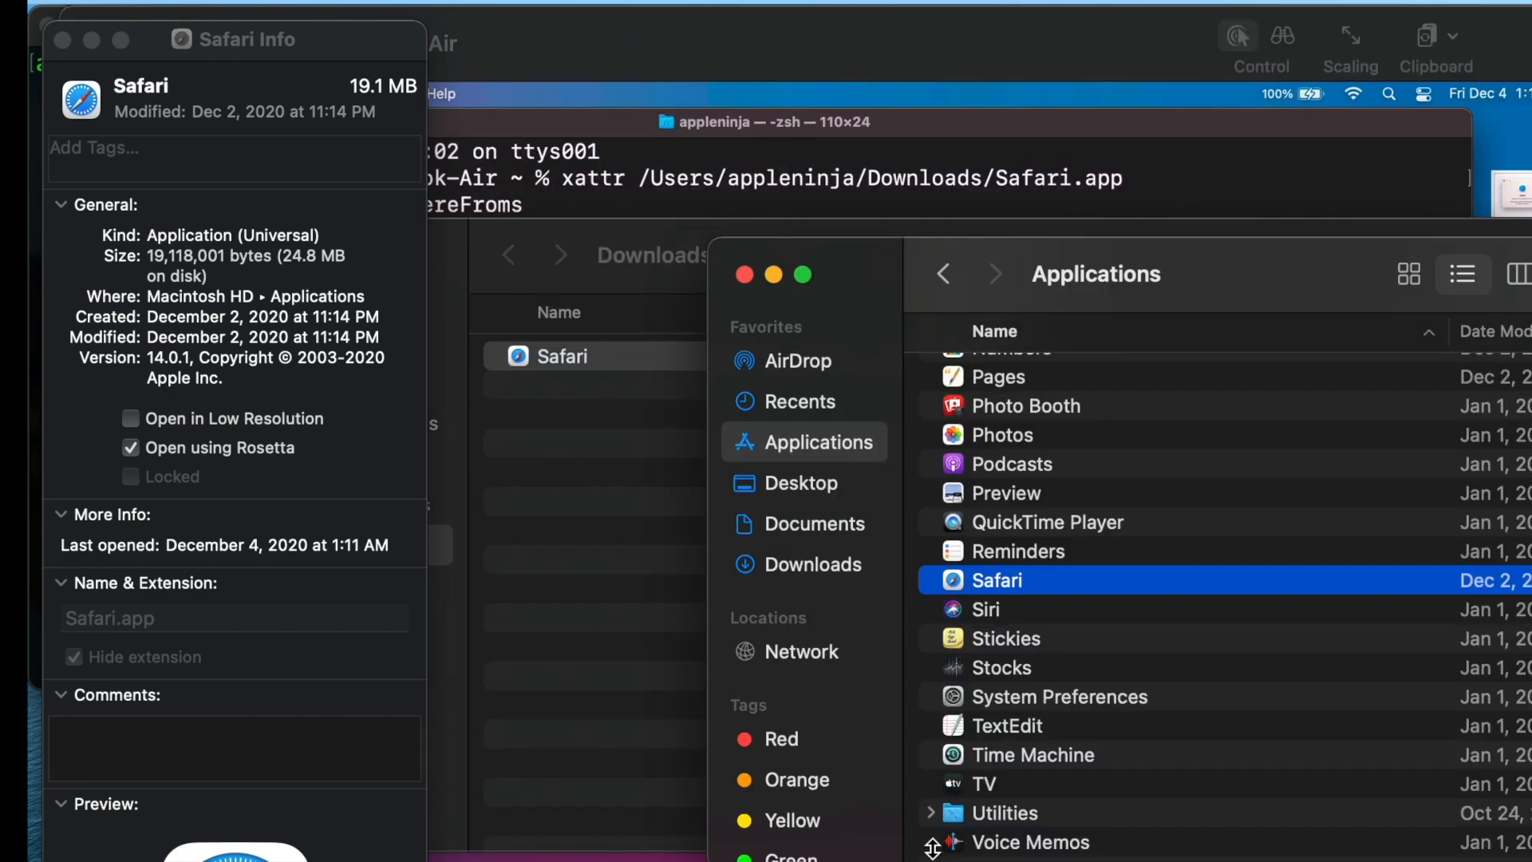
left_click(129, 447)
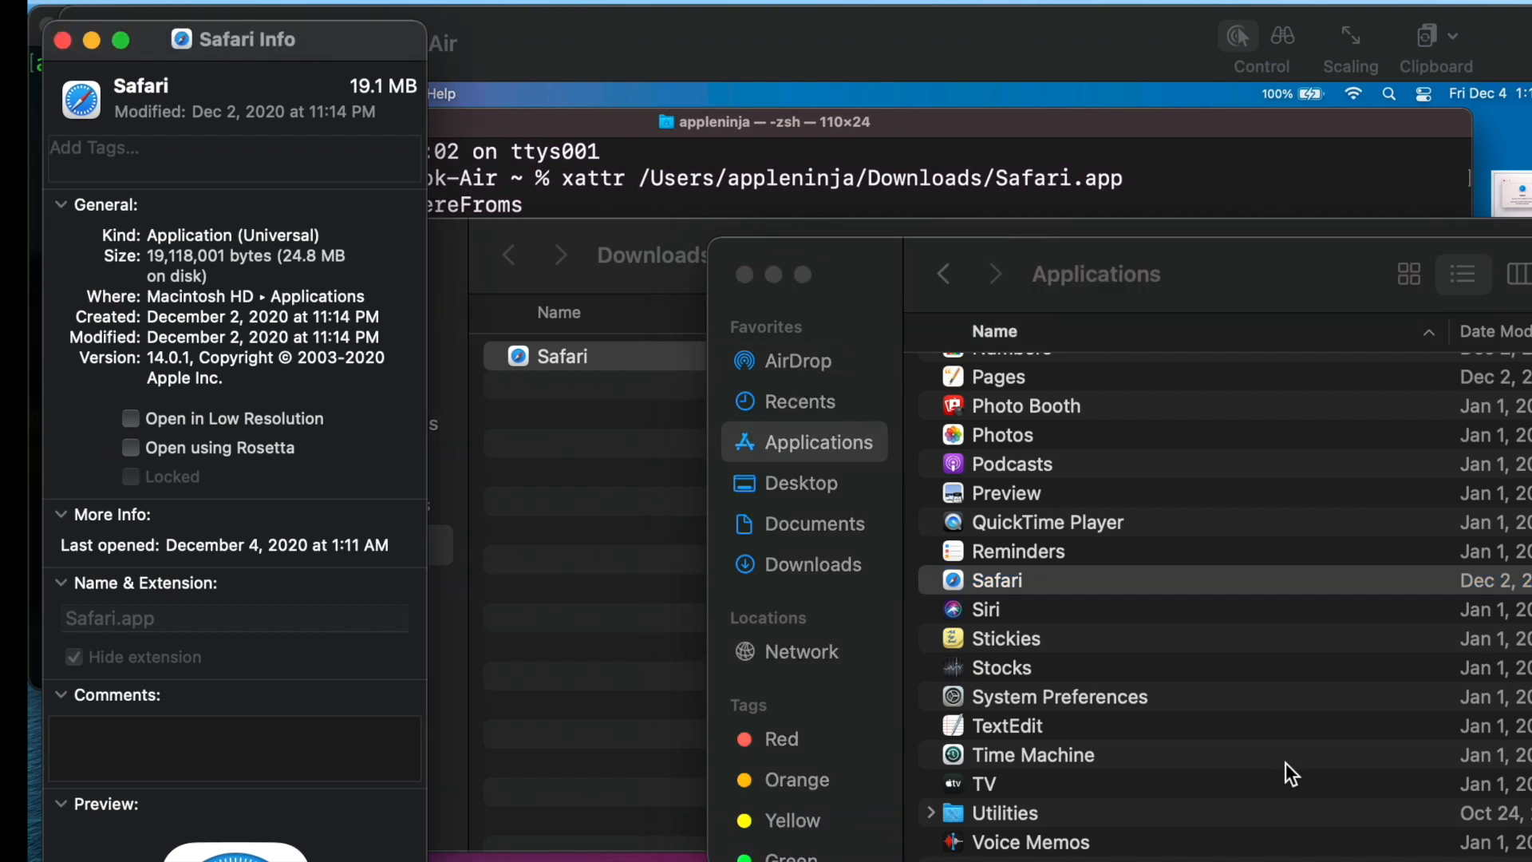